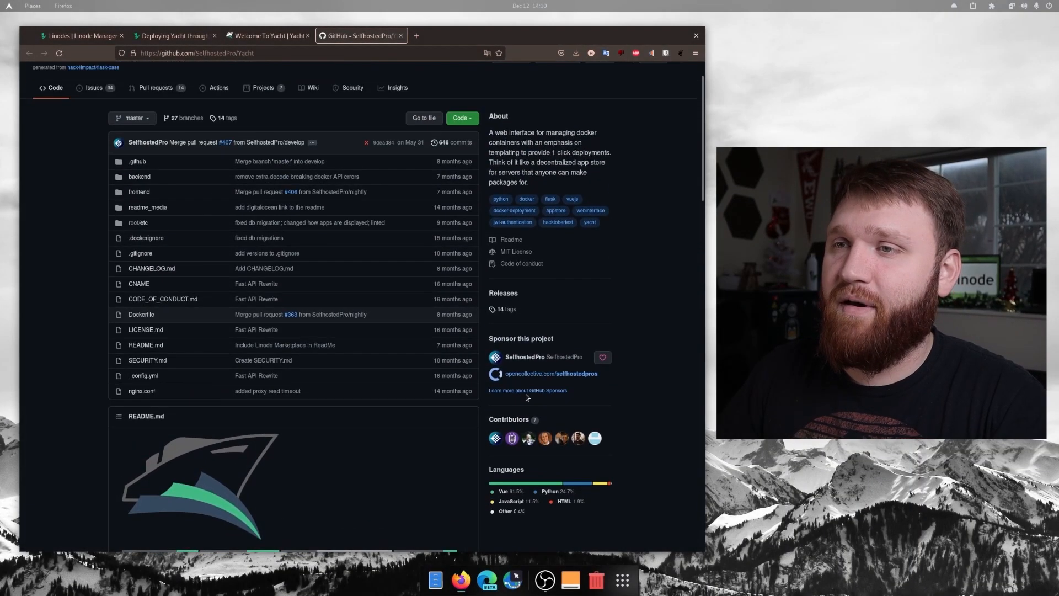
- Switch to the Linode Cloud Manager tab listing the four running Linodes
{"action": "scroll", "scroll_direction": "down", "scroll_amount": 3}
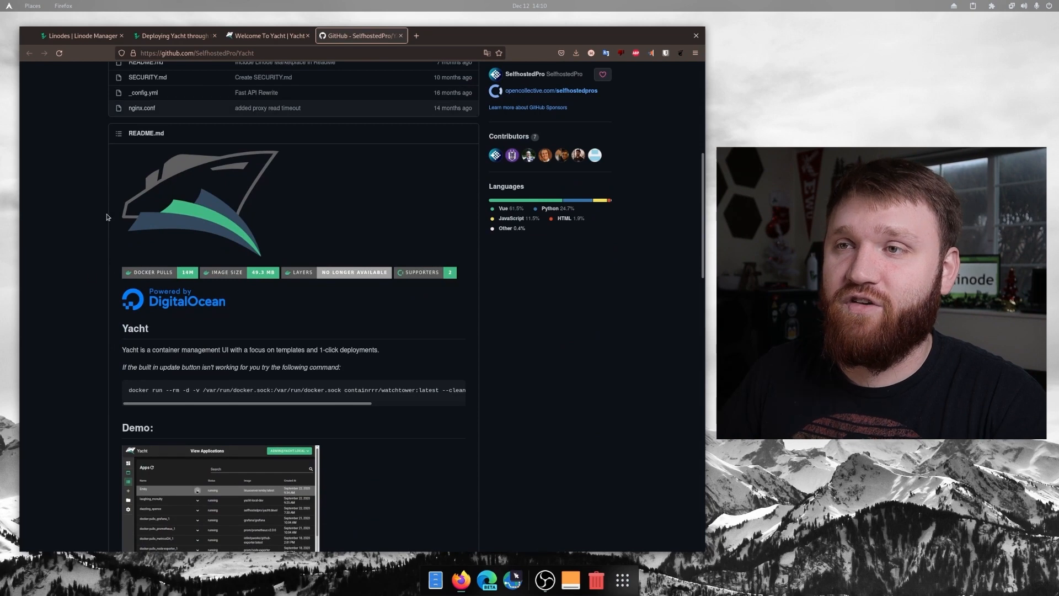
{"action": "scroll", "scroll_direction": "down", "scroll_amount": 3}
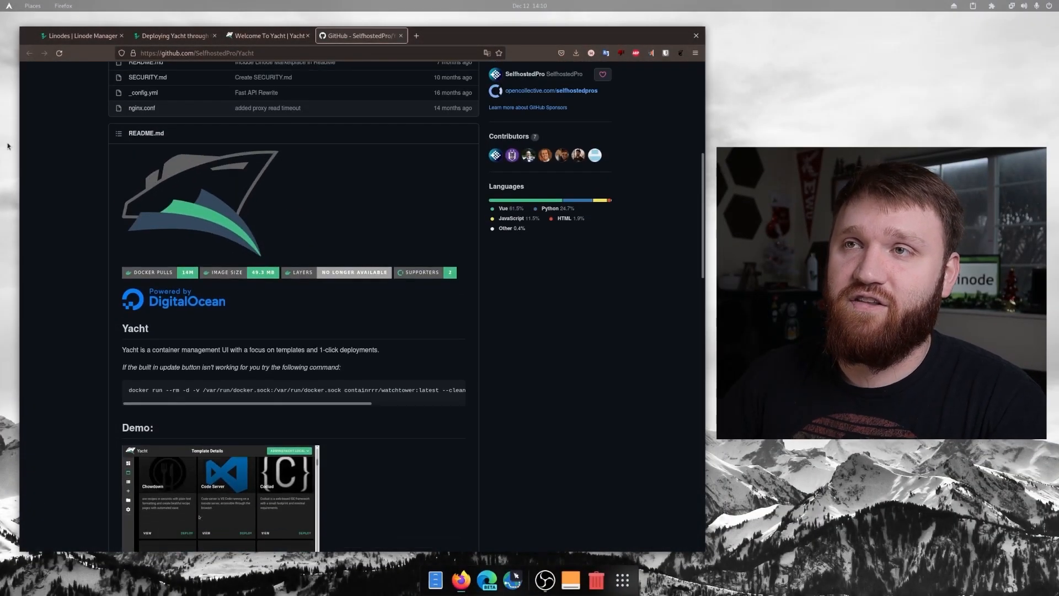
{"action": "scroll", "scroll_direction": "down", "scroll_amount": 3}
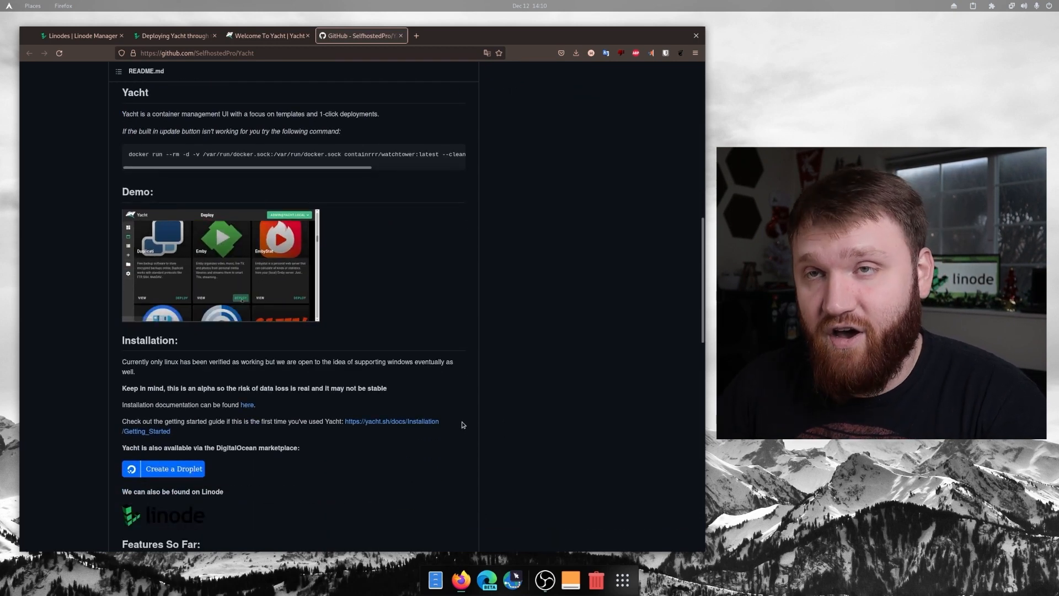
{"action": "left_click", "coordinate": [80, 35]}
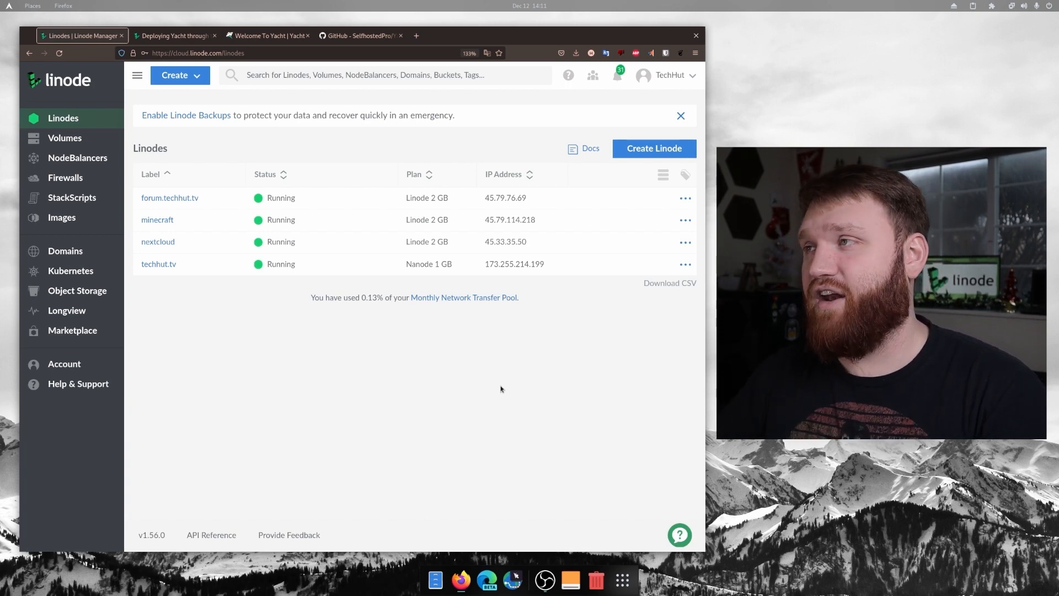
{"action": "mouse_move", "coordinate": [496, 383]}
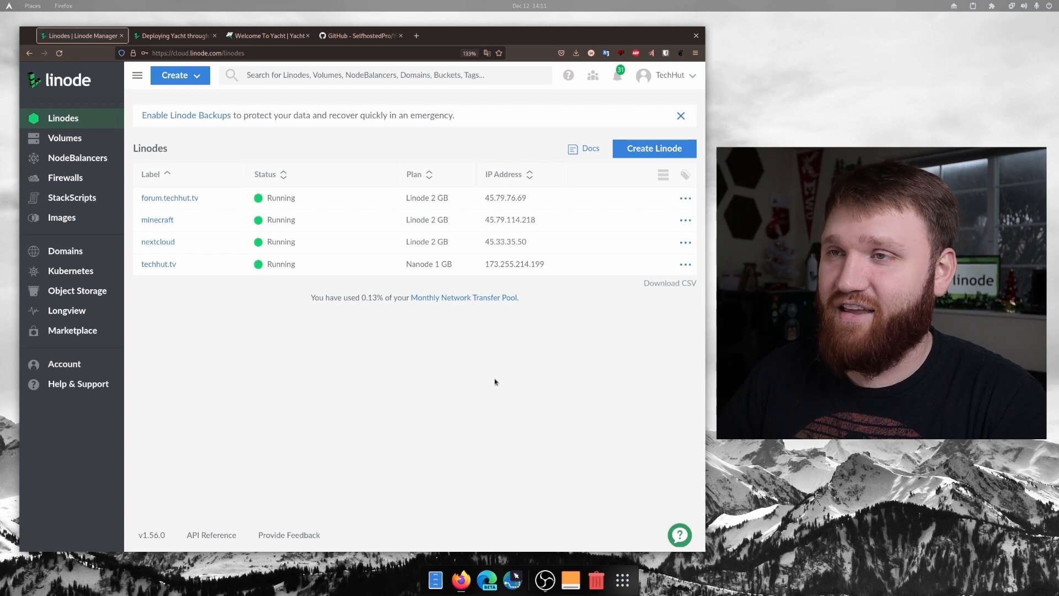
{"action": "mouse_move", "coordinate": [482, 369]}
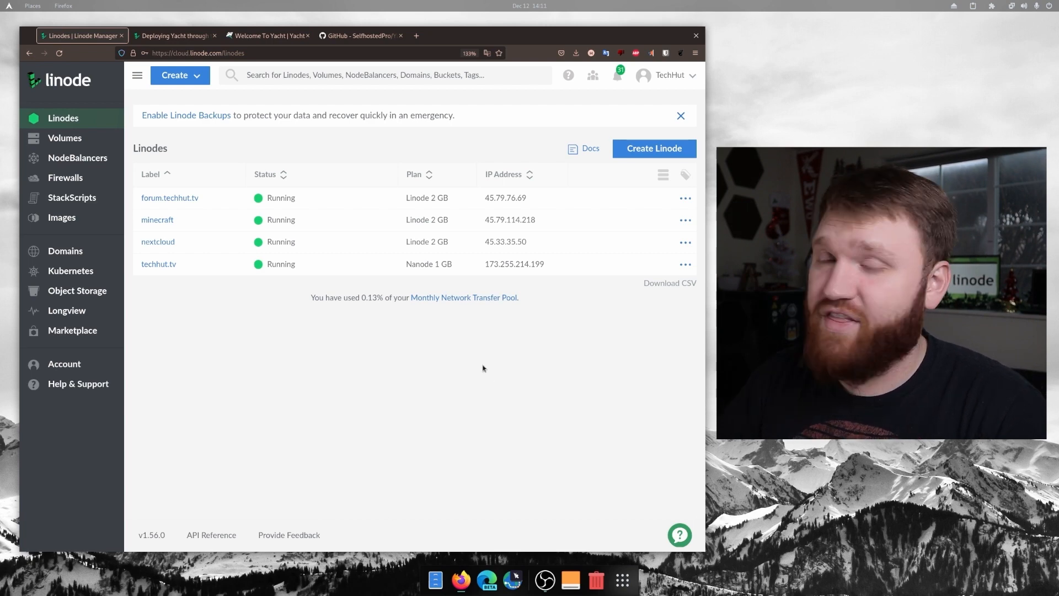
{"action": "mouse_move", "coordinate": [473, 375]}
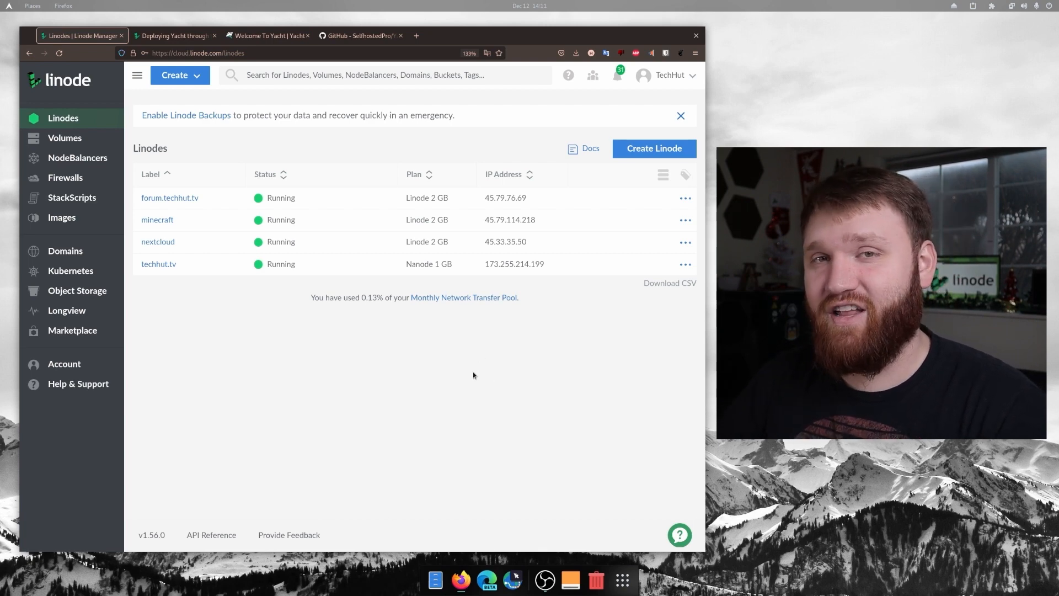
{"action": "mouse_move", "coordinate": [653, 149]}
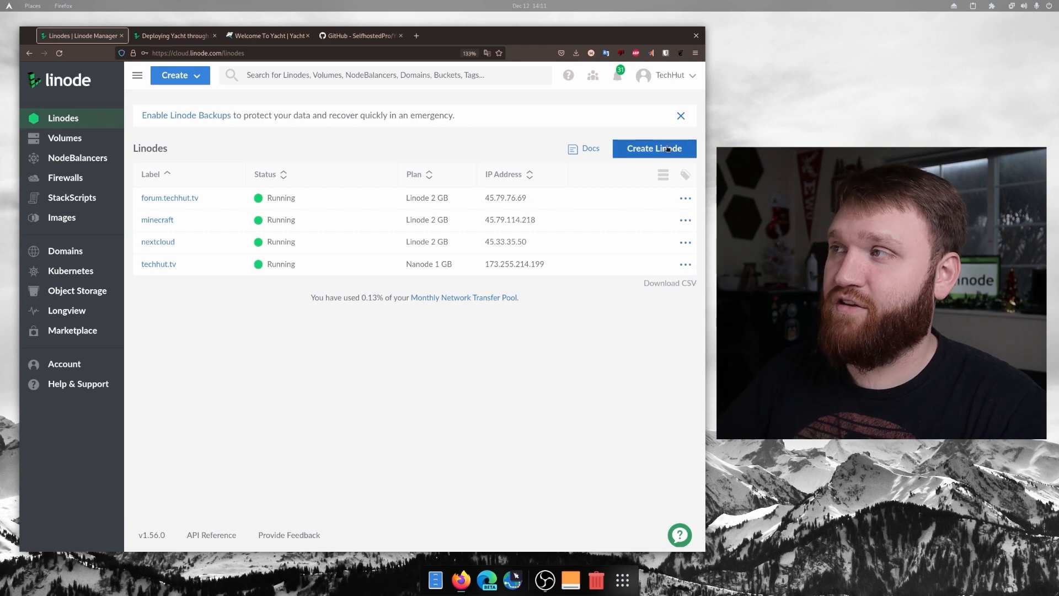
- Start a new Linode from the Marketplace apps and pick Yacht
{"action": "left_click", "coordinate": [652, 149]}
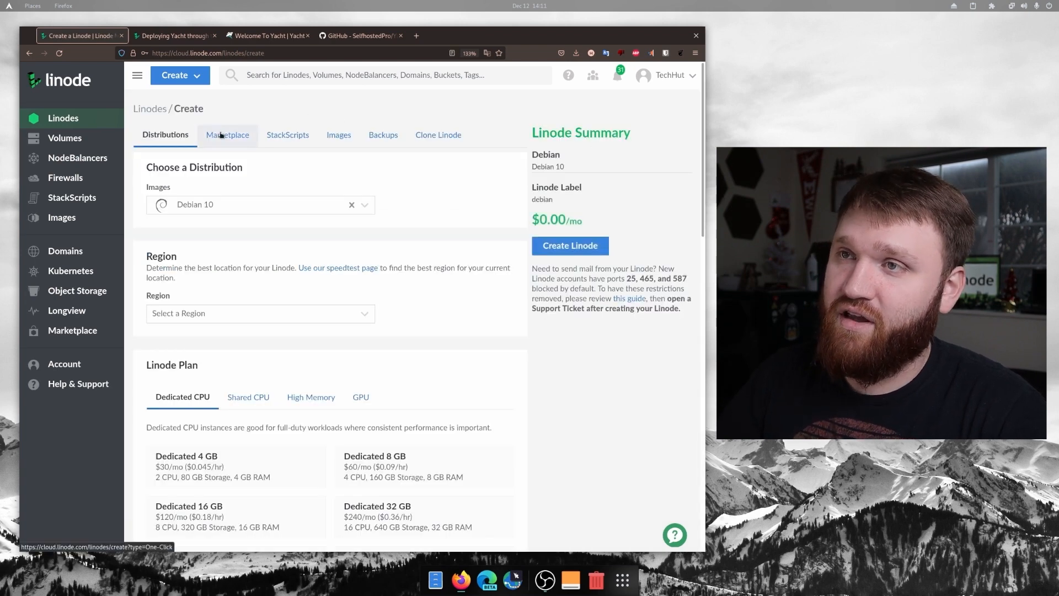
{"action": "left_click", "coordinate": [227, 134]}
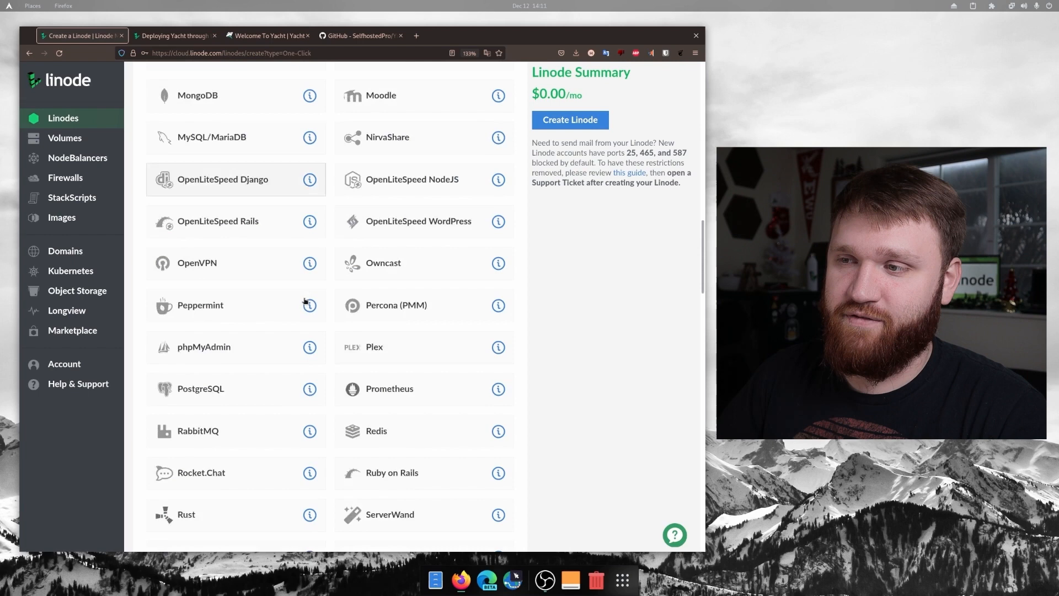
{"action": "scroll", "scroll_direction": "down", "scroll_amount": 3}
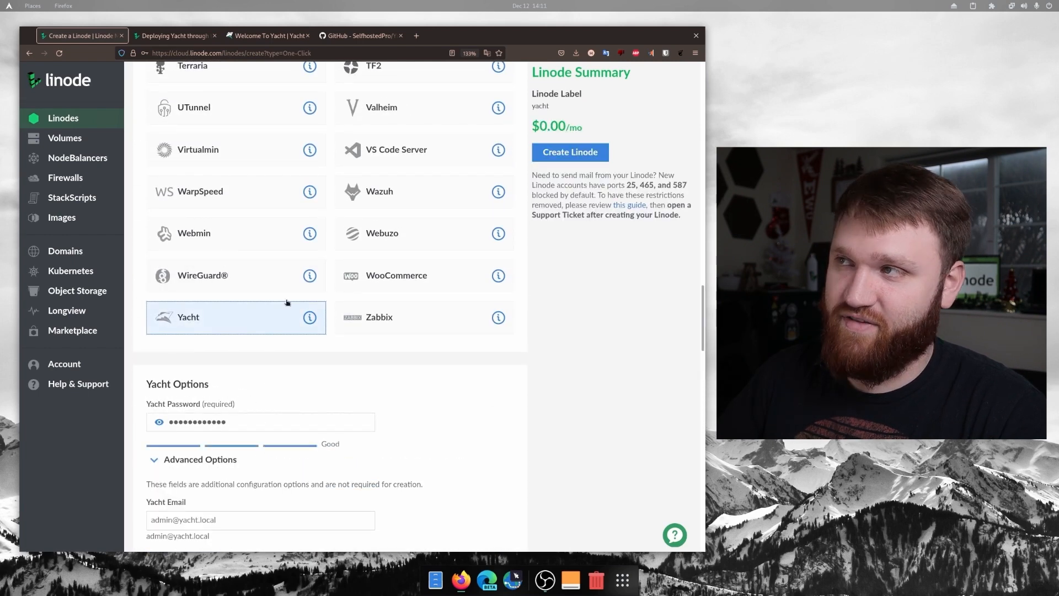
{"action": "scroll", "scroll_direction": "down", "scroll_amount": 3}
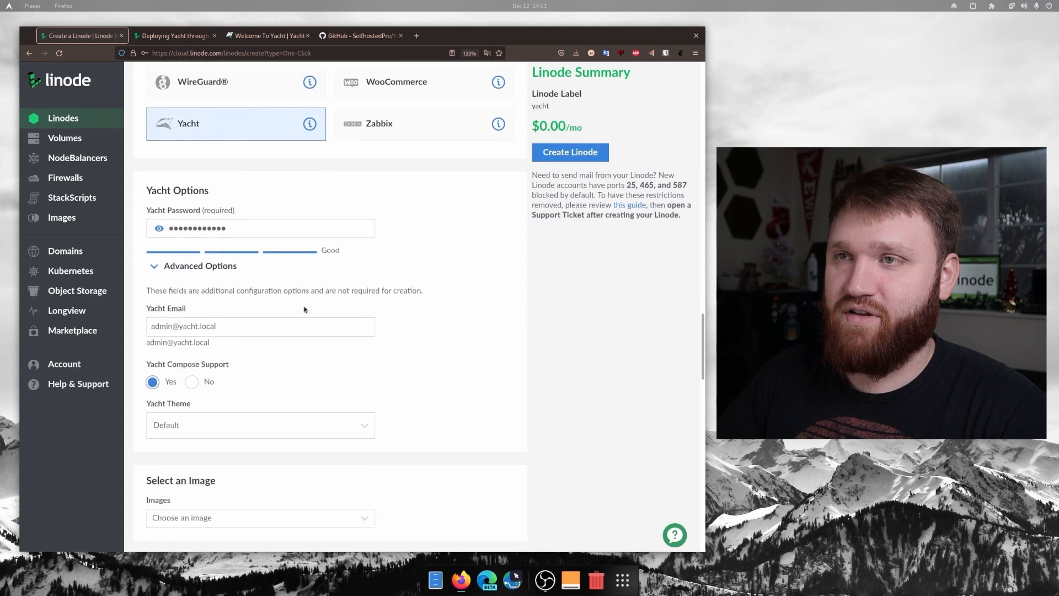
- Fill in the Yacht login password and admin email, then revisit the GitHub README
{"action": "left_click", "coordinate": [260, 228]}
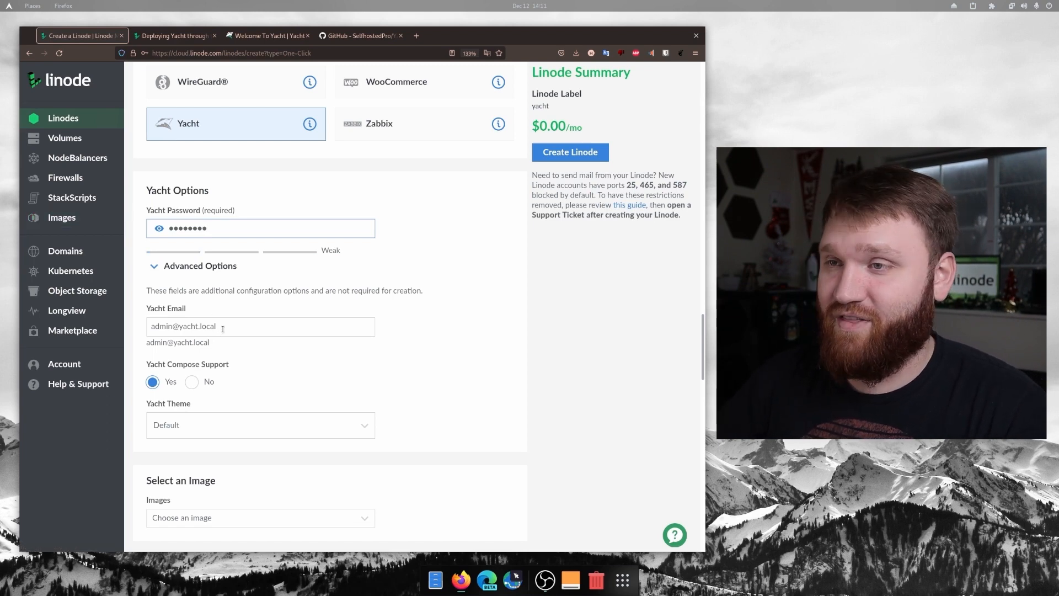
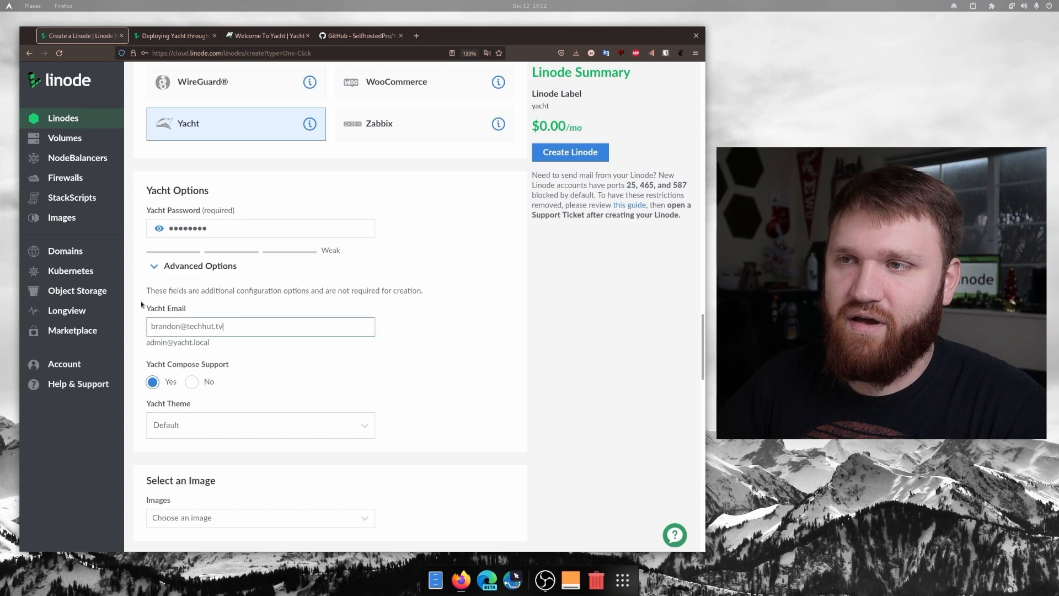
{"action": "scroll", "scroll_direction": "down", "scroll_amount": 3}
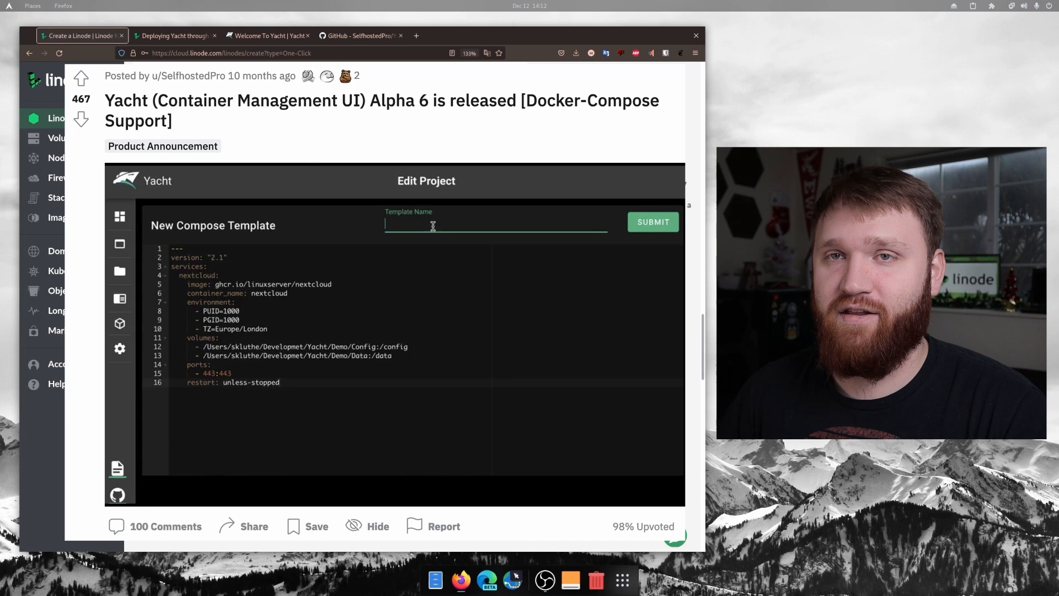
{"action": "scroll", "scroll_direction": "down", "scroll_amount": 3}
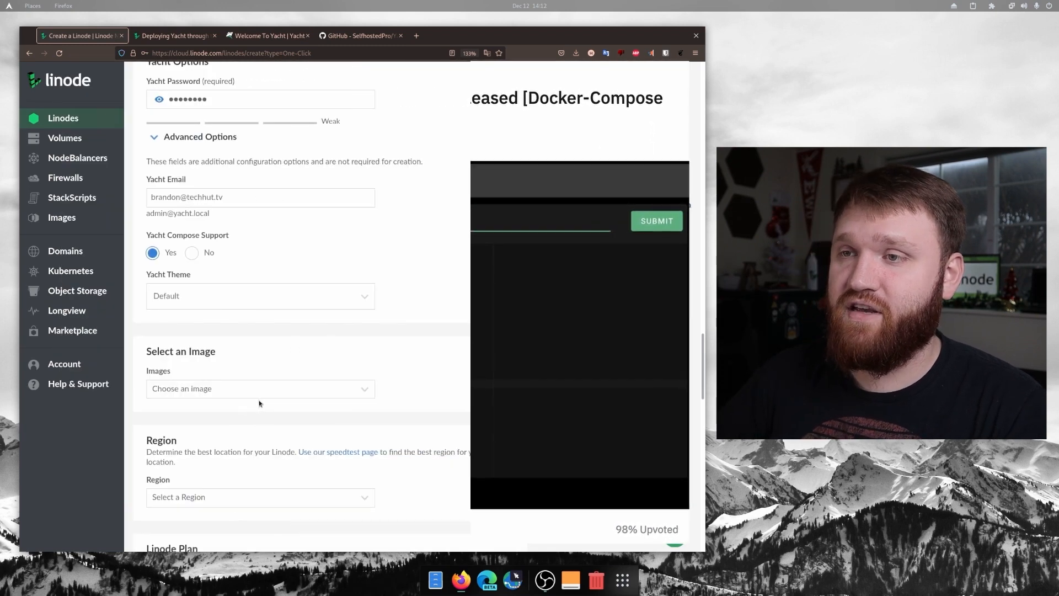
{"action": "left_click", "coordinate": [361, 35]}
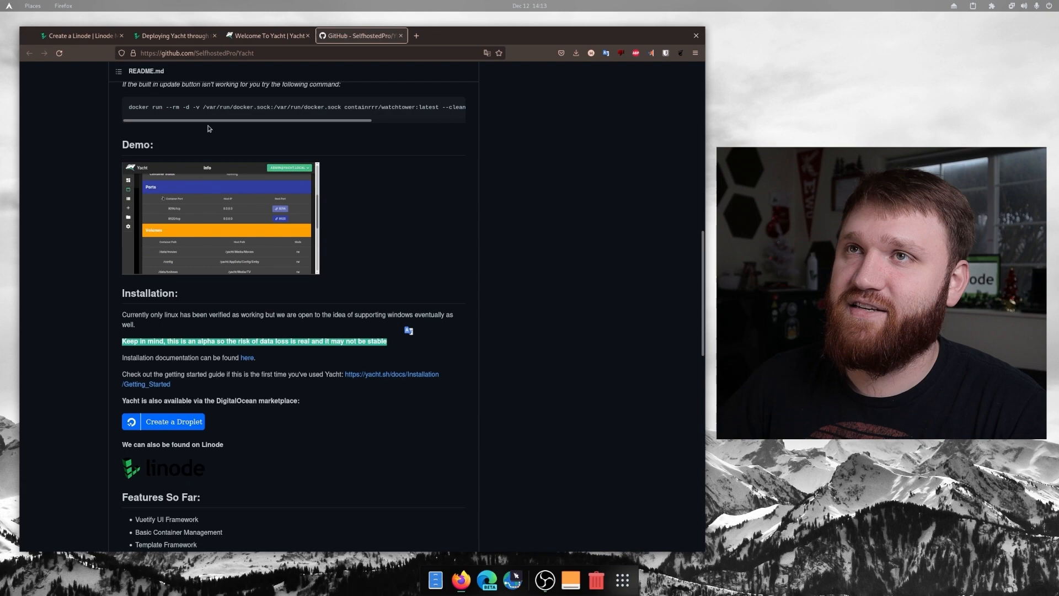
- Choose Debian 10 as the image and Fremont, CA as the region
{"action": "left_click", "coordinate": [77, 35]}
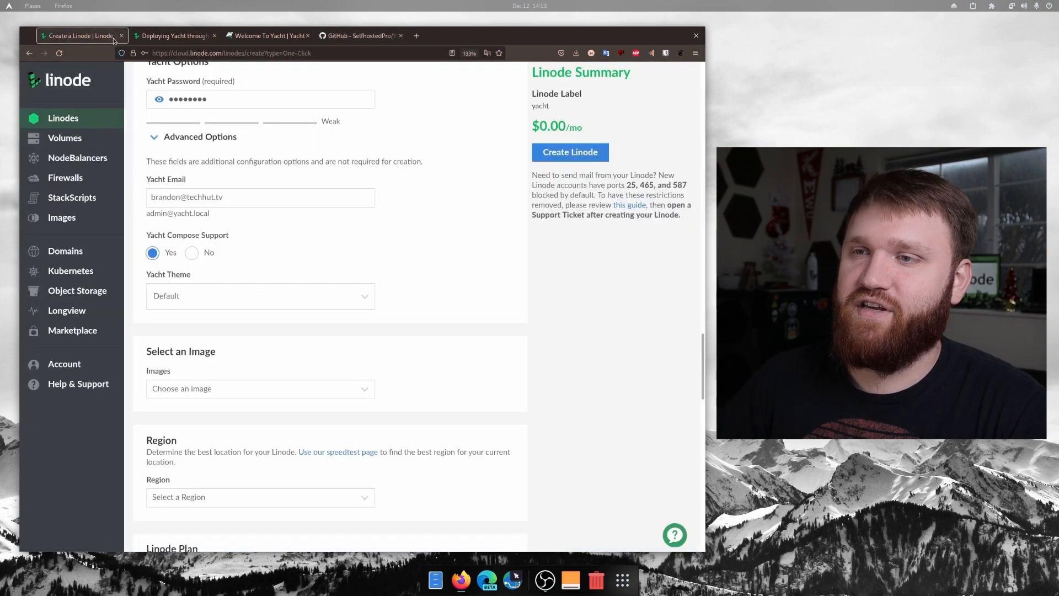
{"action": "scroll", "scroll_direction": "down", "scroll_amount": 3}
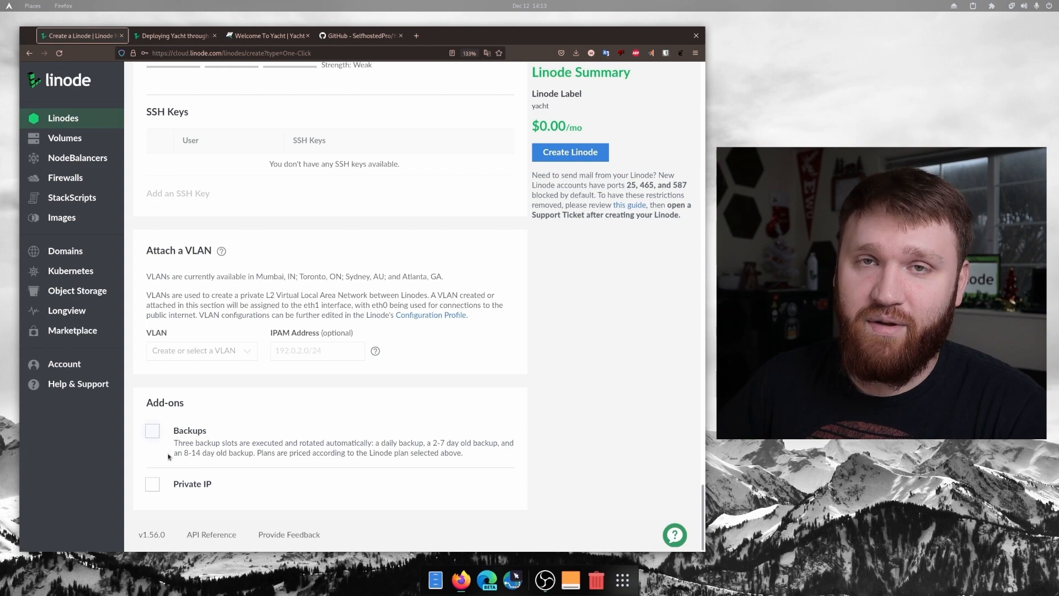
{"action": "scroll", "scroll_direction": "up", "scroll_amount": 3}
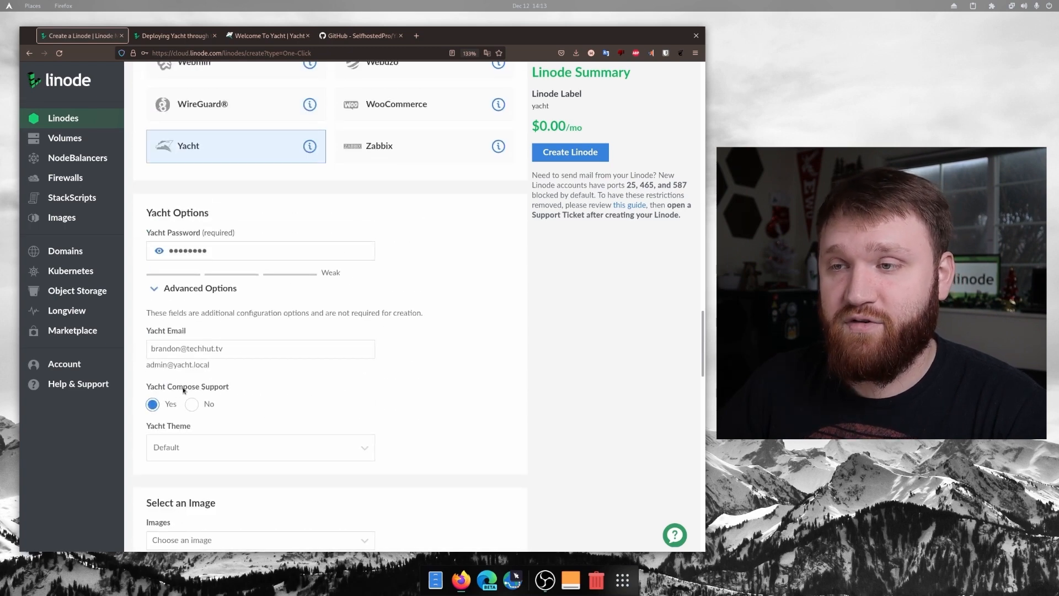
{"action": "scroll", "scroll_direction": "down", "scroll_amount": 3}
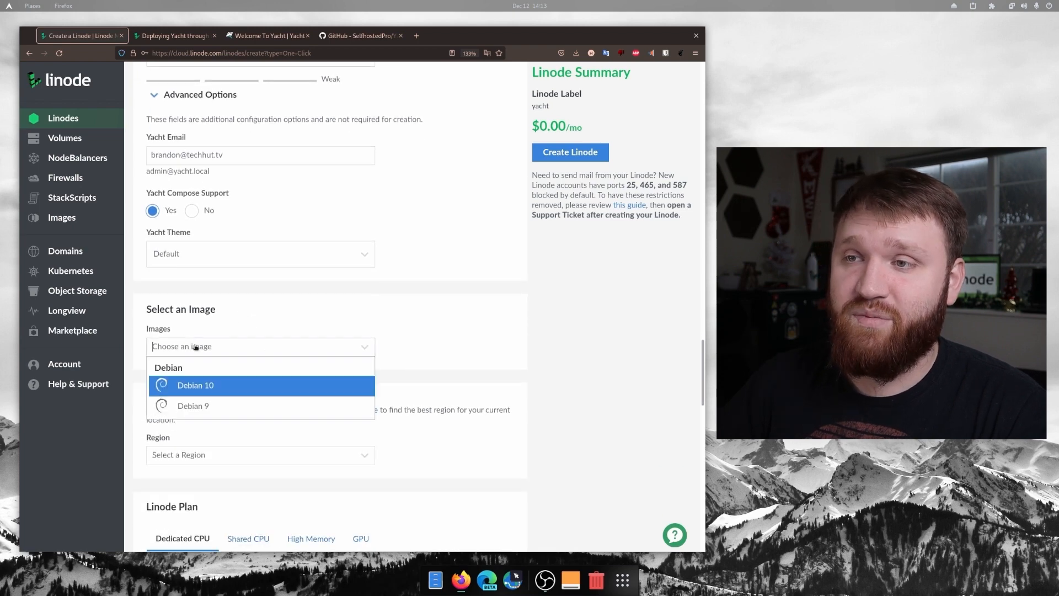
{"action": "left_click", "coordinate": [196, 385]}
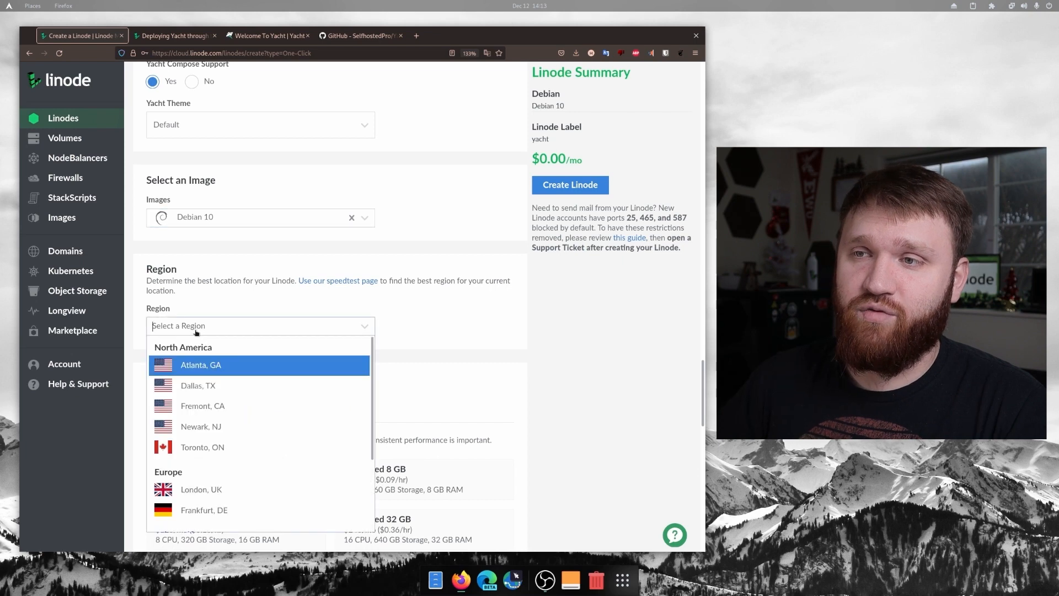
{"action": "left_click", "coordinate": [203, 405]}
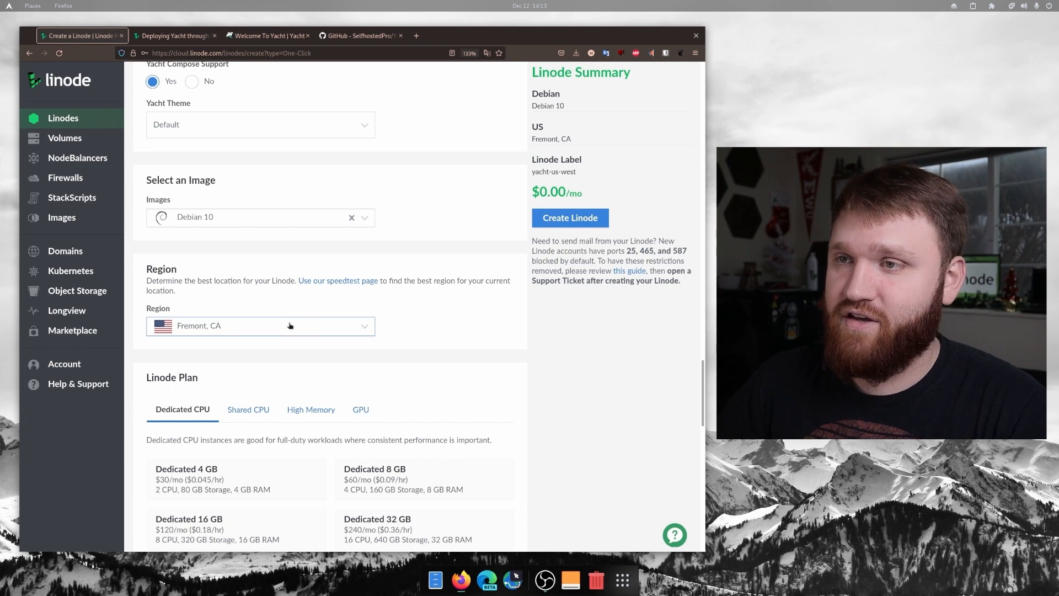
- Select the shared CPU Linode 4 GB plan, label it yacht-testing and set a root password
{"action": "scroll", "scroll_direction": "down", "scroll_amount": 3}
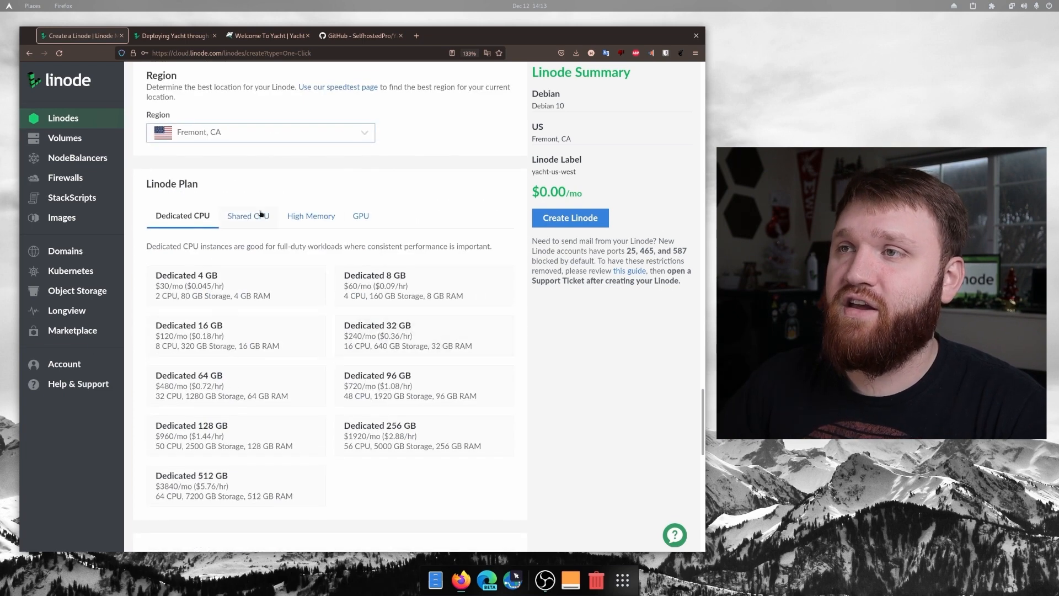
{"action": "left_click", "coordinate": [247, 215]}
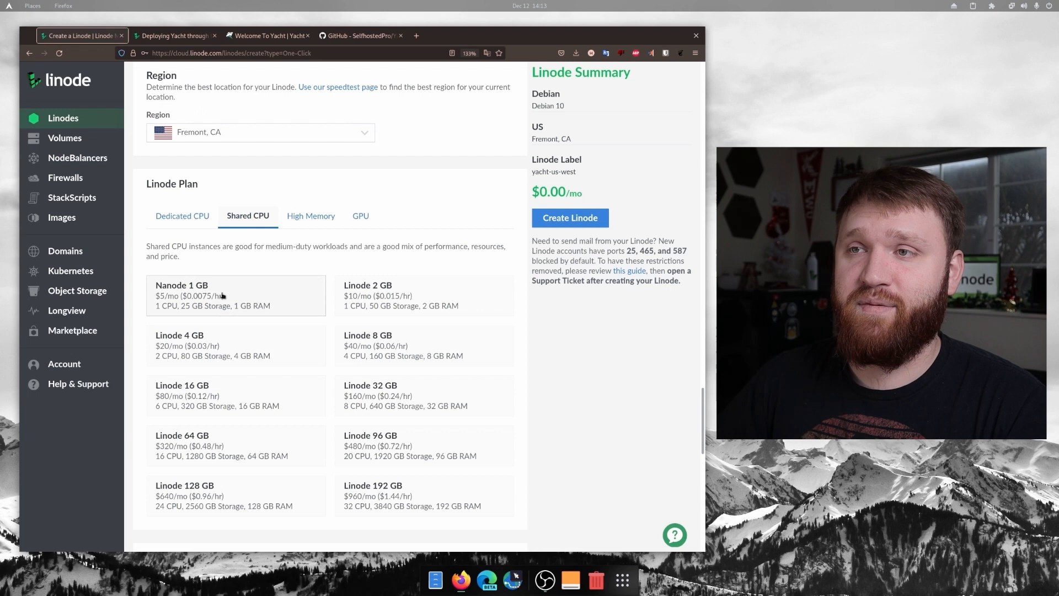
{"action": "left_click", "coordinate": [235, 296]}
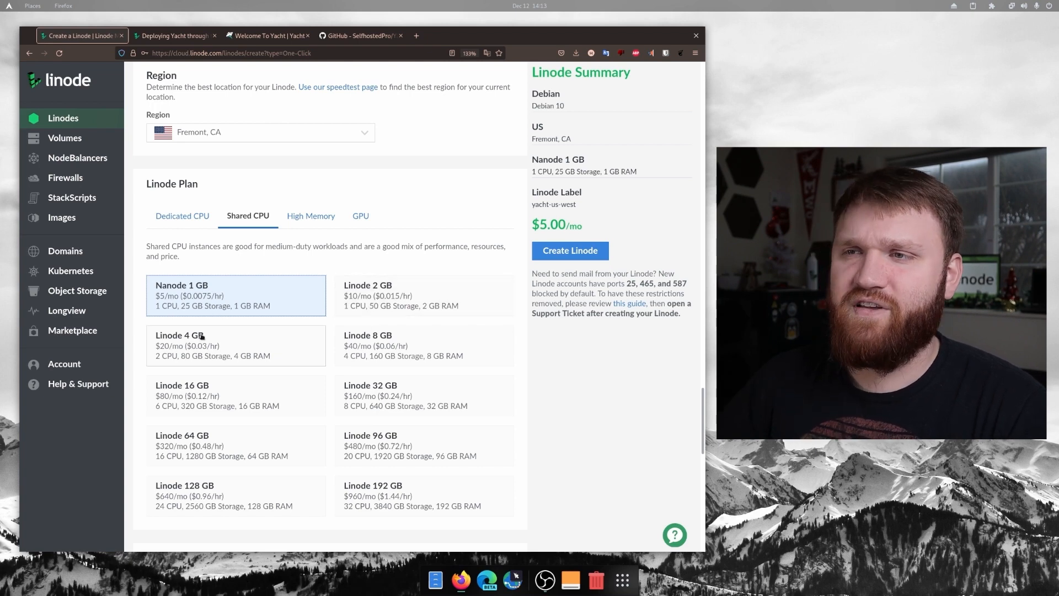
{"action": "left_click", "coordinate": [236, 346]}
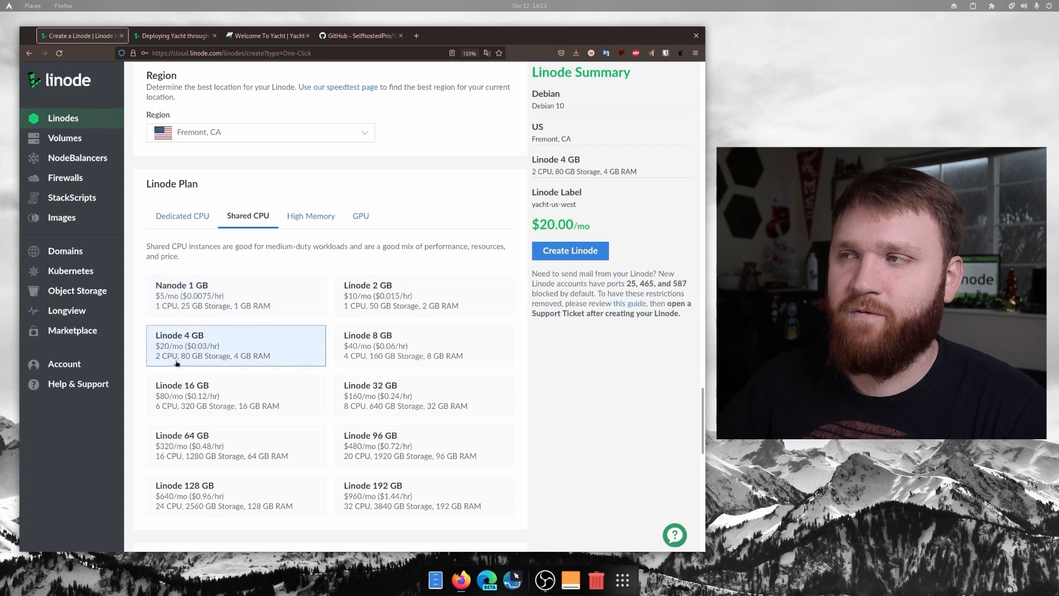
{"action": "scroll", "scroll_direction": "down", "scroll_amount": 3}
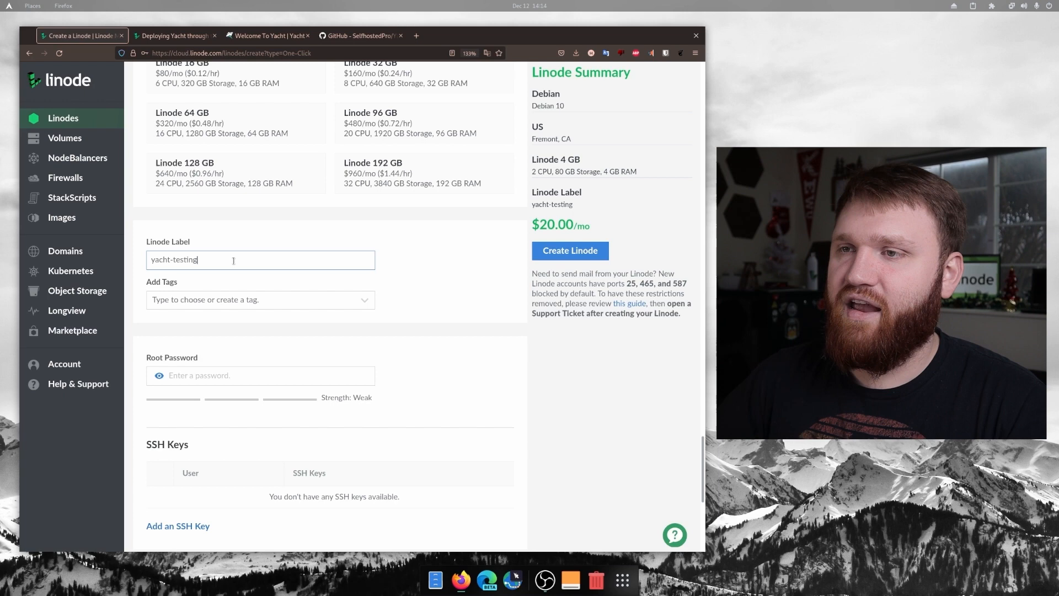
{"action": "type", "text": "••"}
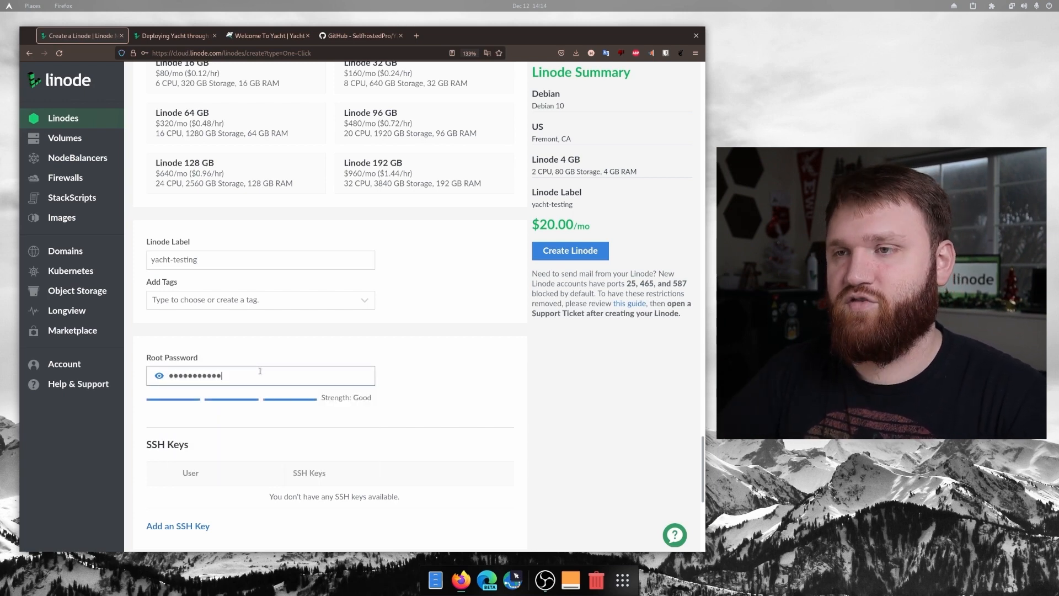
{"action": "scroll", "scroll_direction": "down", "scroll_amount": 3}
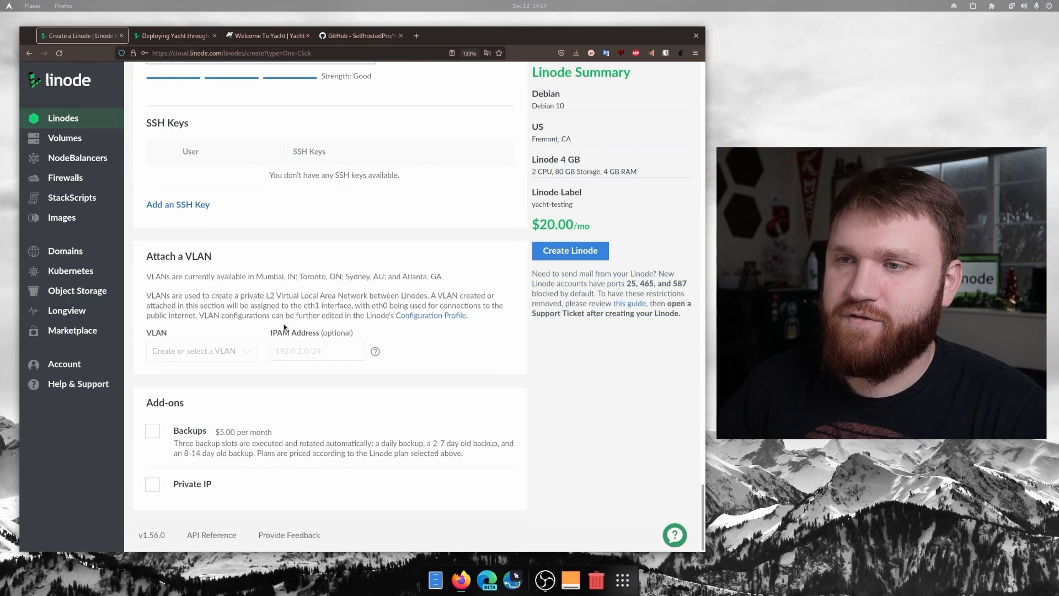
{"action": "mouse_move", "coordinate": [283, 389]}
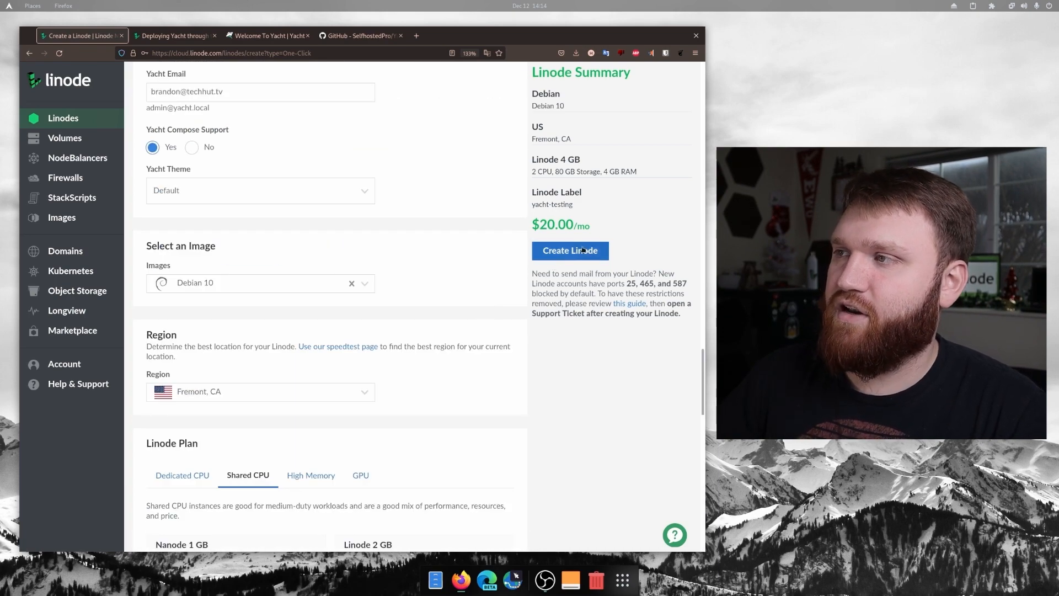
- Create the yacht-testing Linode, watch installation complete in the LISH console, return to its overview
{"action": "left_click", "coordinate": [570, 251]}
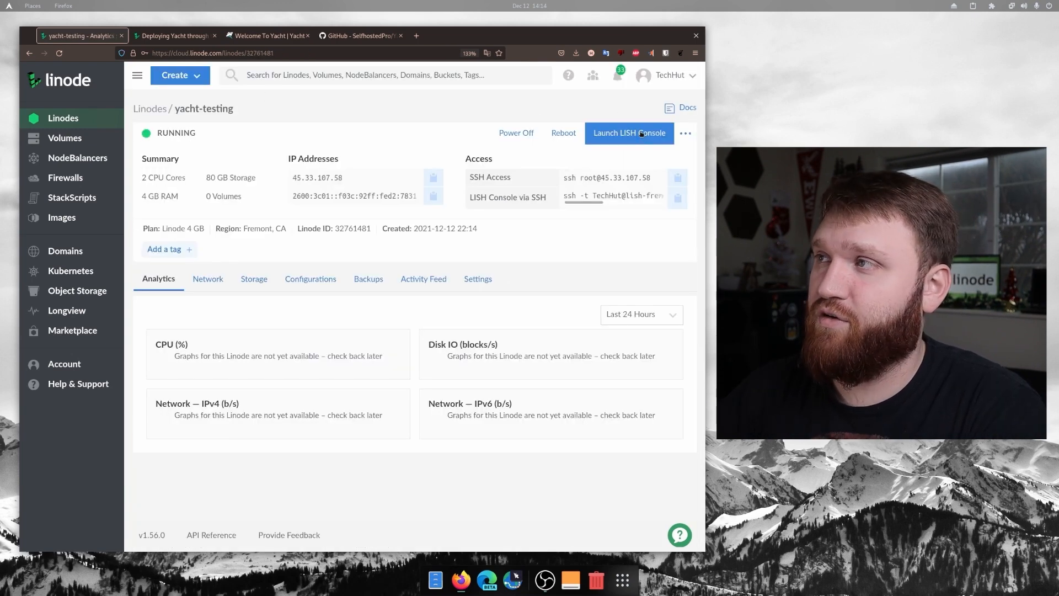
{"action": "left_click", "coordinate": [627, 132]}
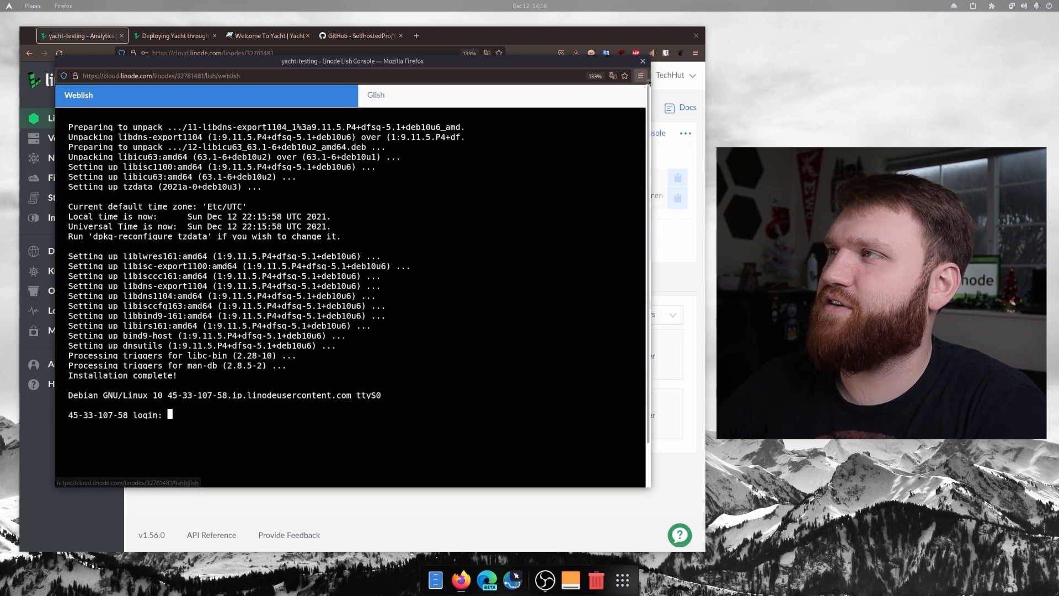
{"action": "left_click", "coordinate": [641, 61]}
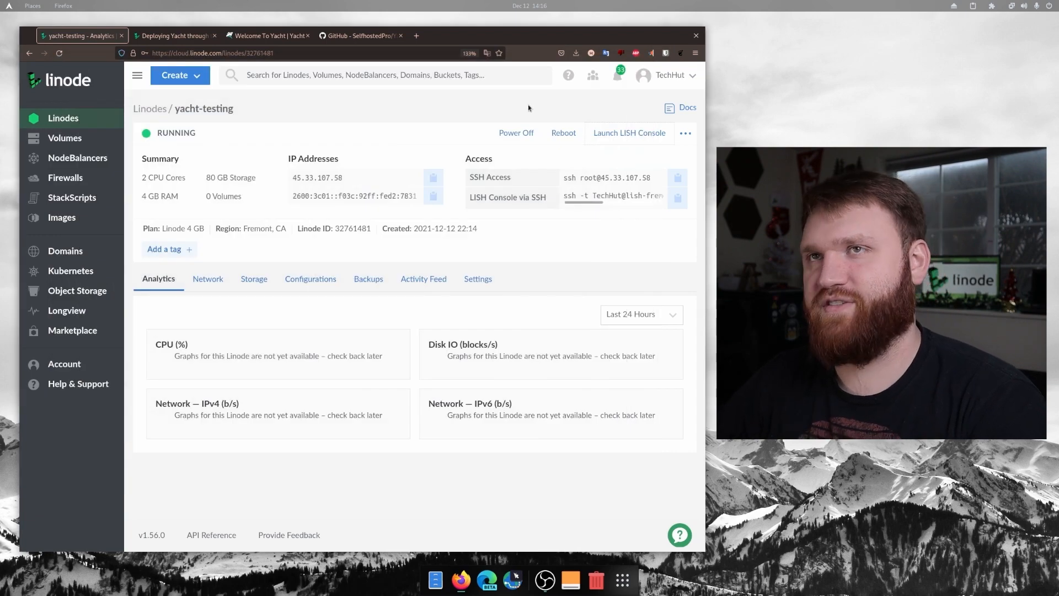
- SSH as root to 45.33.107.58 from a local terminal and accept the host key
{"action": "key", "text": "super"}
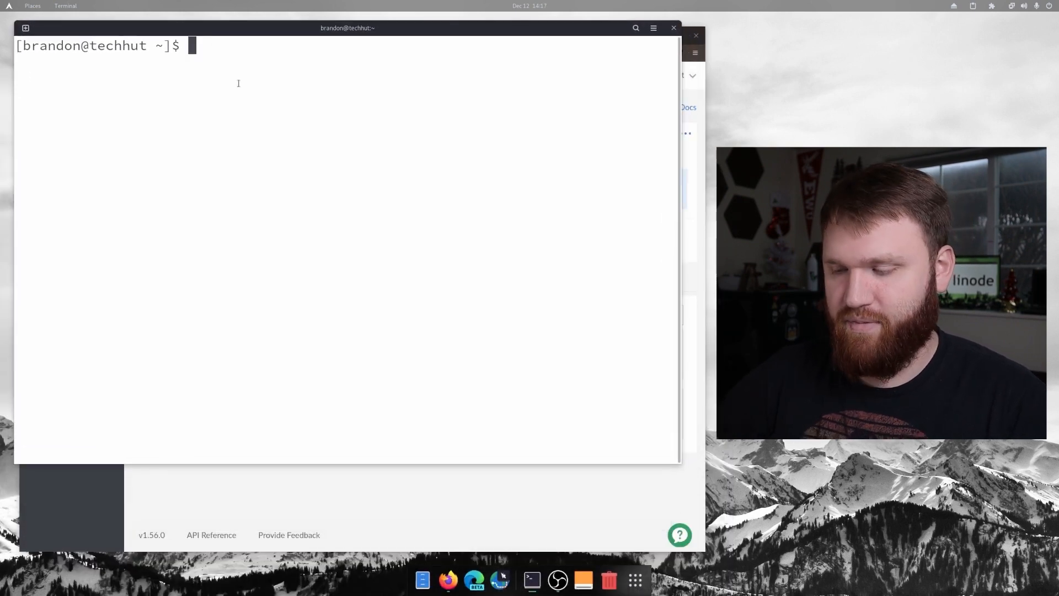
{"action": "type", "text": "ssh root@45.33.107.58"}
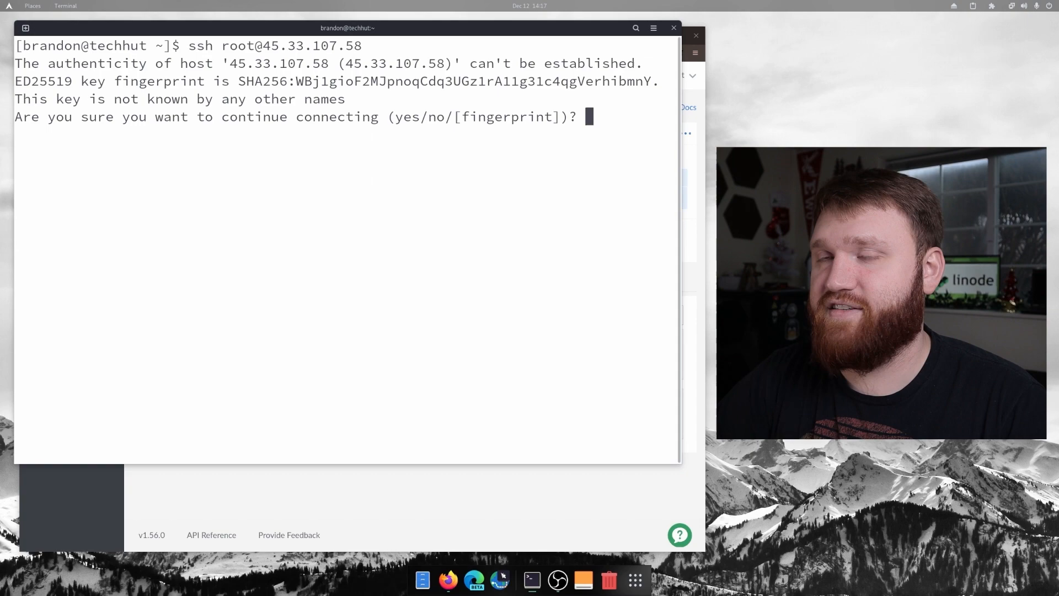
{"action": "type", "text": "yes"}
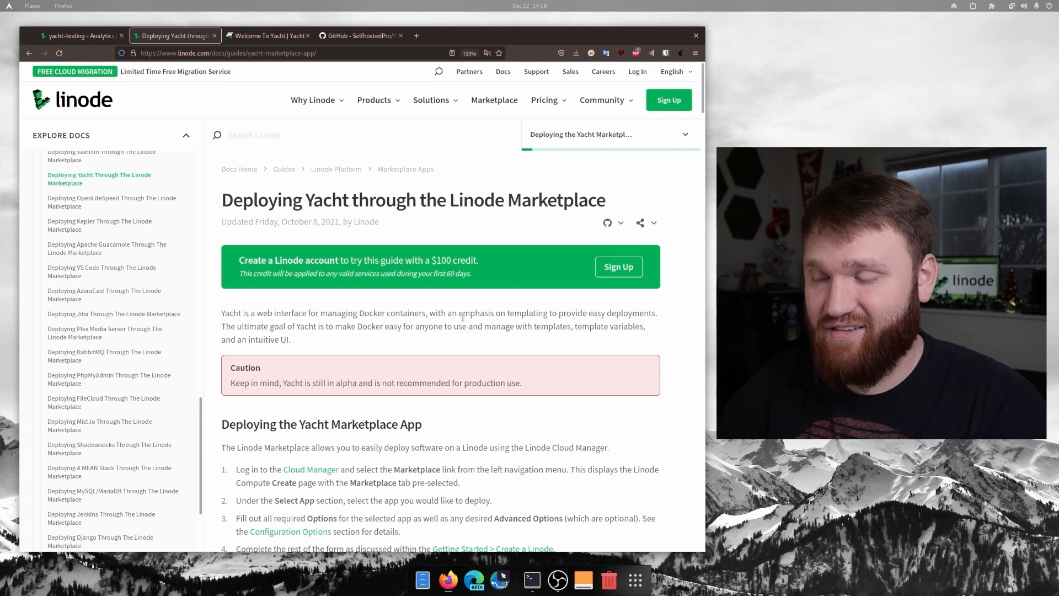
- Scroll the Yacht guide down to the Additional Steps for SSL section
{"action": "scroll", "scroll_direction": "down", "scroll_amount": 3}
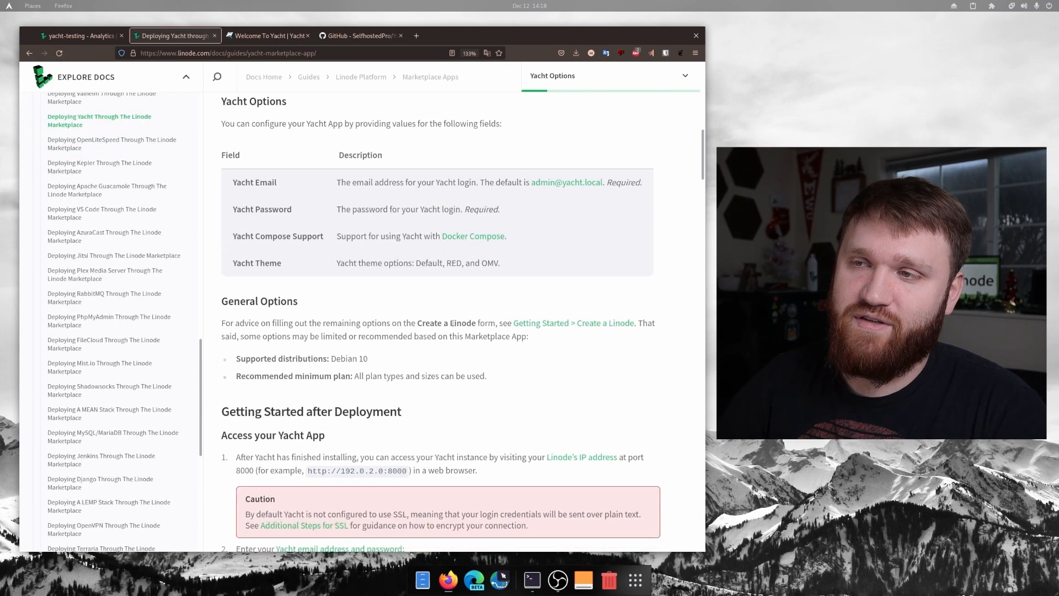
{"action": "scroll", "scroll_direction": "down", "scroll_amount": 3}
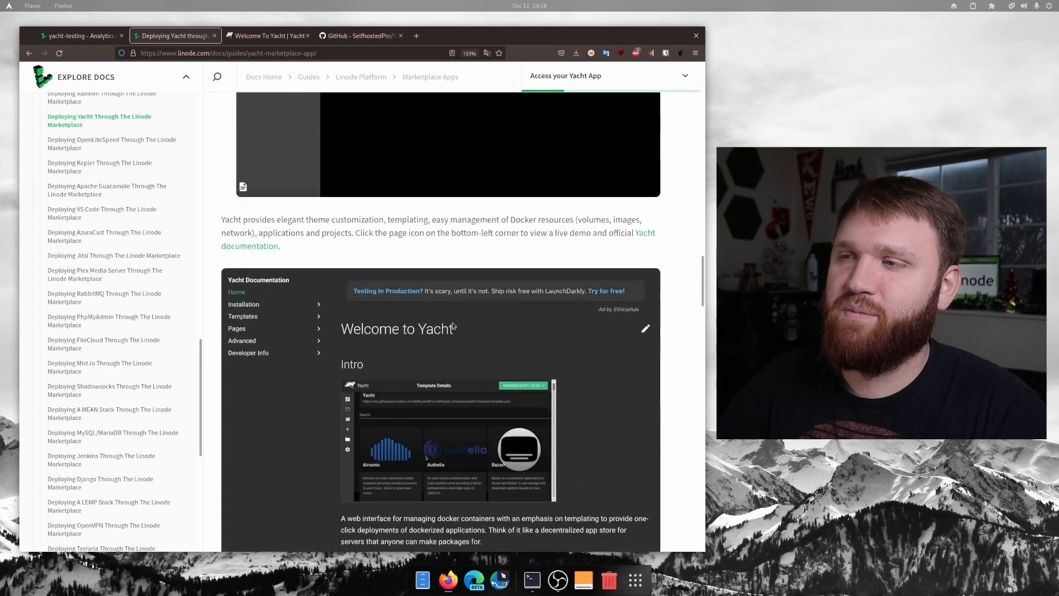
{"action": "scroll", "scroll_direction": "down", "scroll_amount": 3}
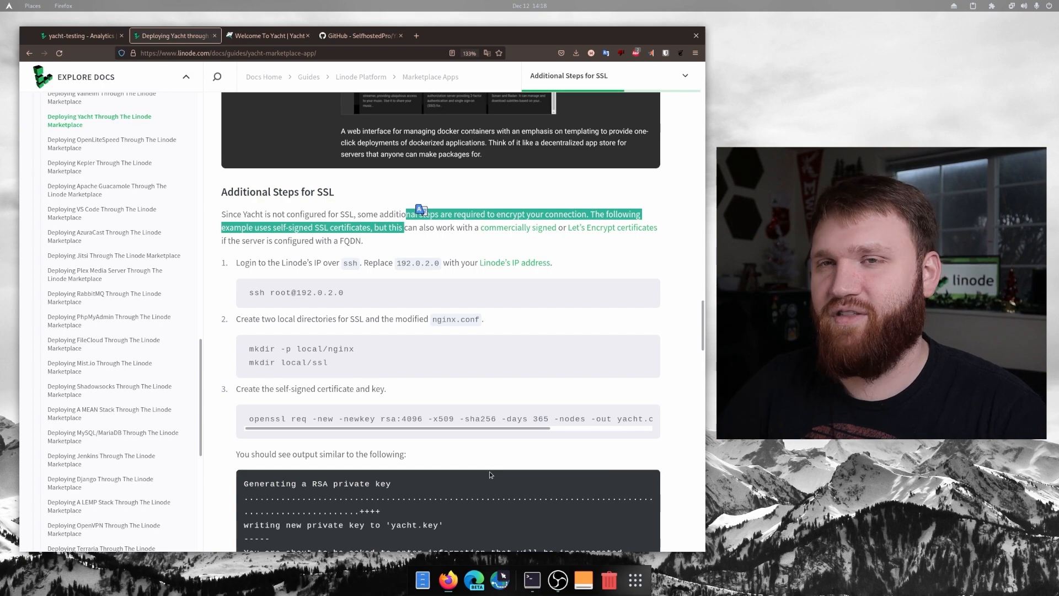
{"action": "mouse_move", "coordinate": [610, 437]}
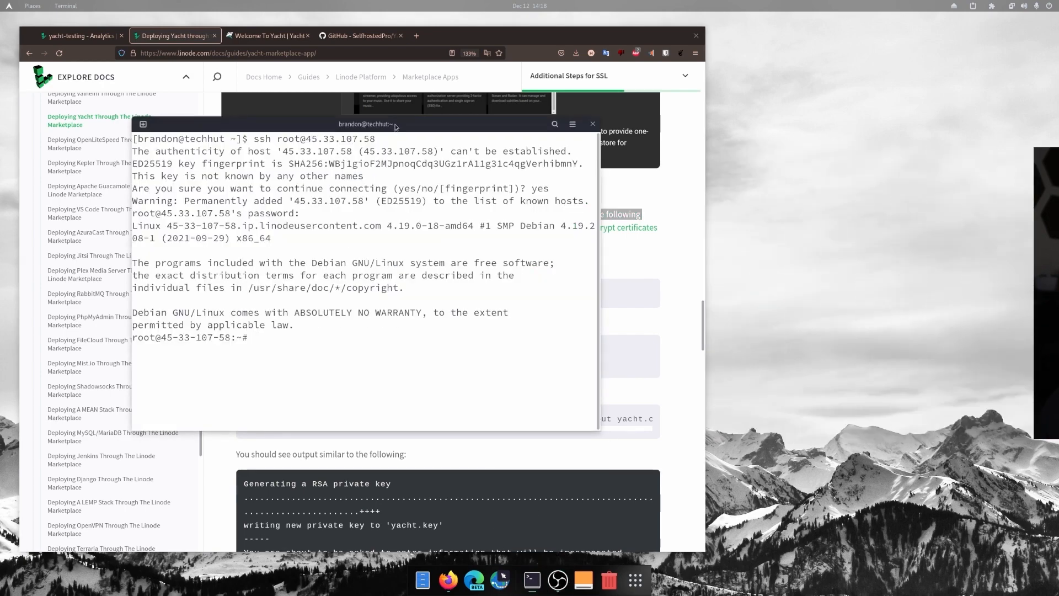
- Tile the terminal beside the guide and create the local/nginx and local/ssl directories
{"action": "left_click_drag", "start_coordinate": [365, 124], "coordinate": [770, 134]}
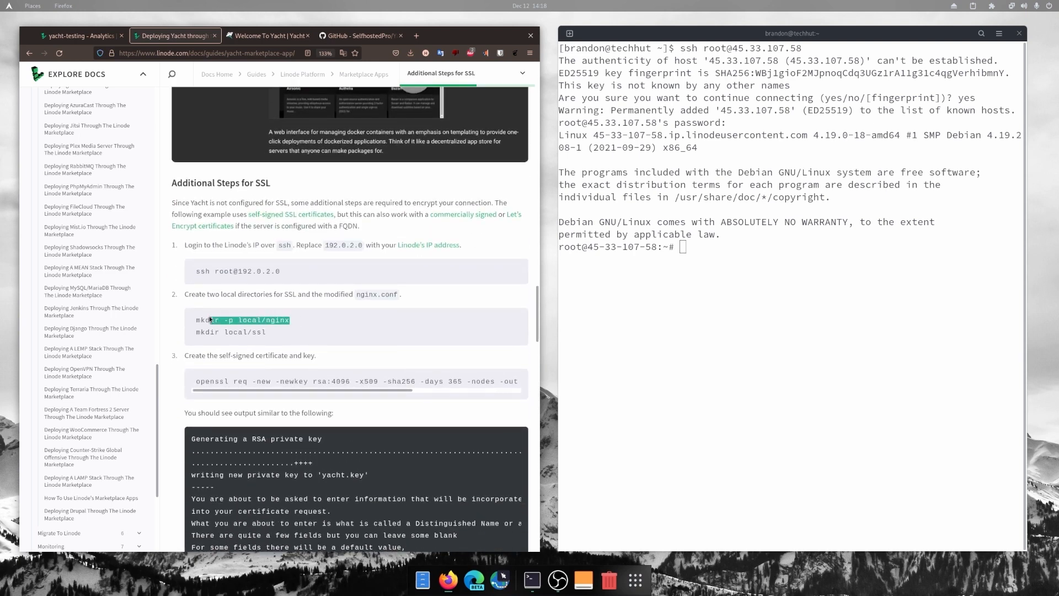
{"action": "left_click", "coordinate": [709, 309]}
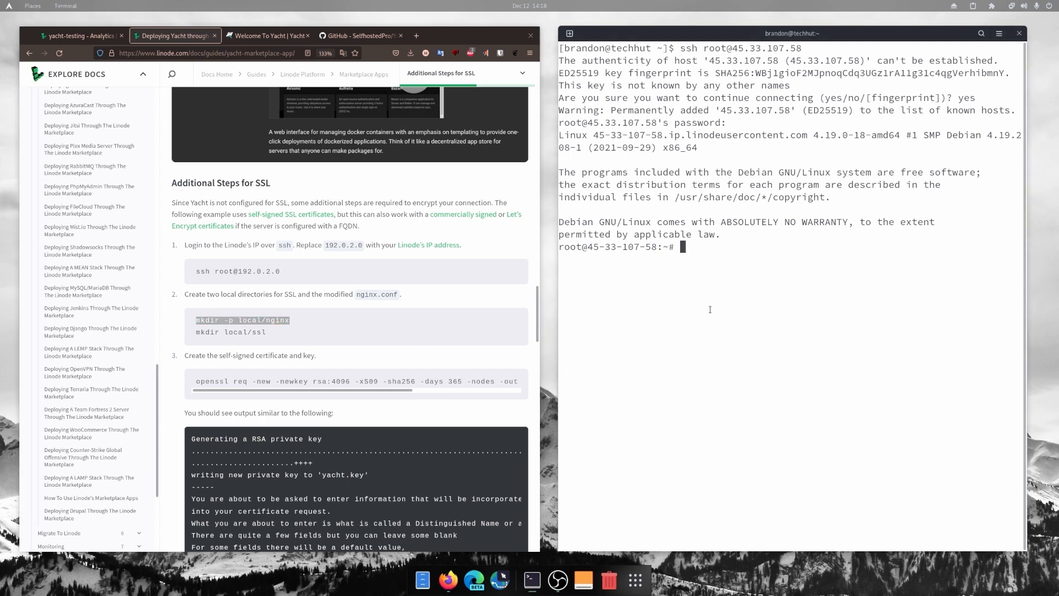
{"action": "type", "text": "mkdir -p local/nginx"}
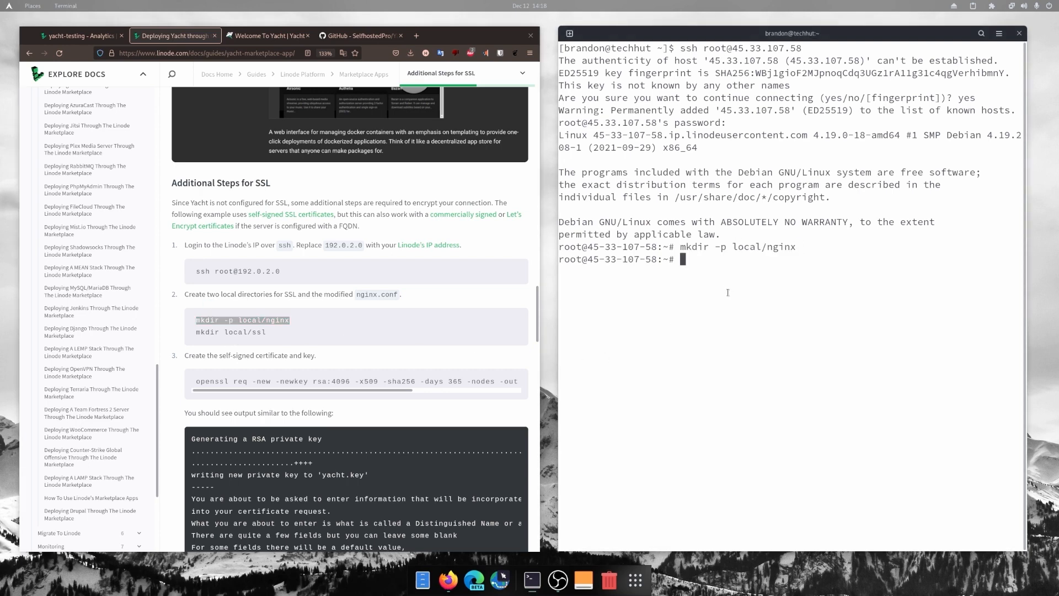
{"action": "double_click", "coordinate": [229, 332]}
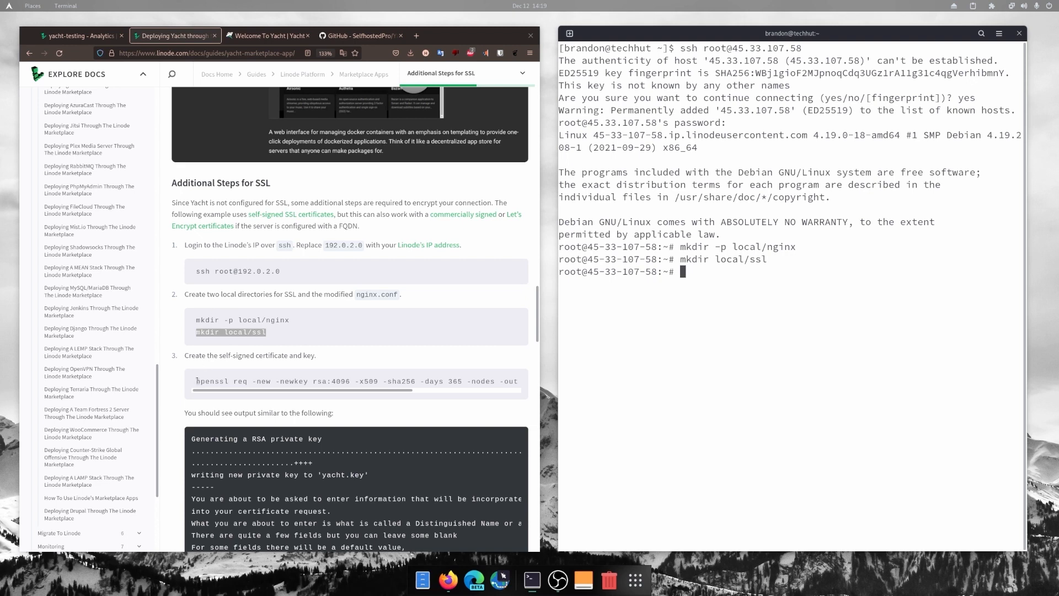
{"action": "left_click_drag", "start_coordinate": [196, 381], "coordinate": [432, 381]}
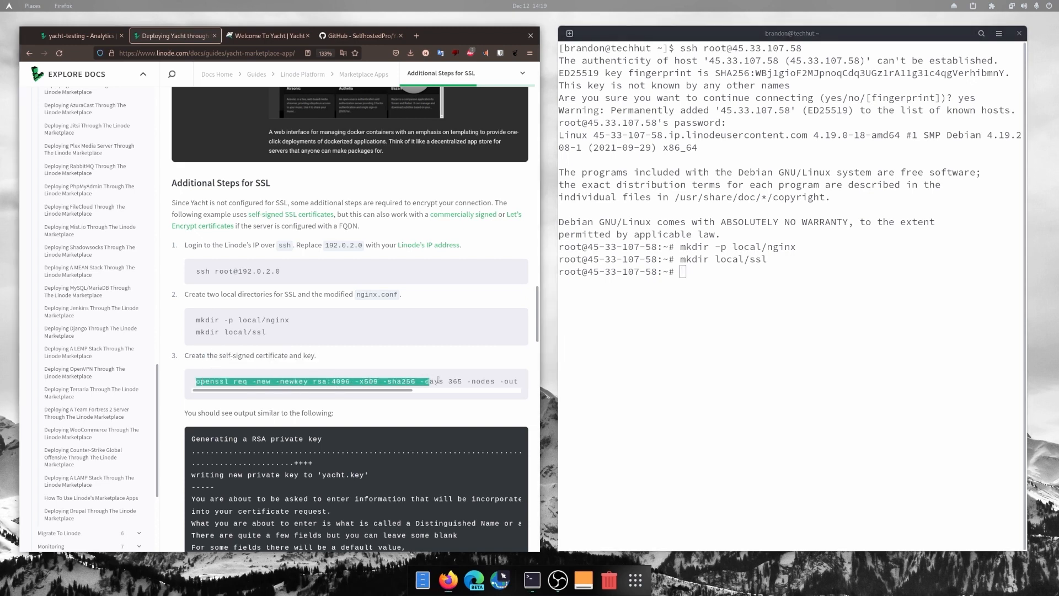
{"action": "scroll", "scroll_direction": "right", "scroll_amount": 3}
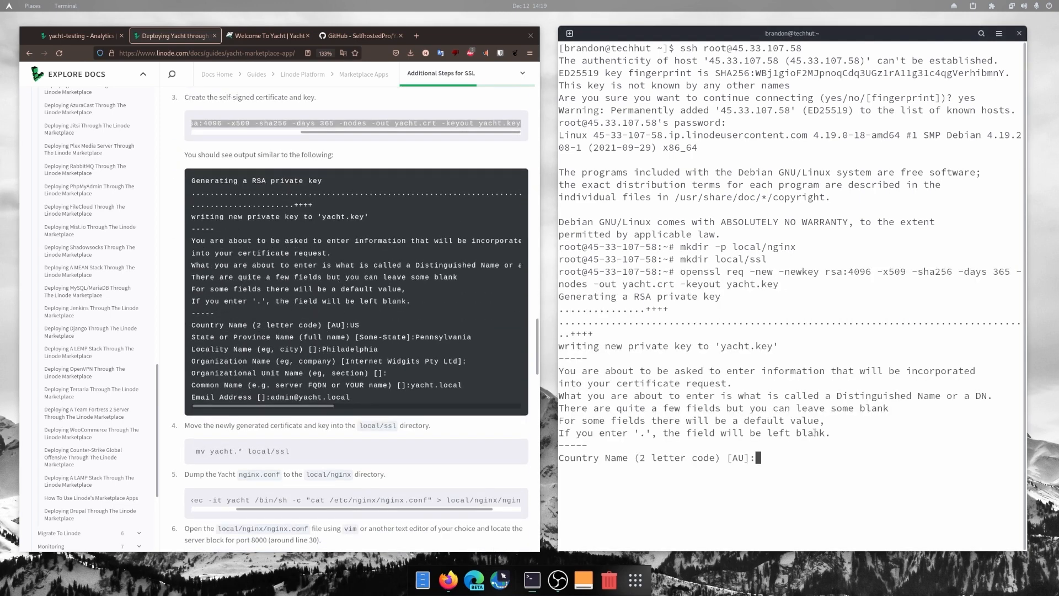
{"action": "type", "text": "US"}
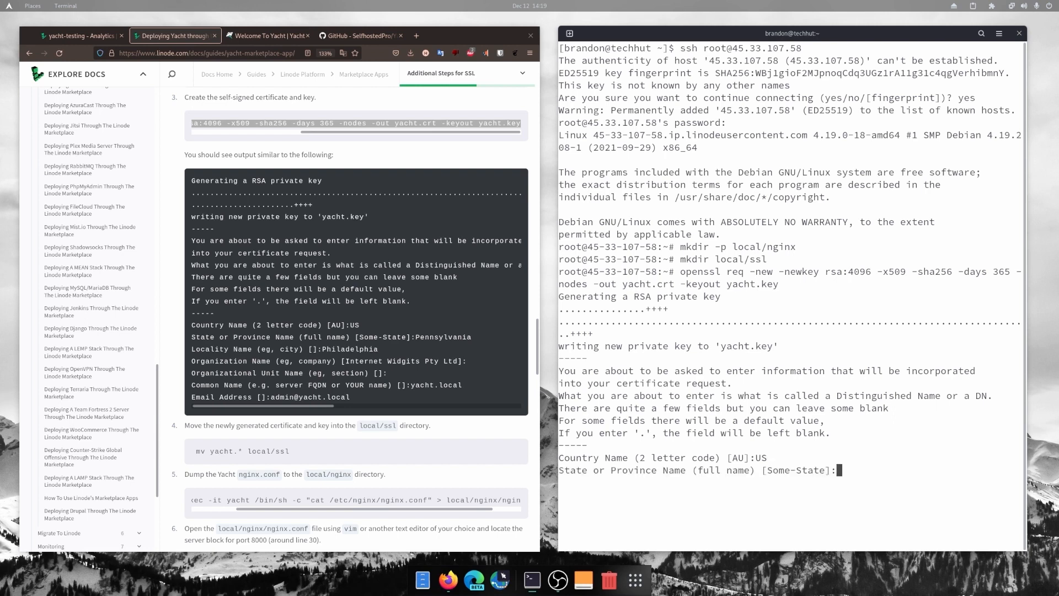
{"action": "type", "text": "Washington"}
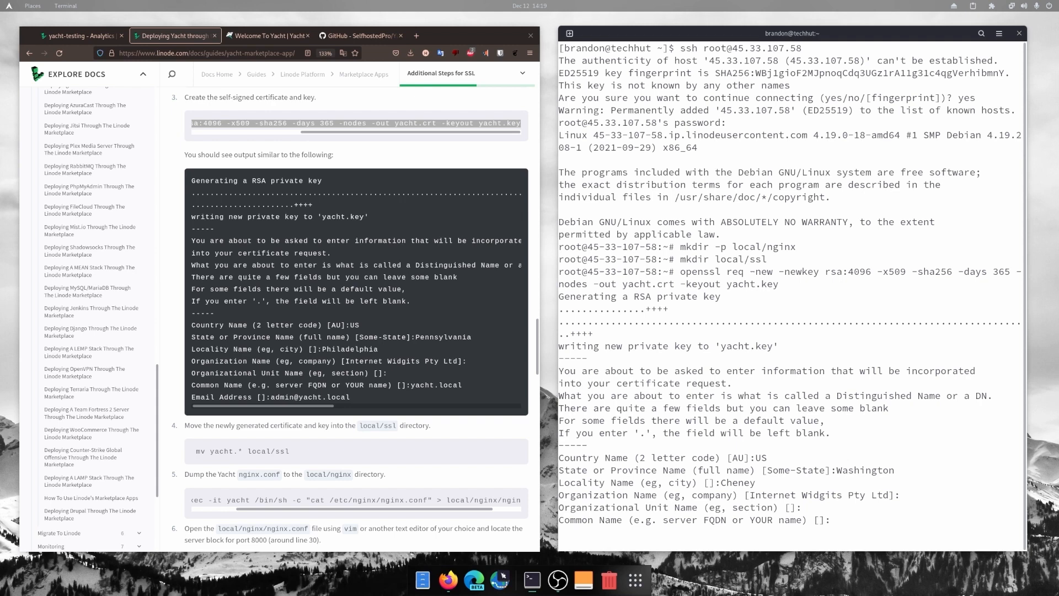
{"action": "type", "text": "yacht.local"}
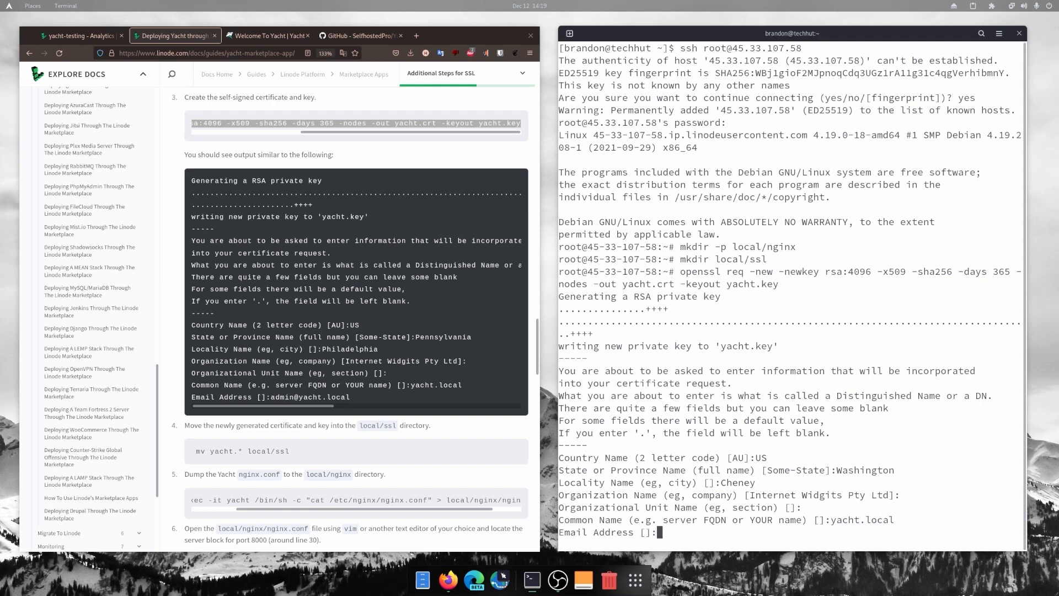
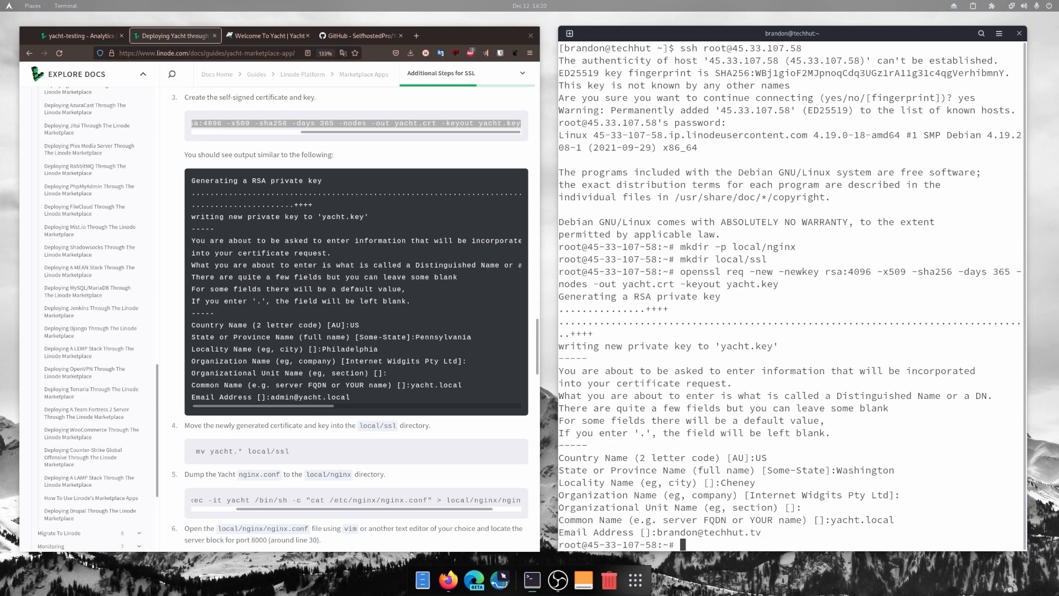
- Move yacht.crt and yacht.key into local/ssl and dump the container's nginx.conf into local/nginx
{"action": "type", "text": "ls"}
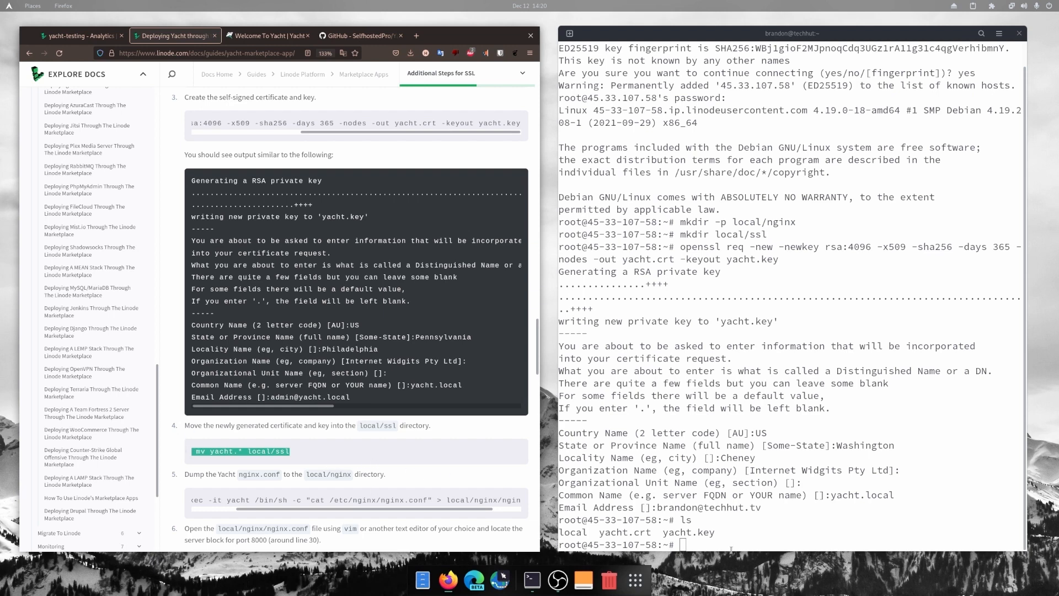
{"action": "type", "text": "mv yacht.* local/ssl"}
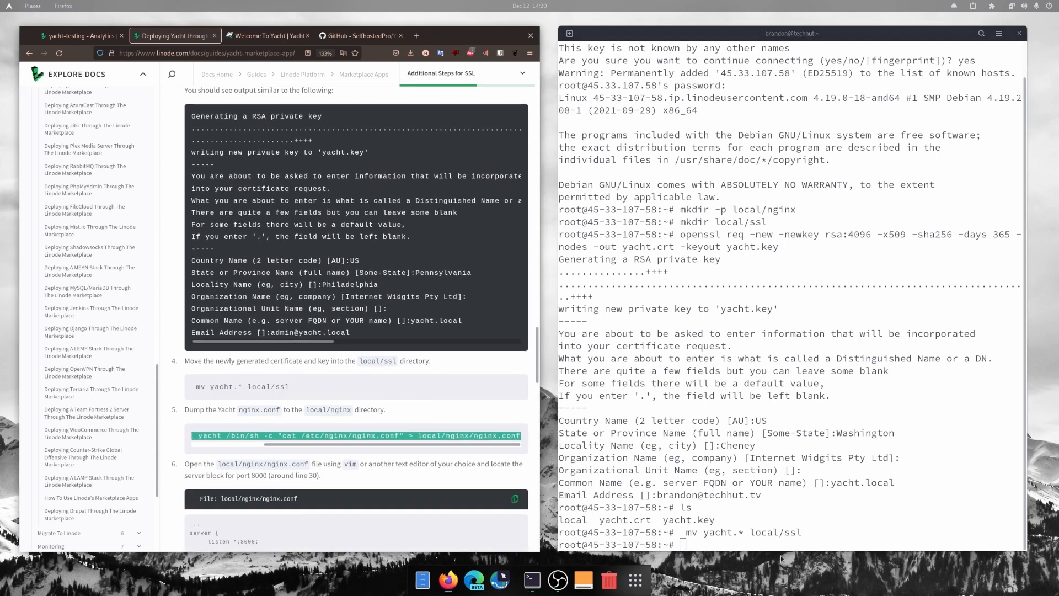
{"action": "type", "text": "docker exec -it yacht /bin/sh -c \"cat /etc/nginx/nginx.conf\" > local/nginx/nginx.conf"}
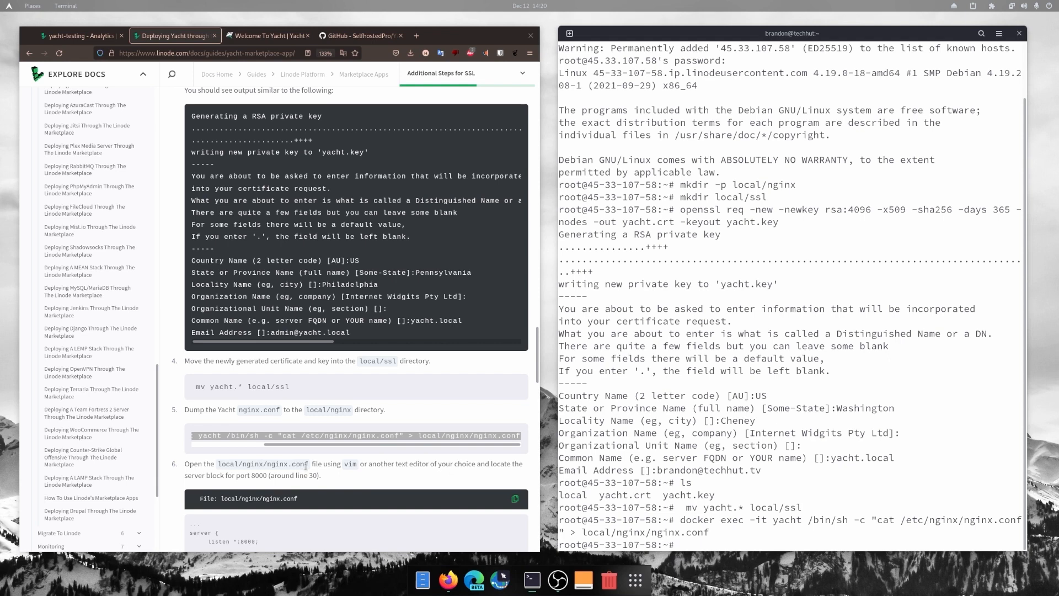
{"action": "double_click", "coordinate": [262, 463]}
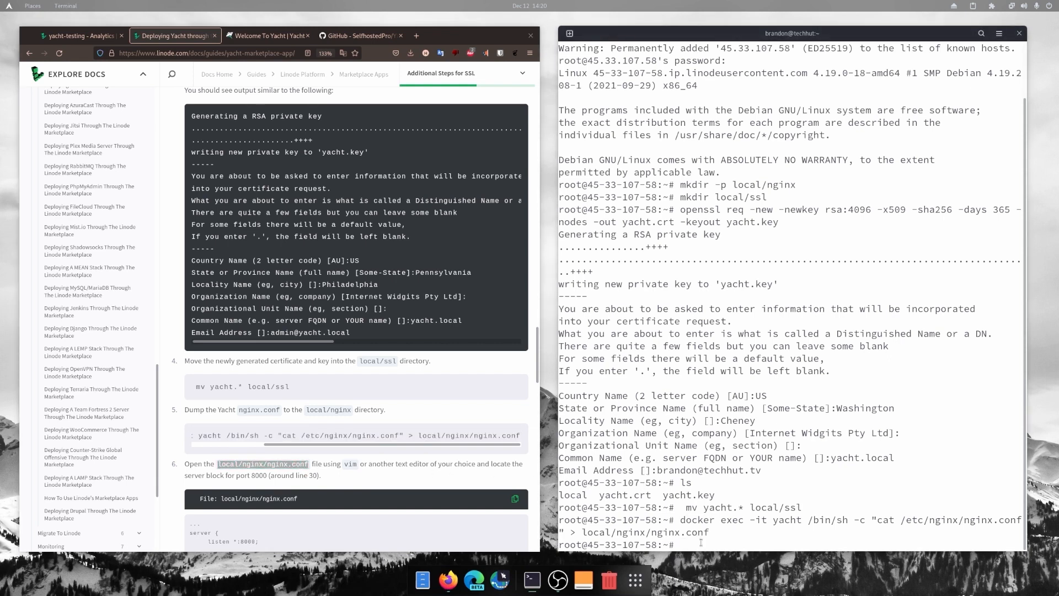
- Add the ssl_certificate and ssl_certificate_key lines under listen *:8000 in nginx.conf and save
{"action": "type", "text": "nano local/nginx/nginx.conf"}
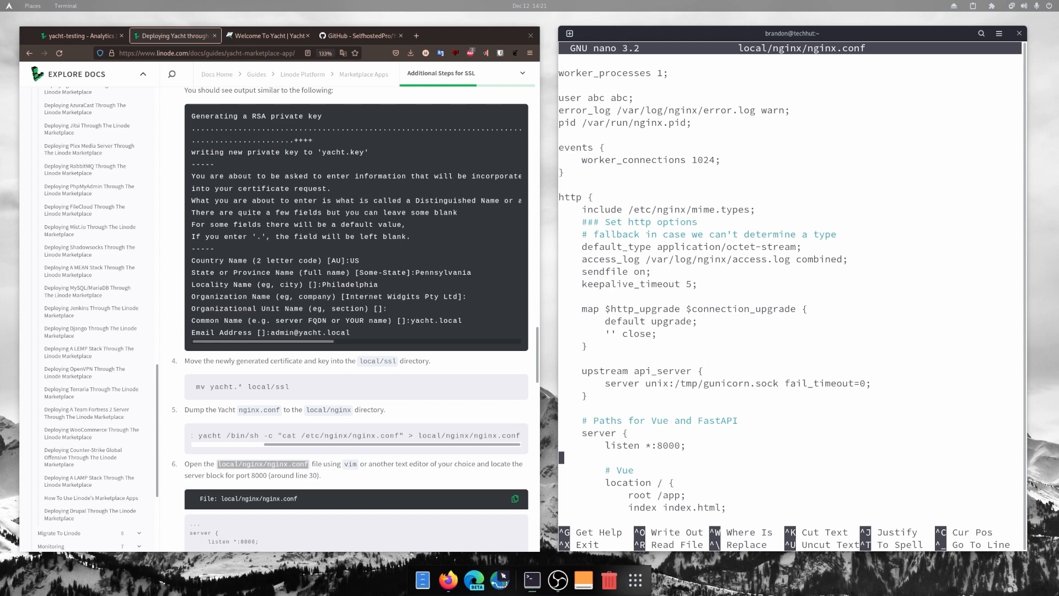
{"action": "scroll", "scroll_direction": "down", "scroll_amount": 3}
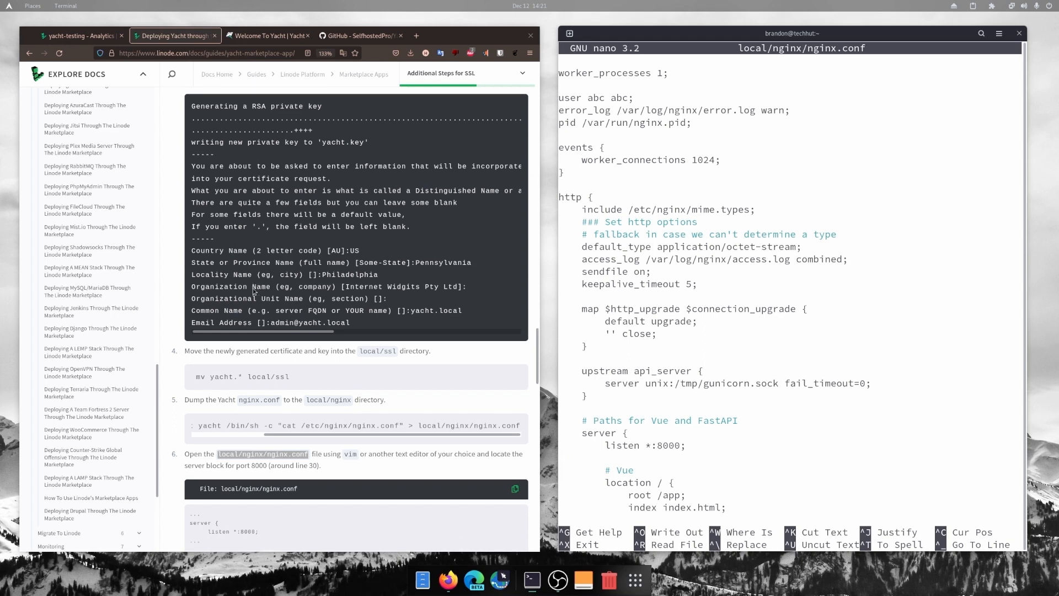
{"action": "scroll", "scroll_direction": "down", "scroll_amount": 3}
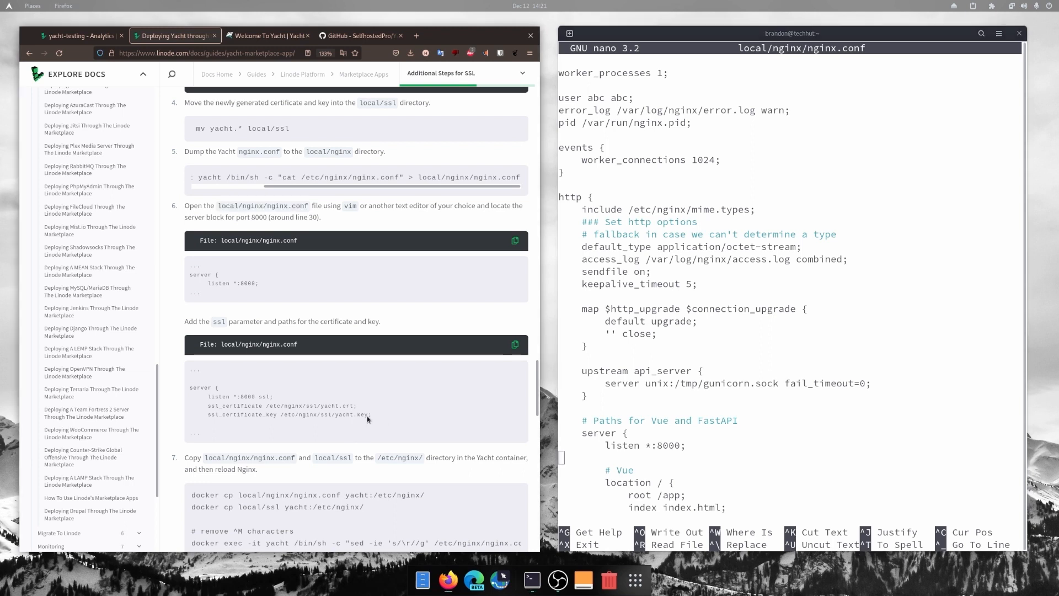
{"action": "left_click_drag", "start_coordinate": [208, 405], "coordinate": [371, 415]}
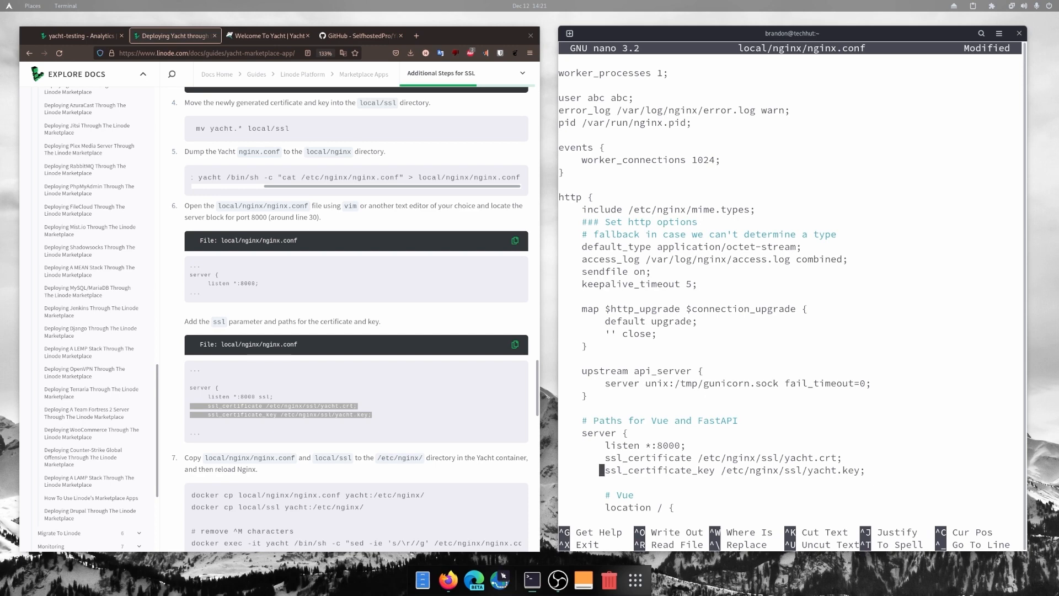
{"action": "key", "text": "ctrl+o"}
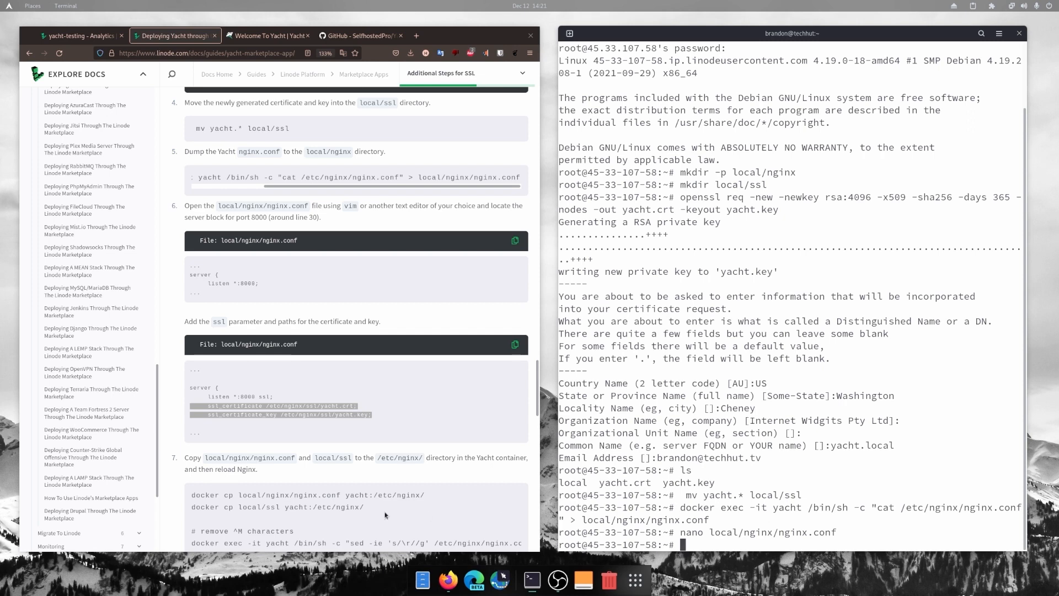
- Copy the config and ssl folder into the yacht container, reload nginx, and close the terminal
{"action": "scroll", "scroll_direction": "down", "scroll_amount": 3}
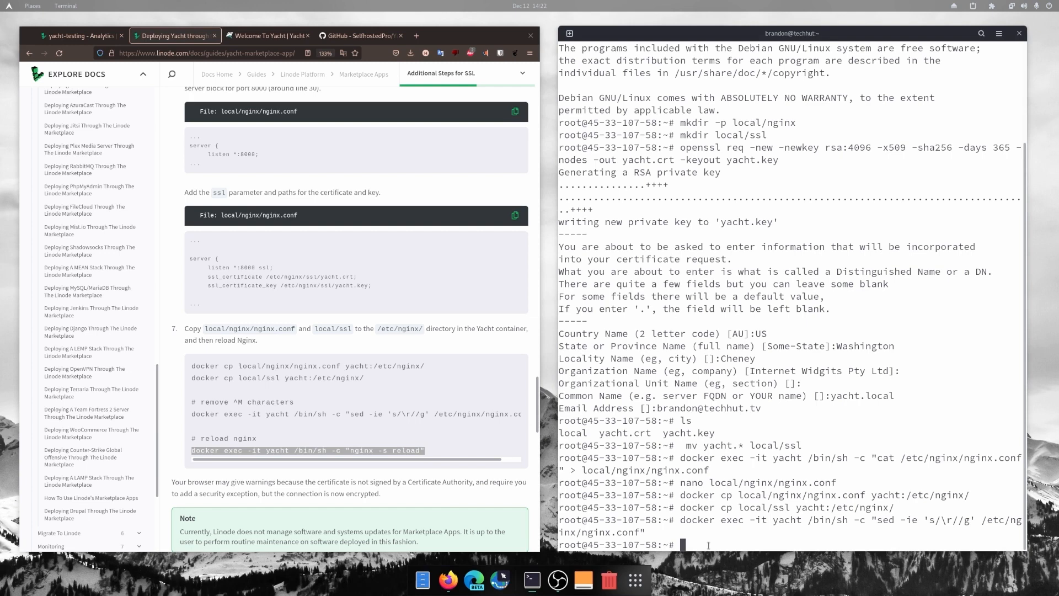
{"action": "key", "text": "Return"}
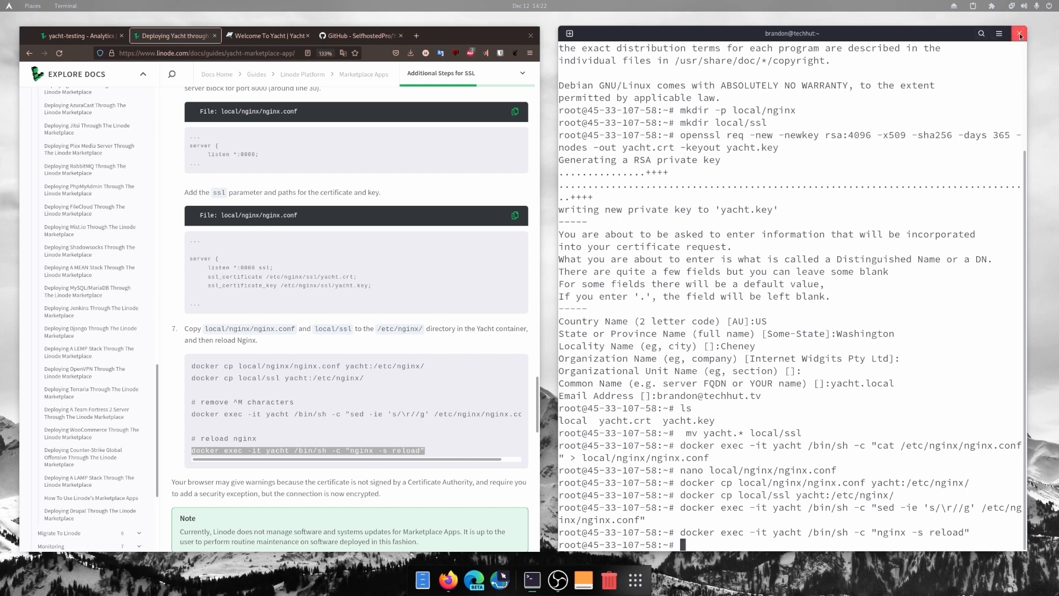
{"action": "left_click", "coordinate": [1019, 33]}
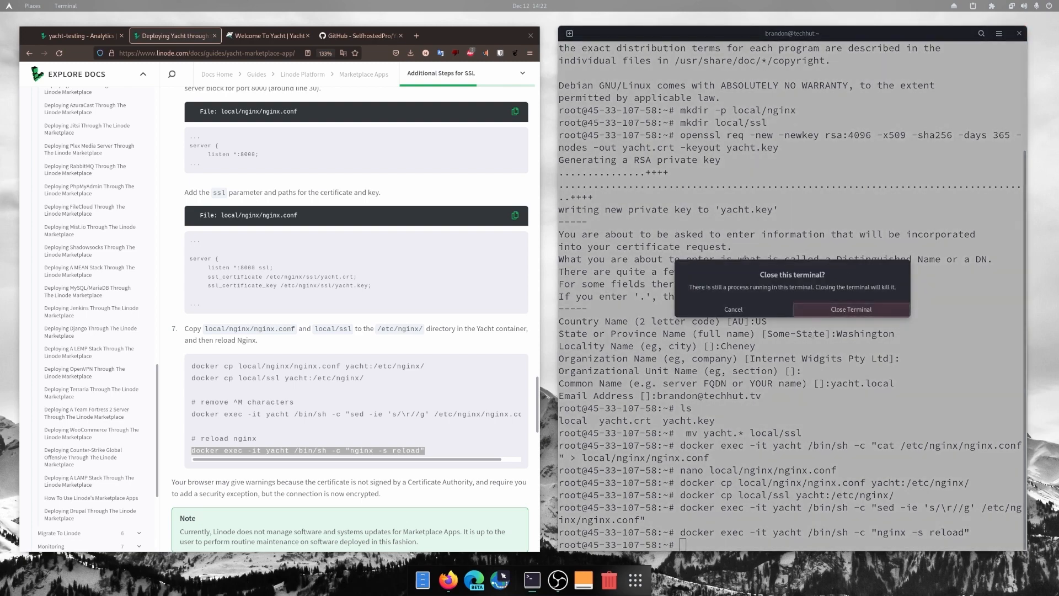
{"action": "left_click", "coordinate": [850, 309]}
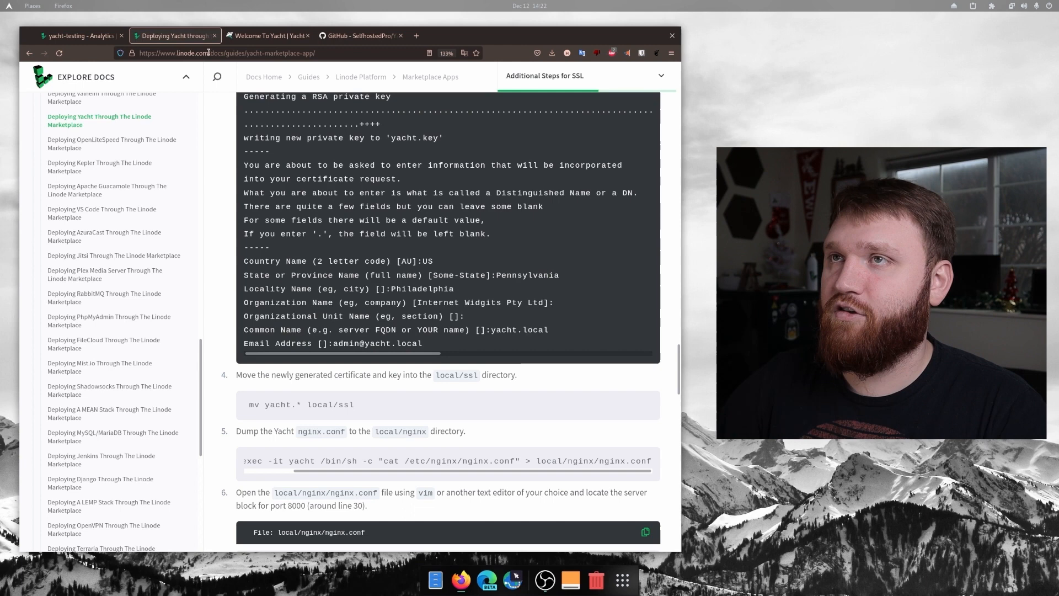
- Open the Yacht web interface at the Linode's IP on port 8000
{"action": "left_click", "coordinate": [76, 35]}
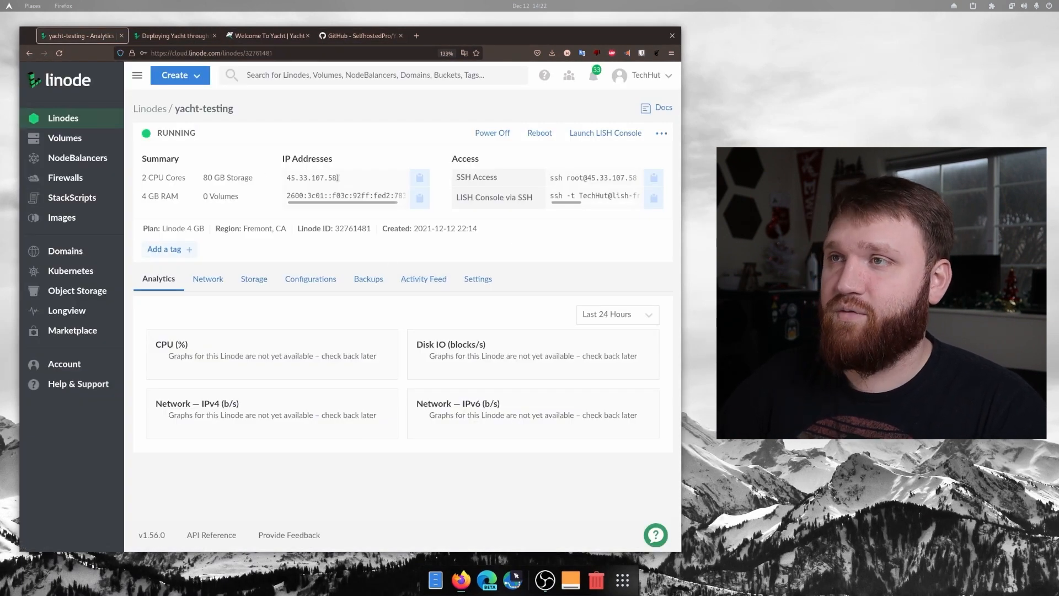
{"action": "left_click", "coordinate": [419, 176]}
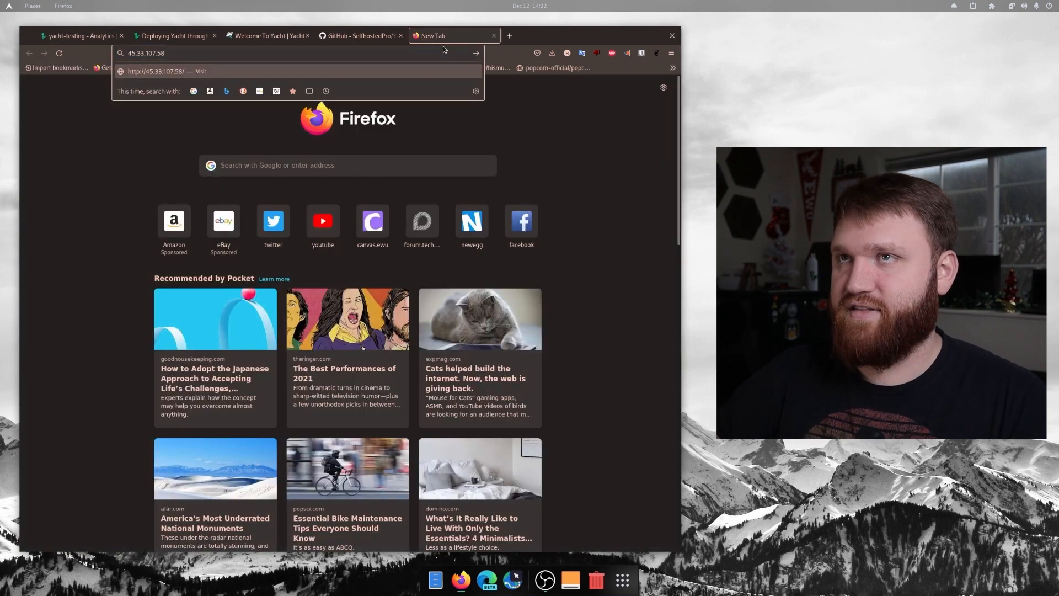
{"action": "type", "text": ":8000/#/"}
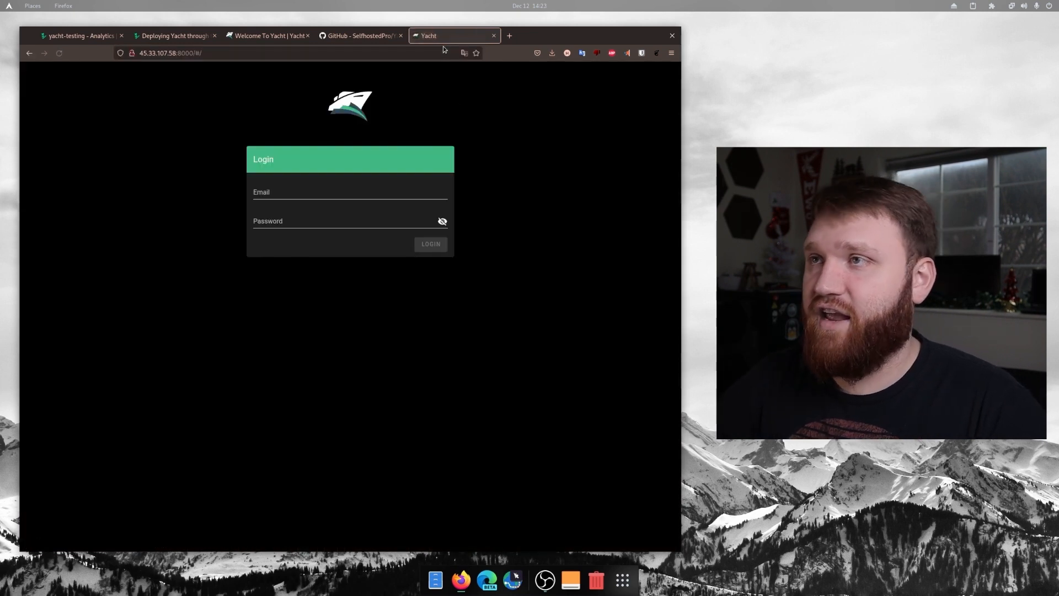
- Log in with the brandon email and password and dismiss the save-password prompt
{"action": "left_click", "coordinate": [350, 191]}
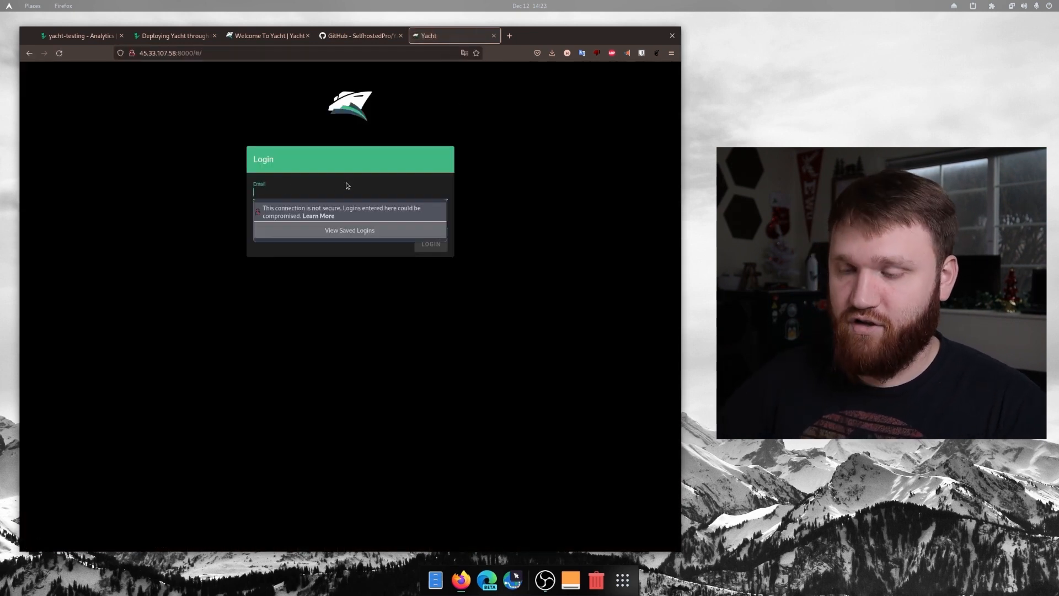
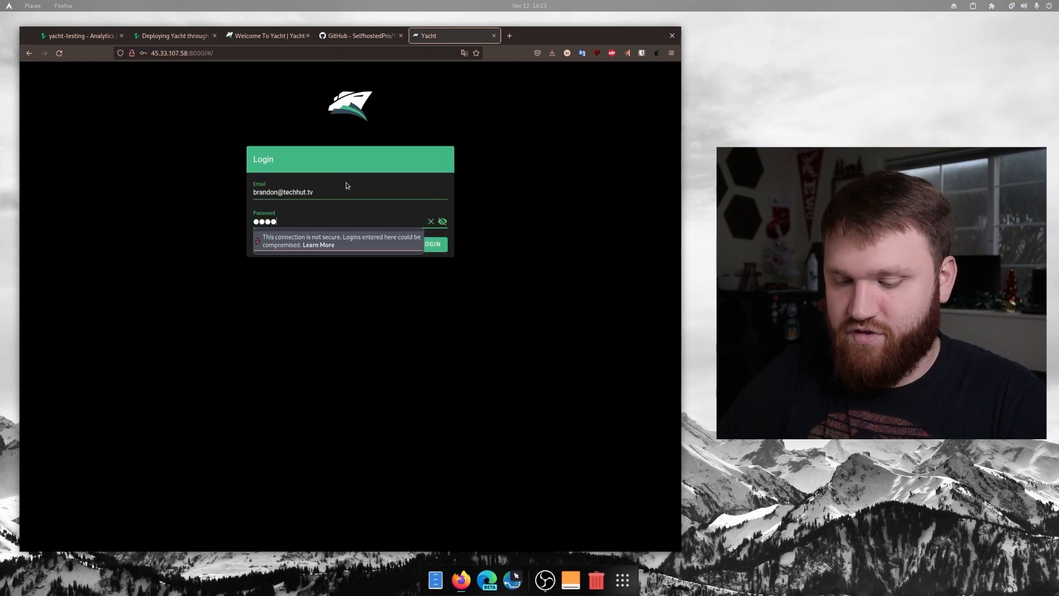
{"action": "left_click", "coordinate": [432, 244]}
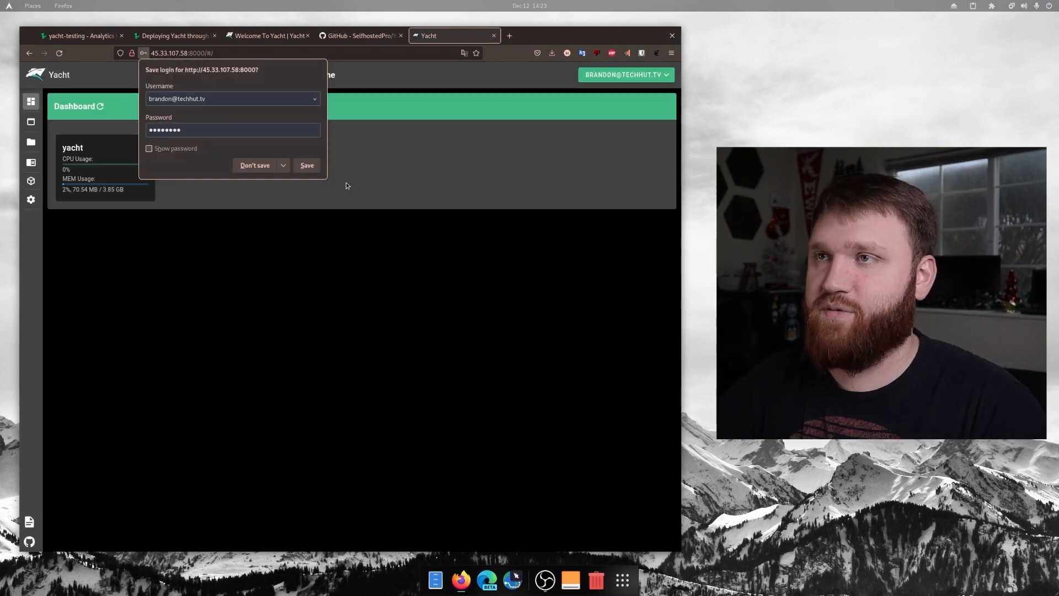
{"action": "left_click", "coordinate": [255, 165]}
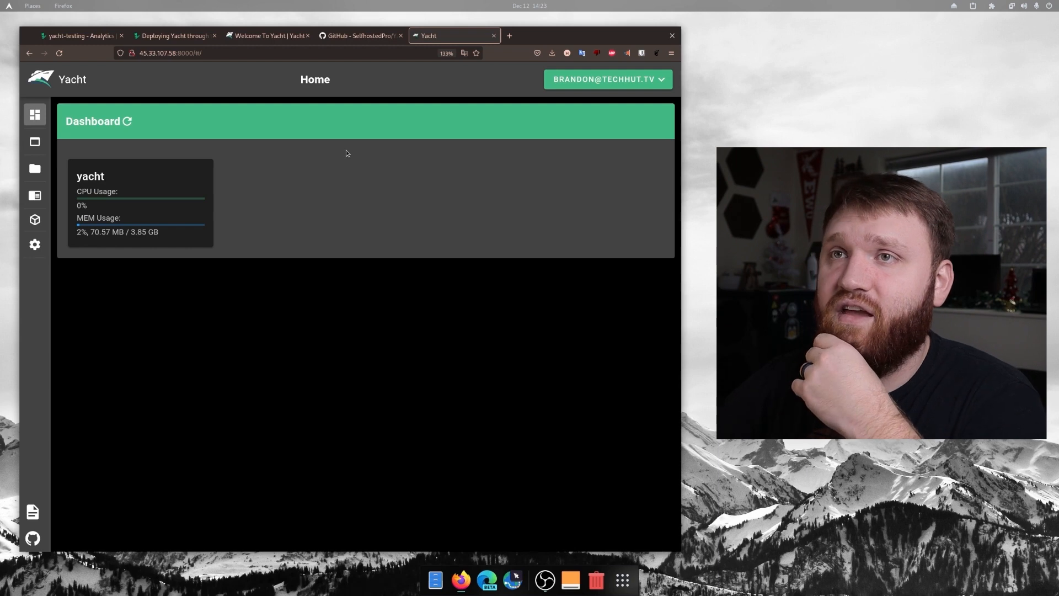
{"action": "mouse_move", "coordinate": [200, 168]}
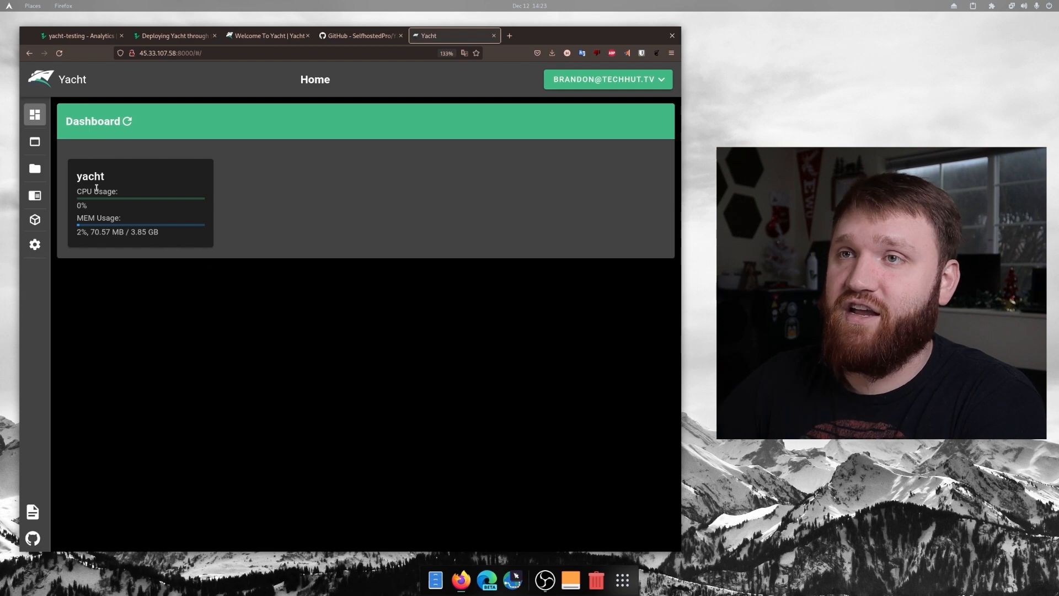
{"action": "mouse_move", "coordinate": [236, 287]}
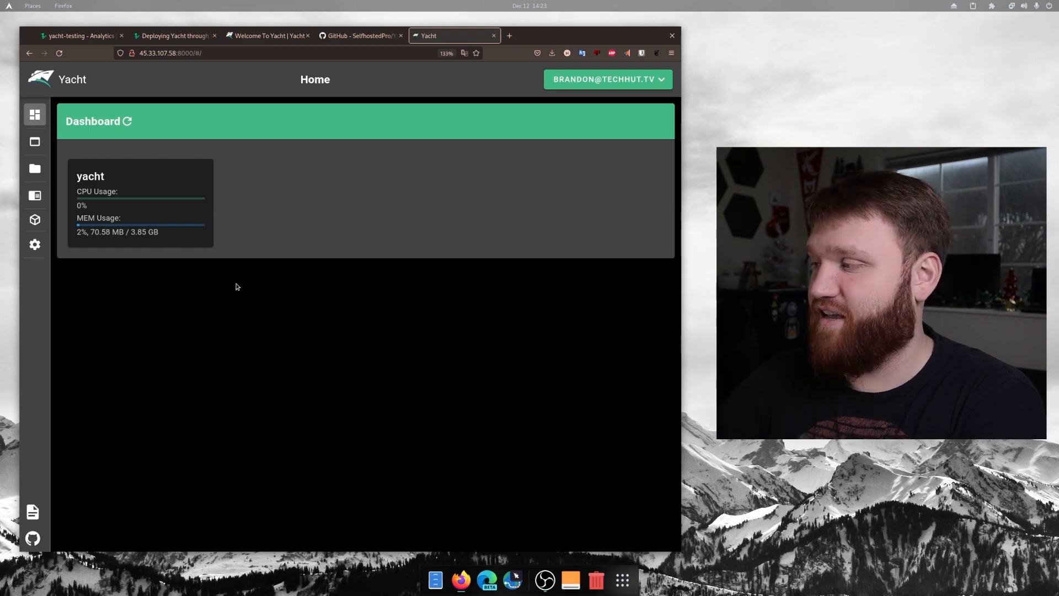
- Go to the Templates page and start adding a new template
{"action": "left_click", "coordinate": [34, 114]}
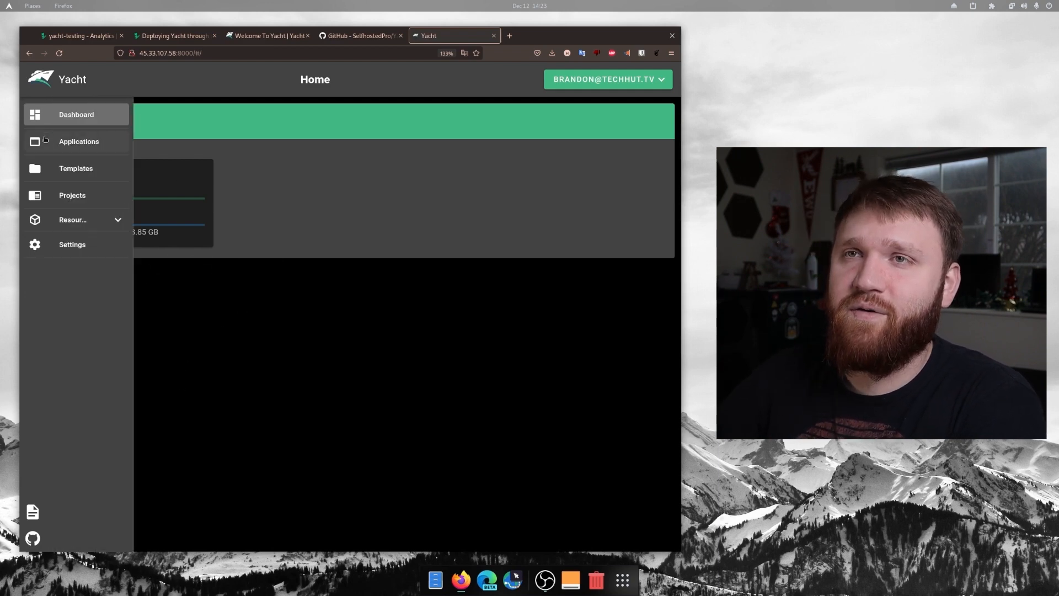
{"action": "left_click", "coordinate": [76, 168]}
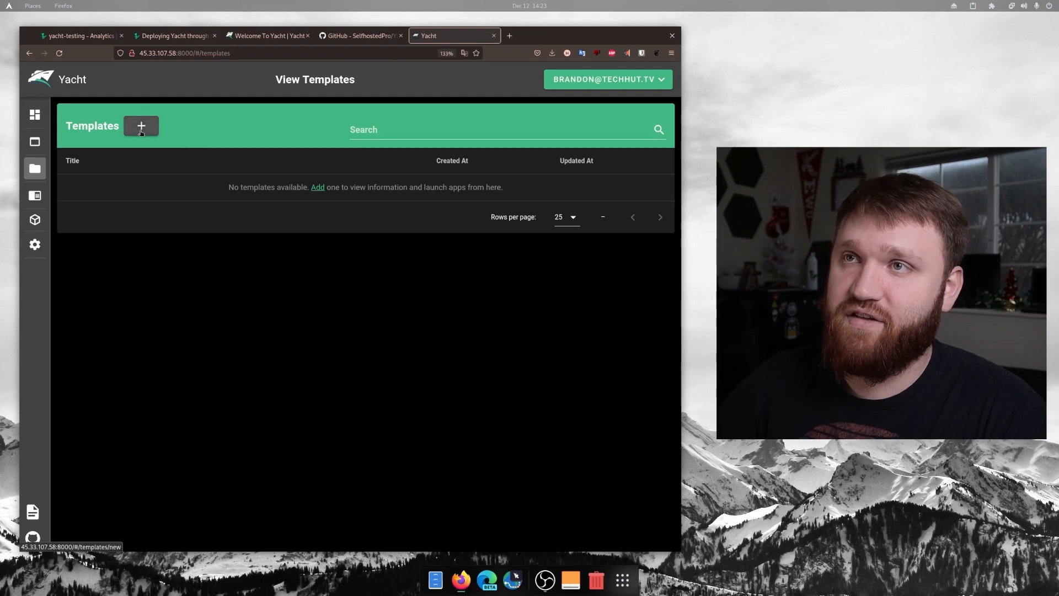
{"action": "left_click", "coordinate": [140, 126]}
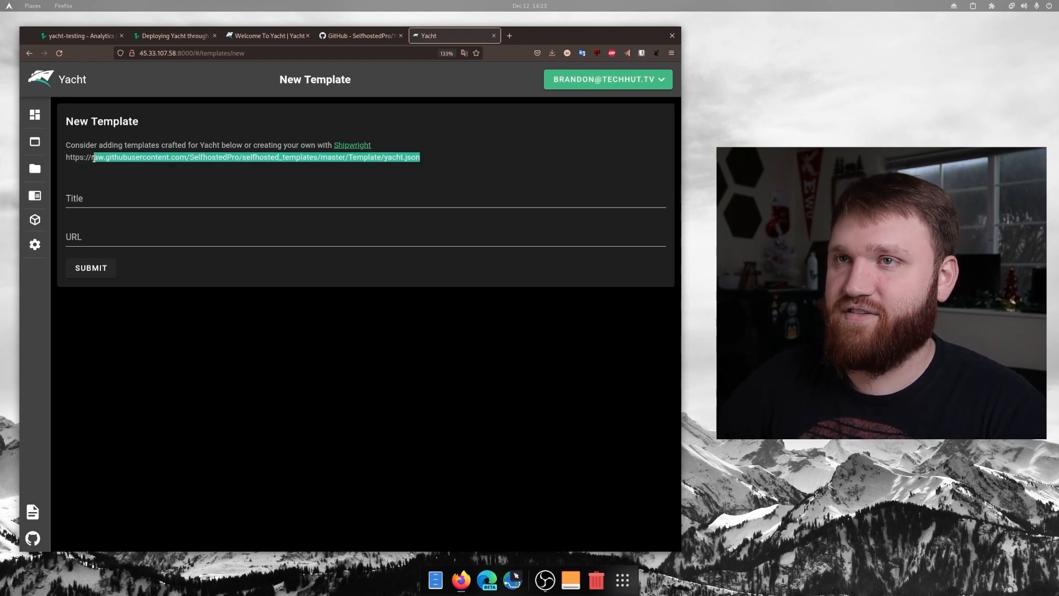
- Submit a template titled selfhosted pointing at the SelfhostedPro selfhosted_templates yacht.json raw URL
{"action": "type", "text": "s"}
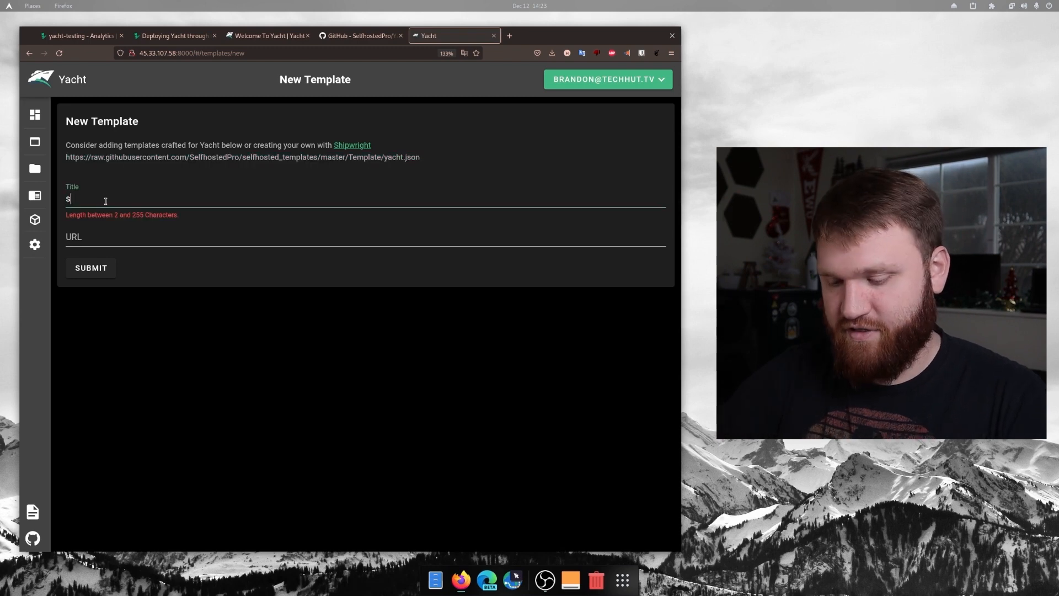
{"action": "type", "text": "elfhosted"}
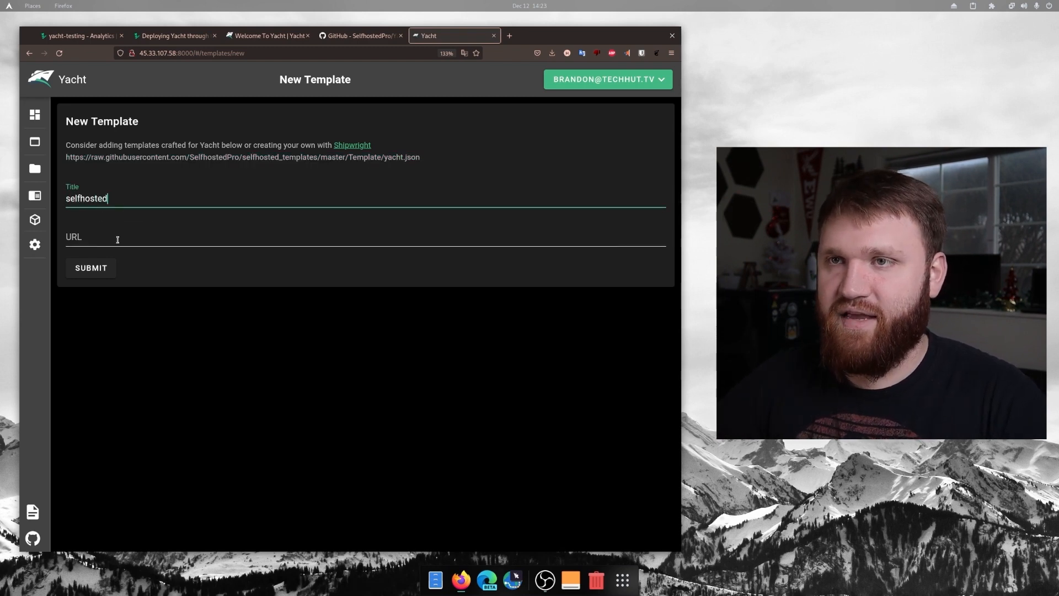
{"action": "type", "text": "https://raw.githubusercontent.com/SelfhostedPro/selfhosted_templates/master/Template/yacht.json"}
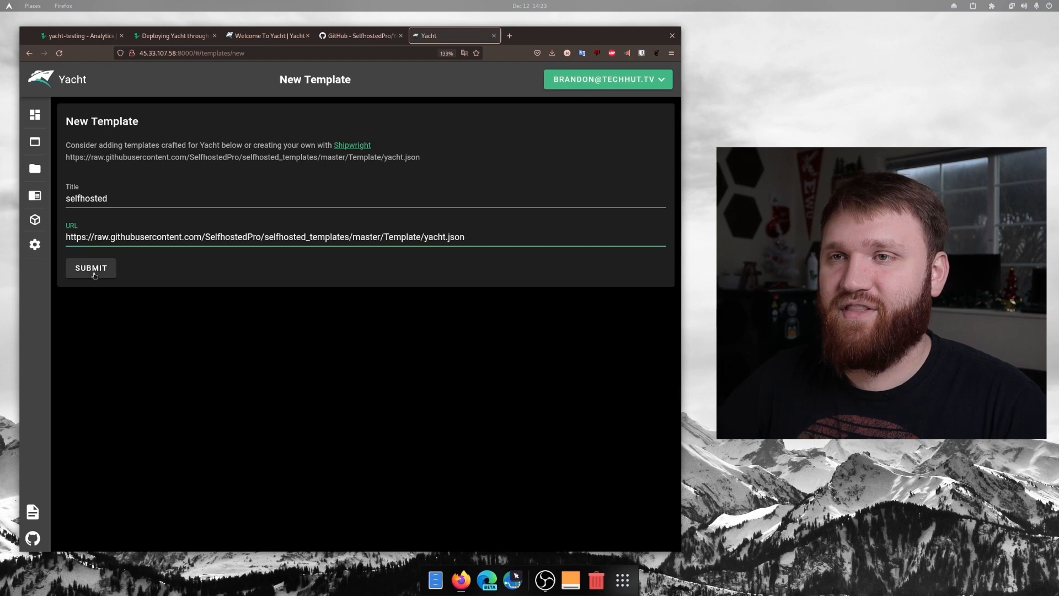
{"action": "left_click", "coordinate": [90, 267]}
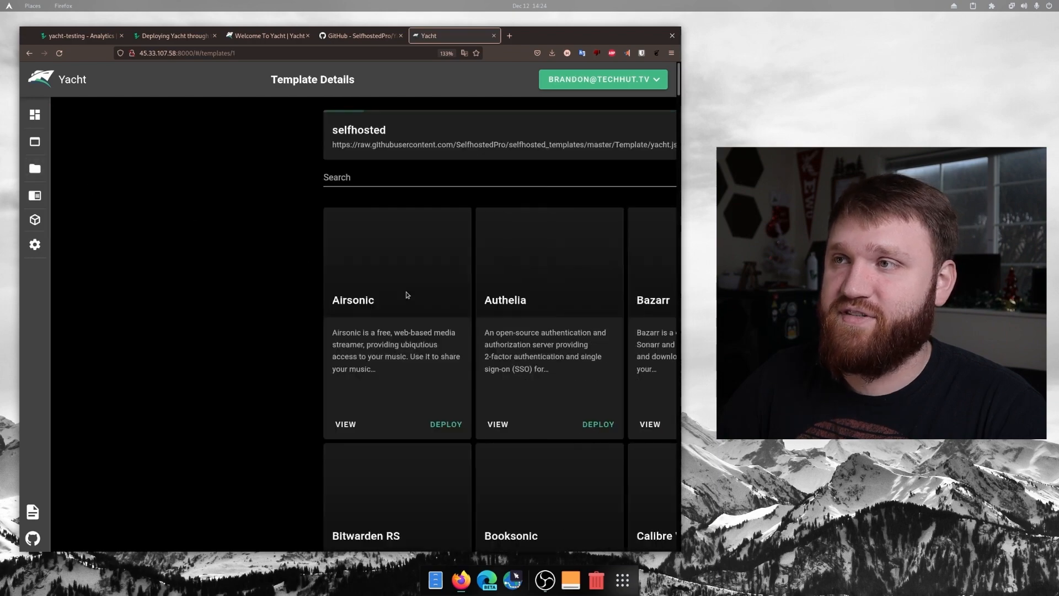
- Find LibreSpeed in the template's app list and begin deploying it, reaching its general settings
{"action": "scroll", "scroll_direction": "down", "scroll_amount": 3}
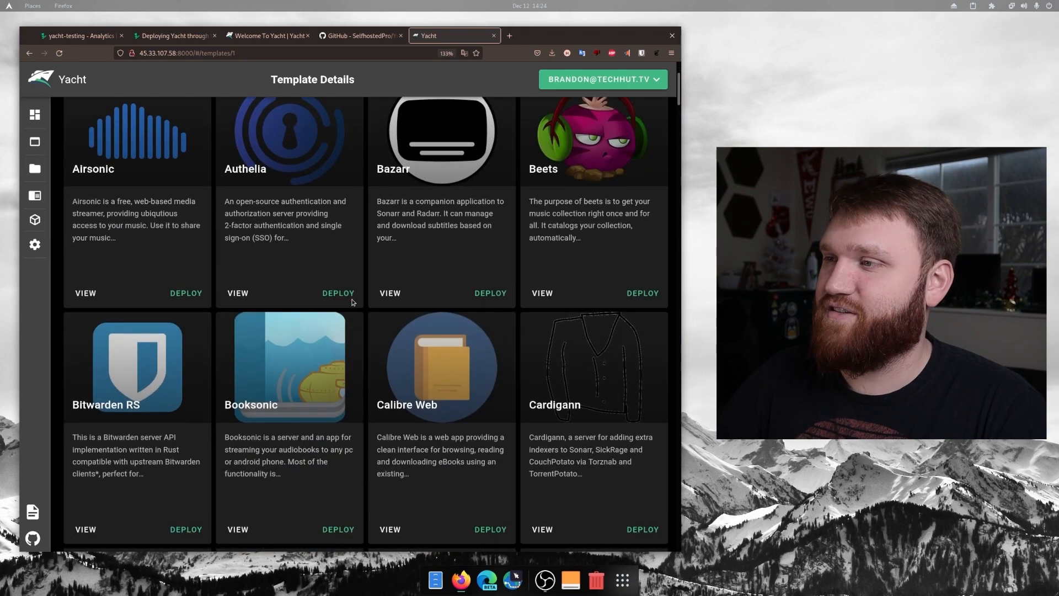
{"action": "scroll", "scroll_direction": "down", "scroll_amount": 3}
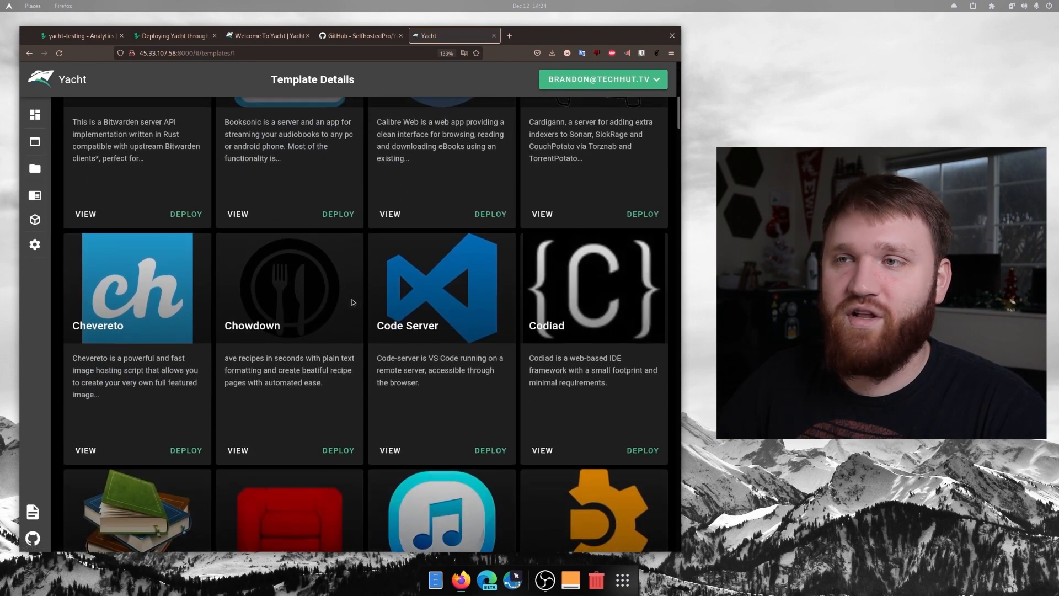
{"action": "scroll", "scroll_direction": "down", "scroll_amount": 3}
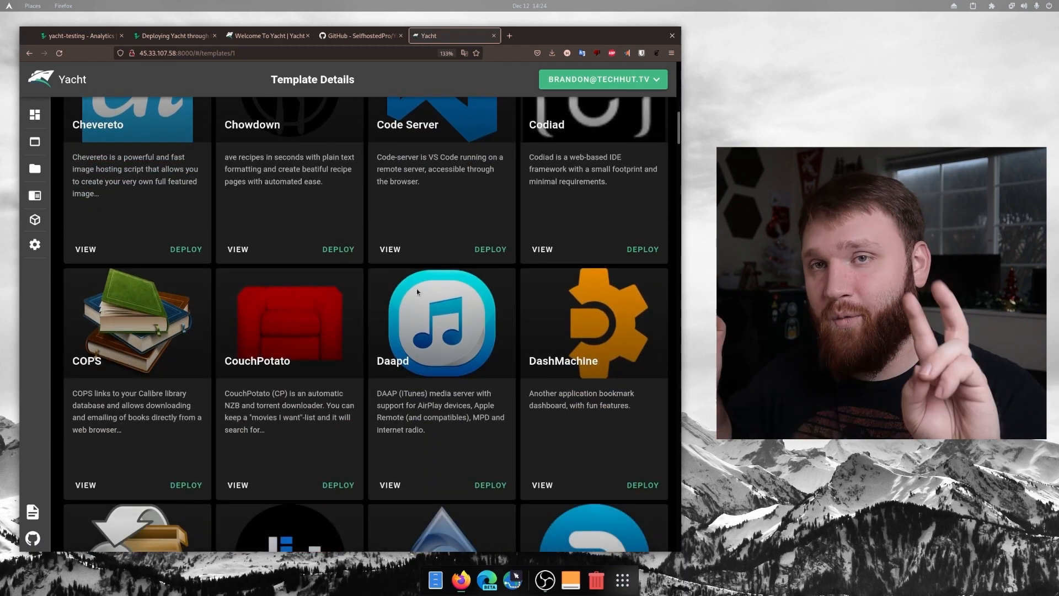
{"action": "mouse_move", "coordinate": [419, 301]}
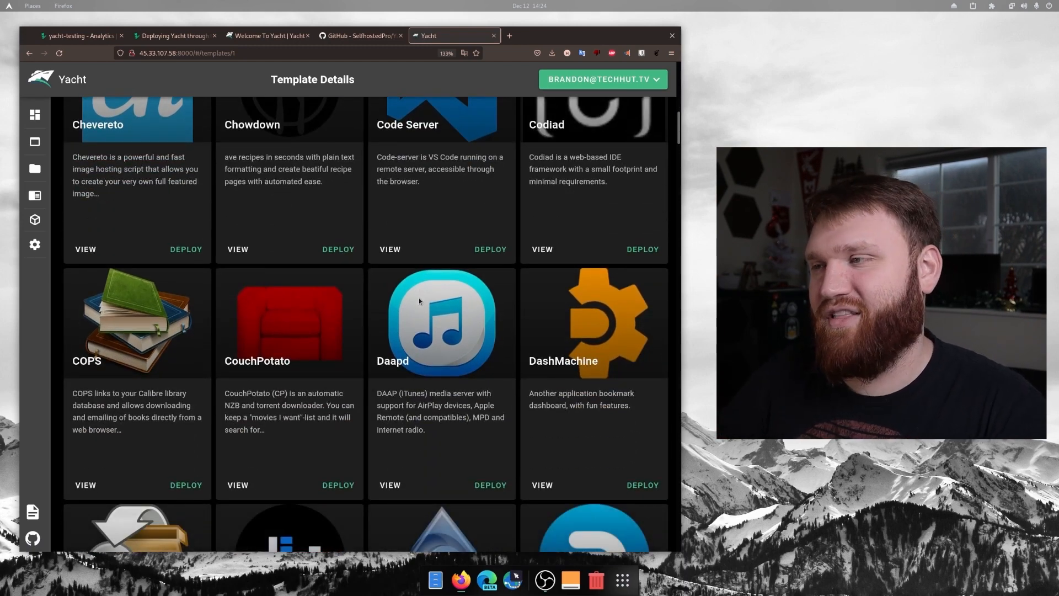
{"action": "scroll", "scroll_direction": "down", "scroll_amount": 3}
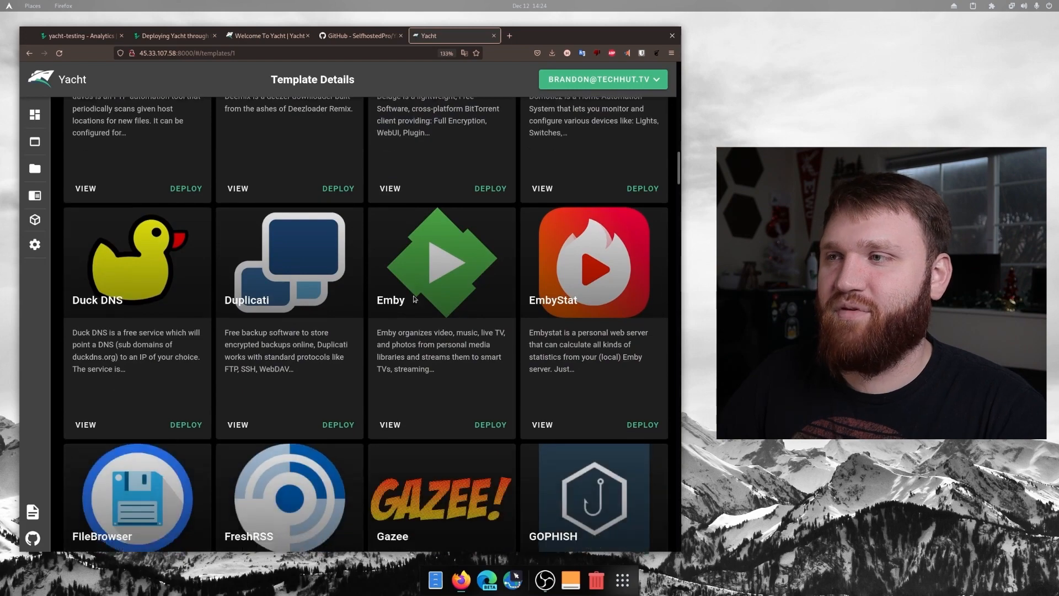
{"action": "scroll", "scroll_direction": "down", "scroll_amount": 3}
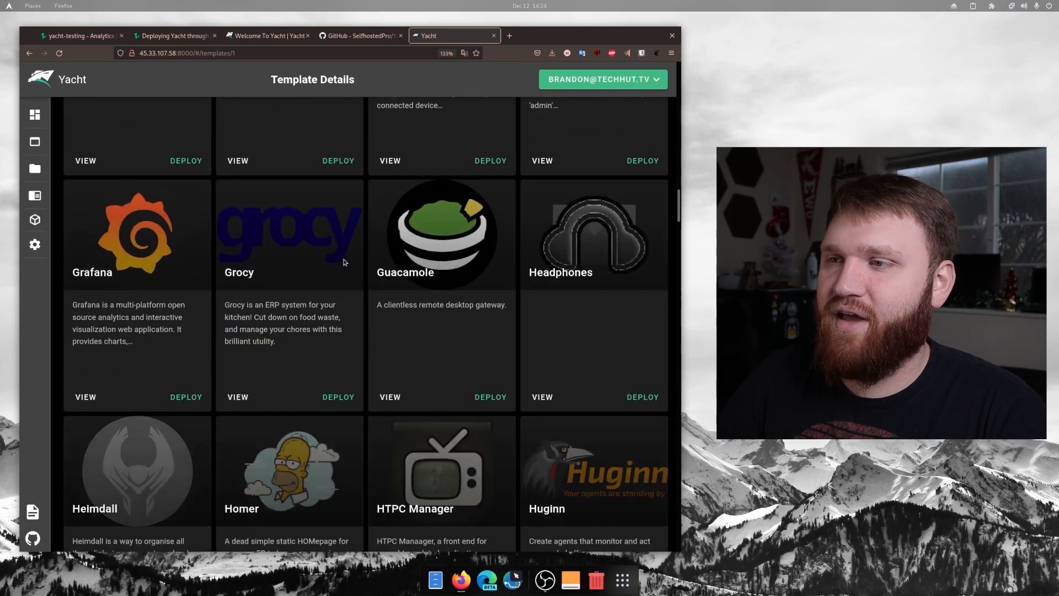
{"action": "scroll", "scroll_direction": "down", "scroll_amount": 3}
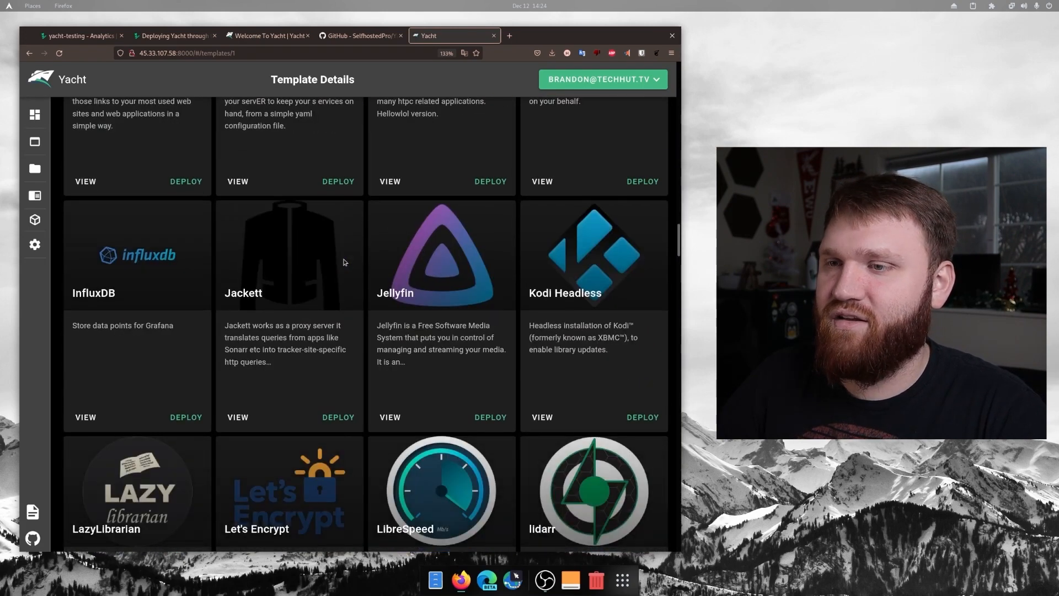
{"action": "scroll", "scroll_direction": "down", "scroll_amount": 3}
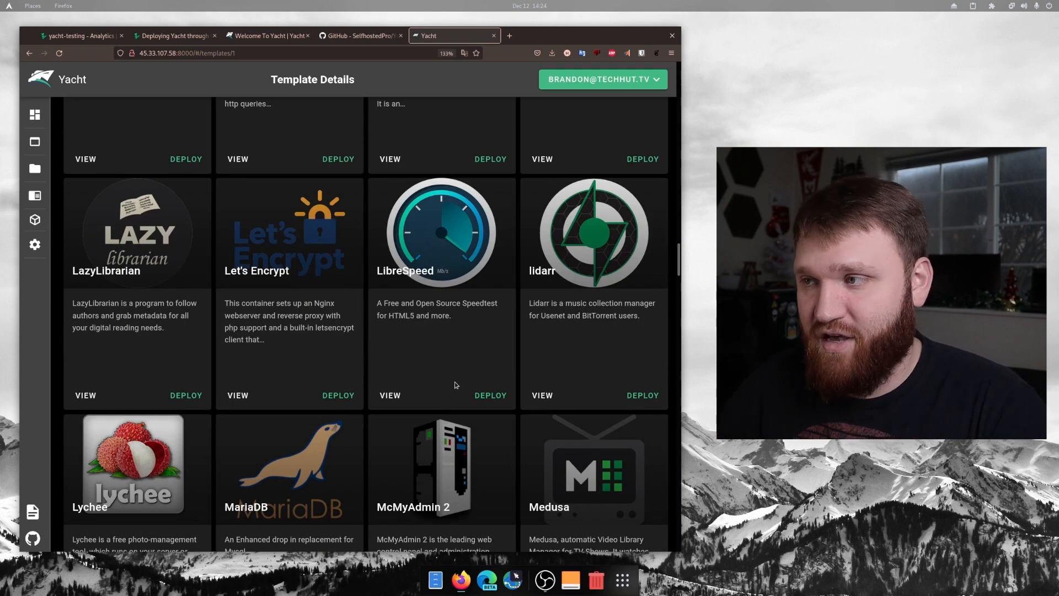
{"action": "mouse_move", "coordinate": [506, 416]}
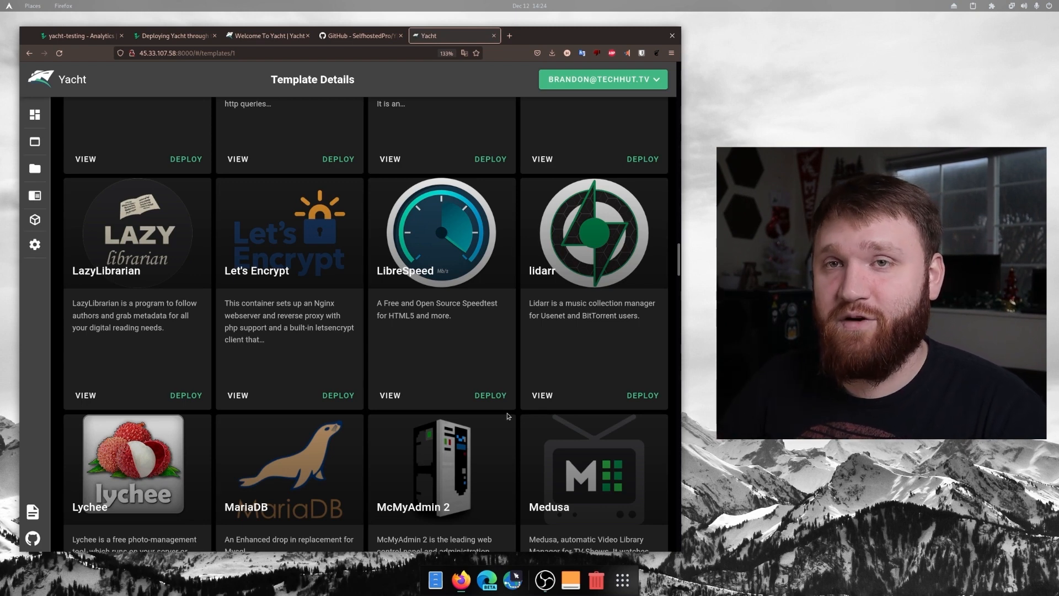
{"action": "mouse_move", "coordinate": [396, 384]}
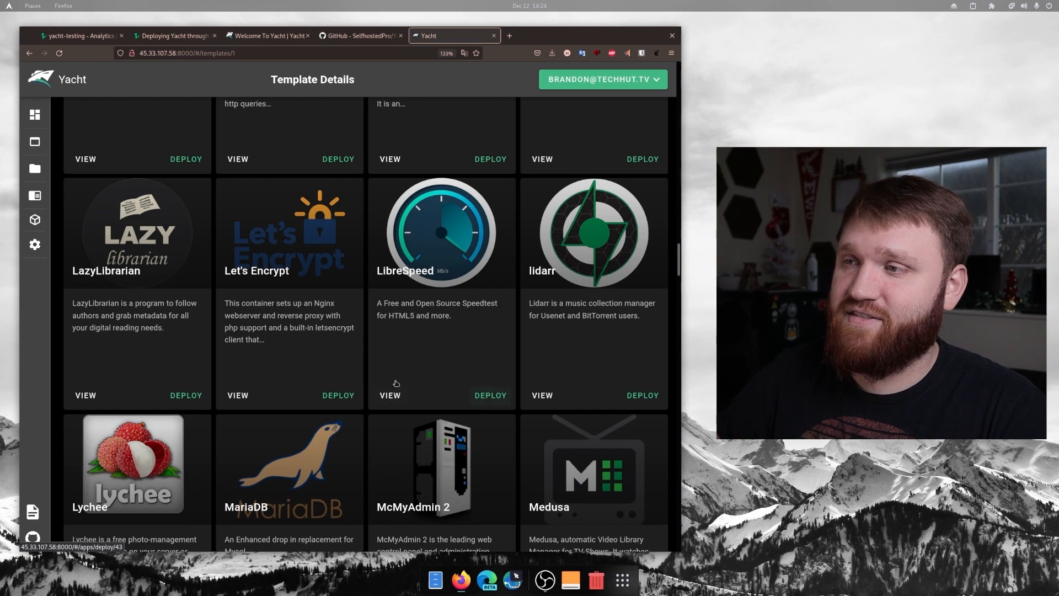
{"action": "left_click", "coordinate": [490, 395]}
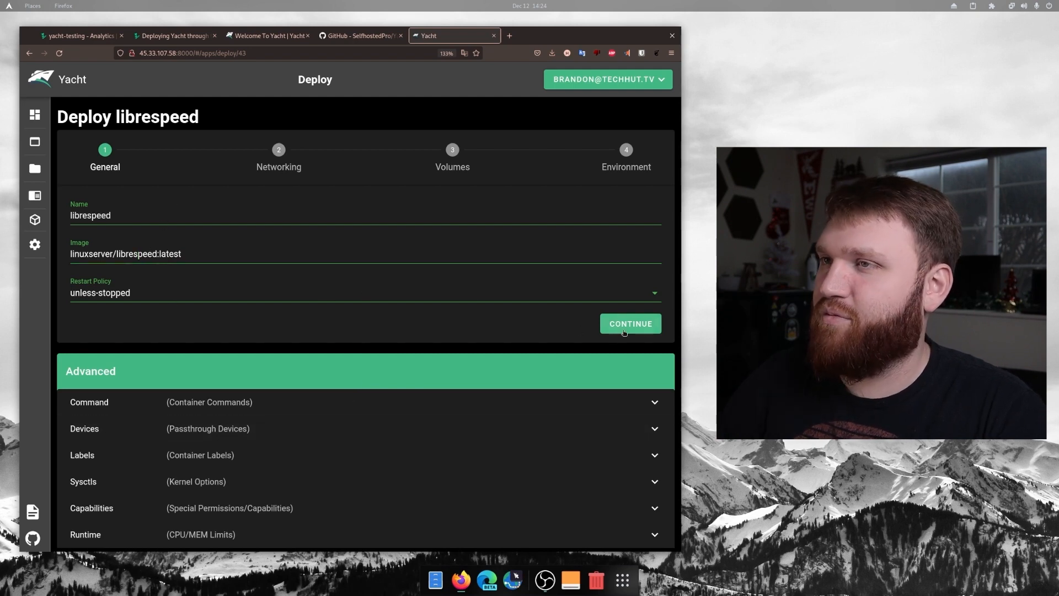
- Map the WebUI to host port 200, keep the /config volume, and continue to the environment step
{"action": "left_click", "coordinate": [630, 323]}
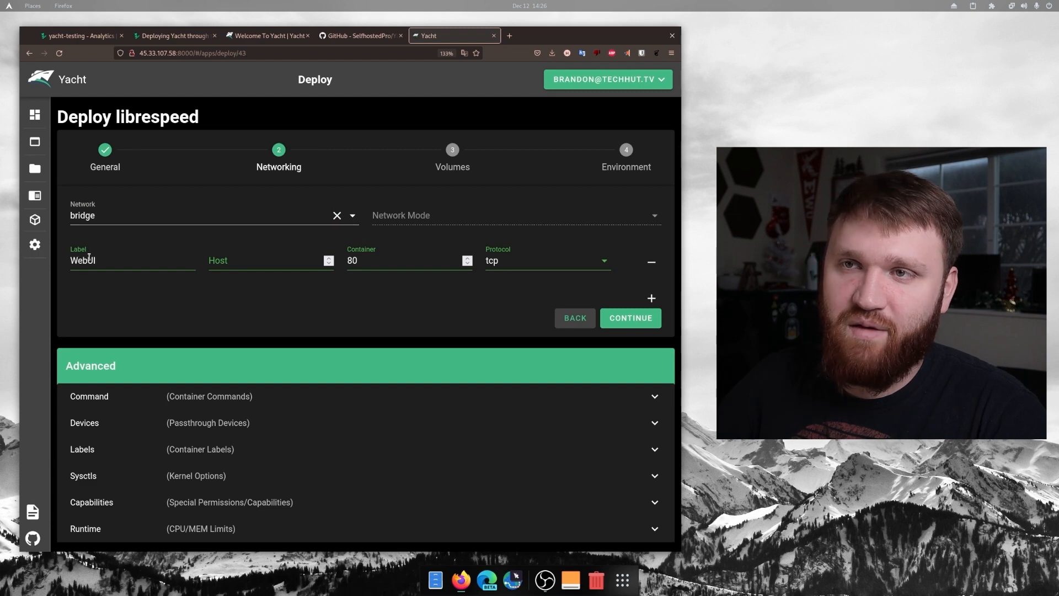
{"action": "left_click", "coordinate": [271, 260]}
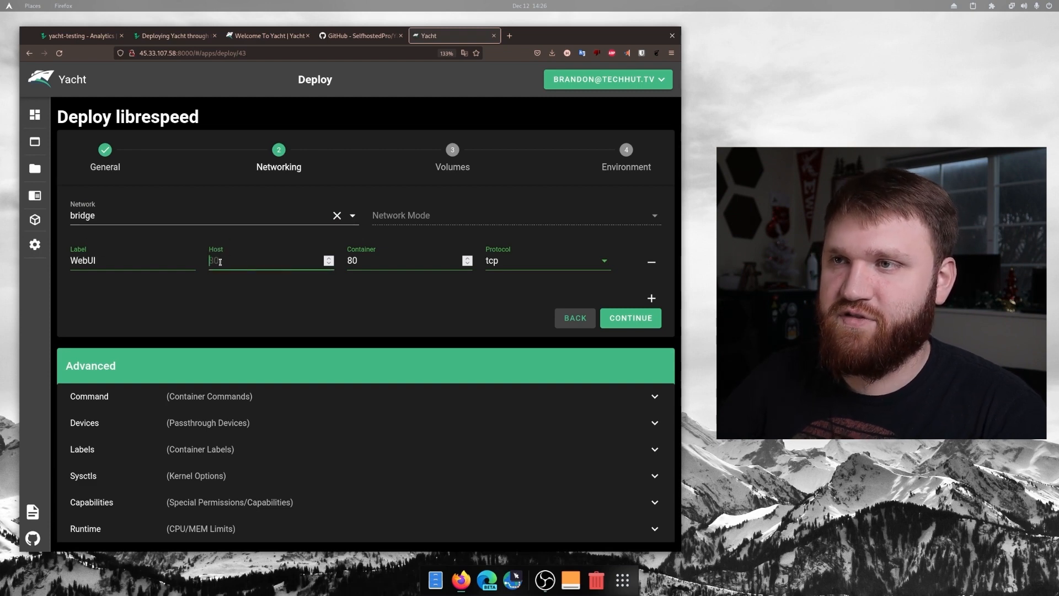
{"action": "type", "text": "2"}
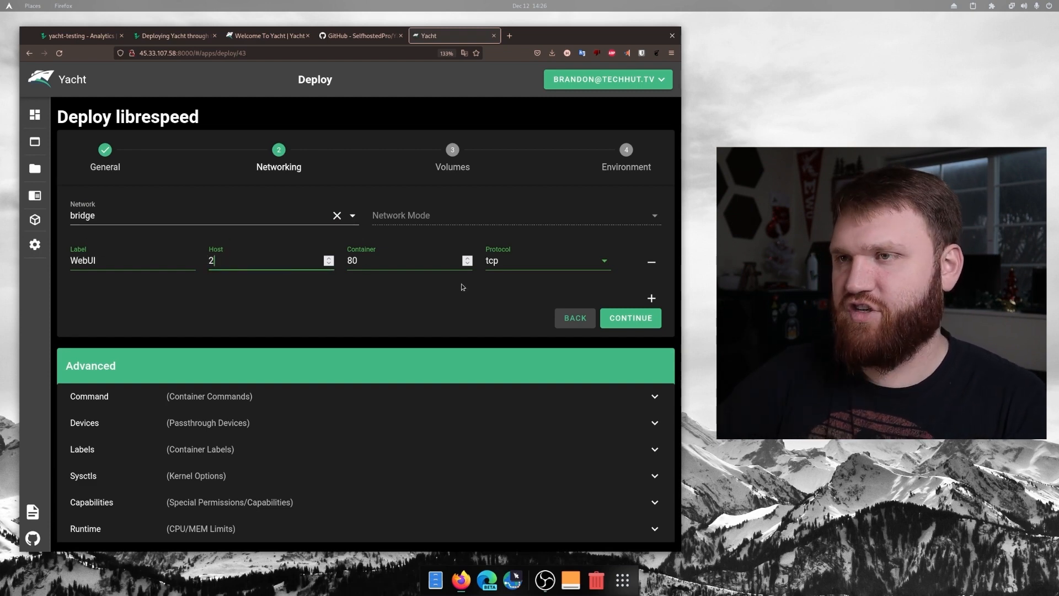
{"action": "type", "text": "00"}
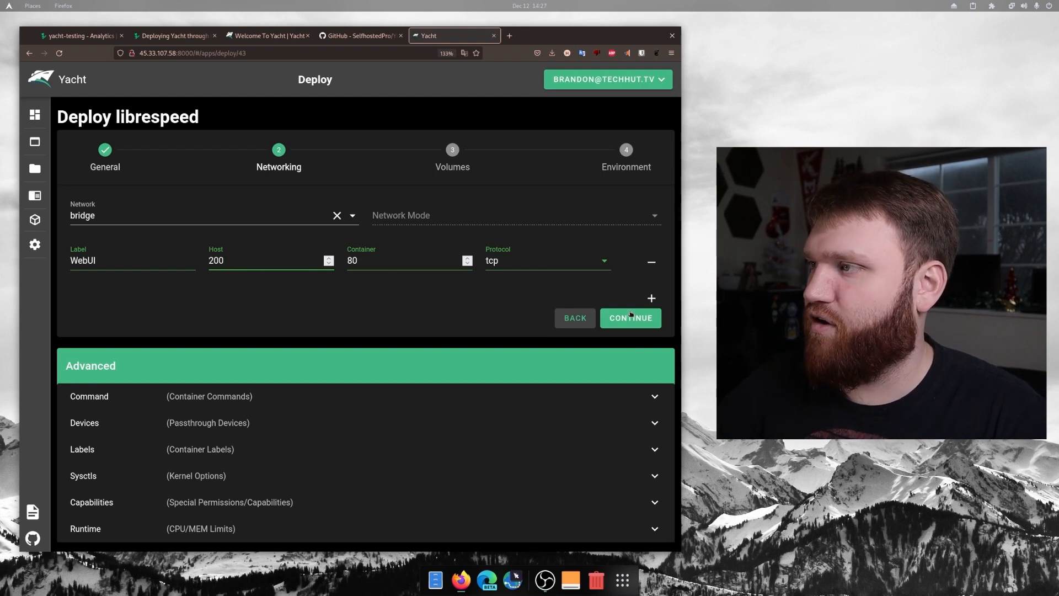
{"action": "left_click", "coordinate": [630, 318]}
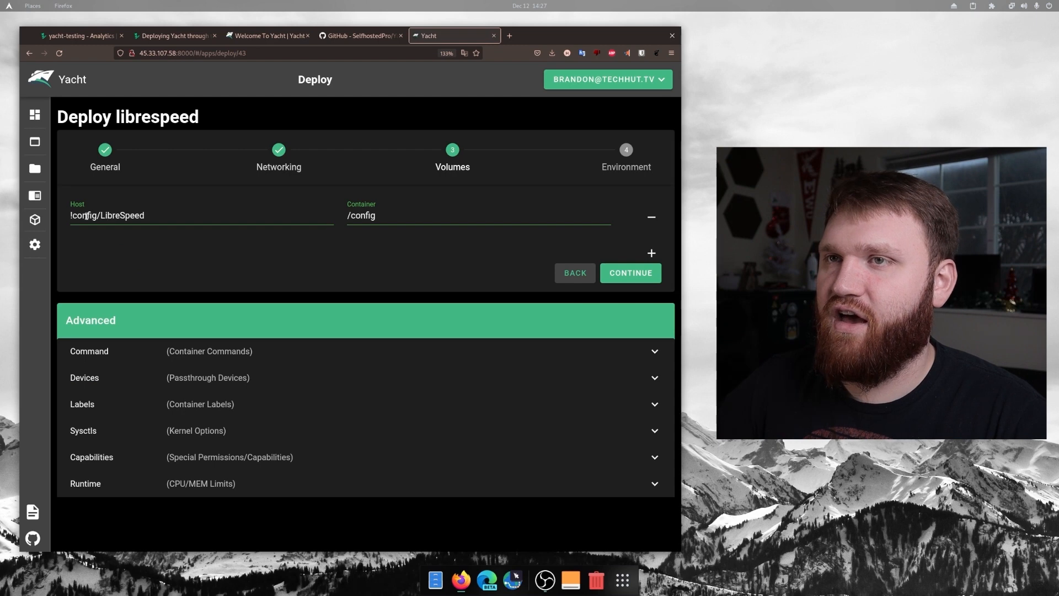
{"action": "left_click", "coordinate": [630, 272]}
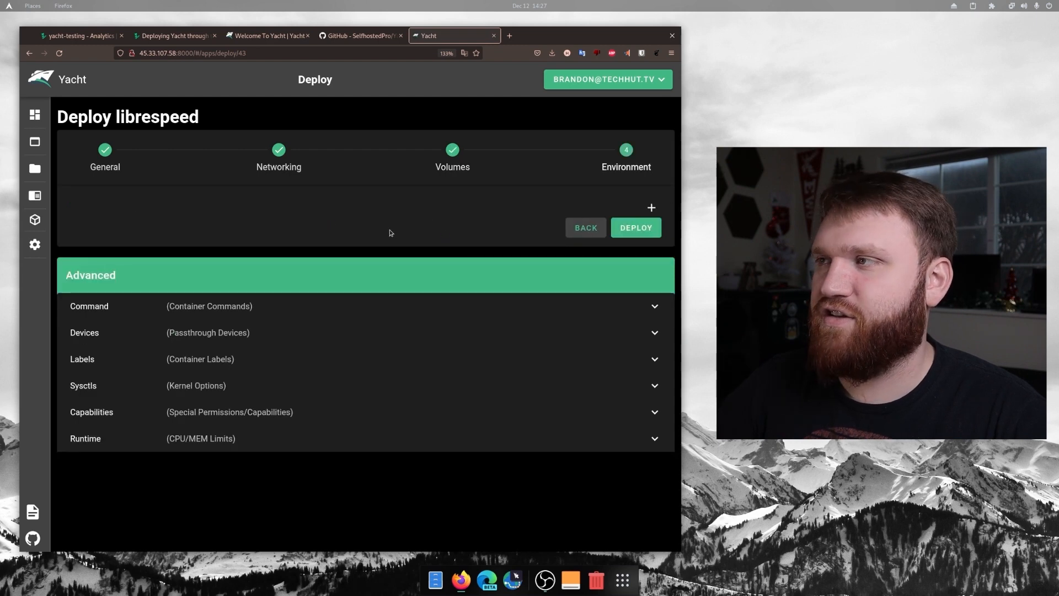
- Deploy librespeed and confirm it appears running in the applications list
{"action": "left_click", "coordinate": [635, 228]}
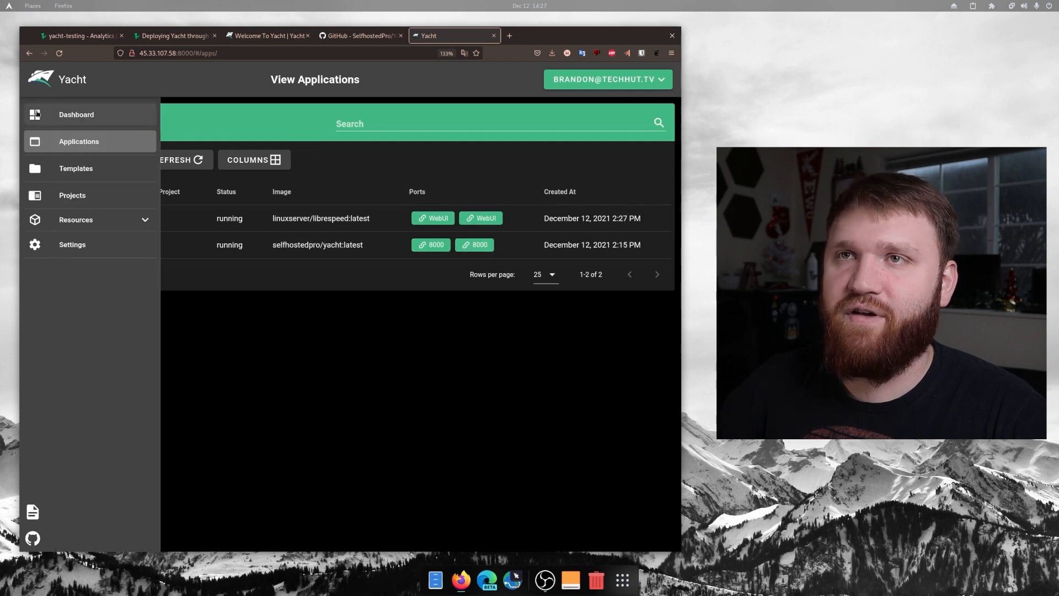
{"action": "left_click", "coordinate": [76, 114]}
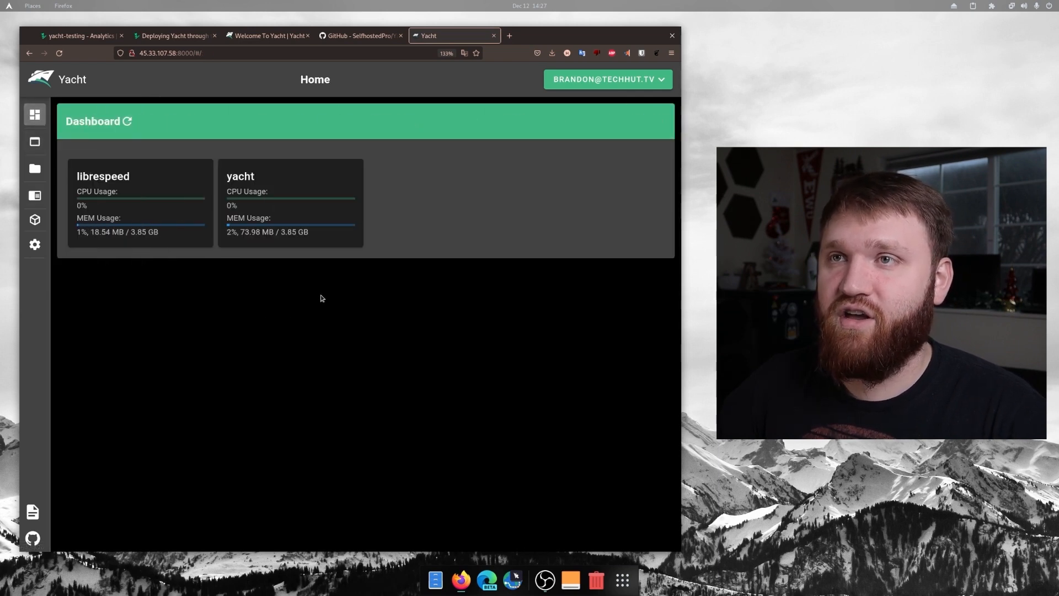
{"action": "mouse_move", "coordinate": [249, 179]}
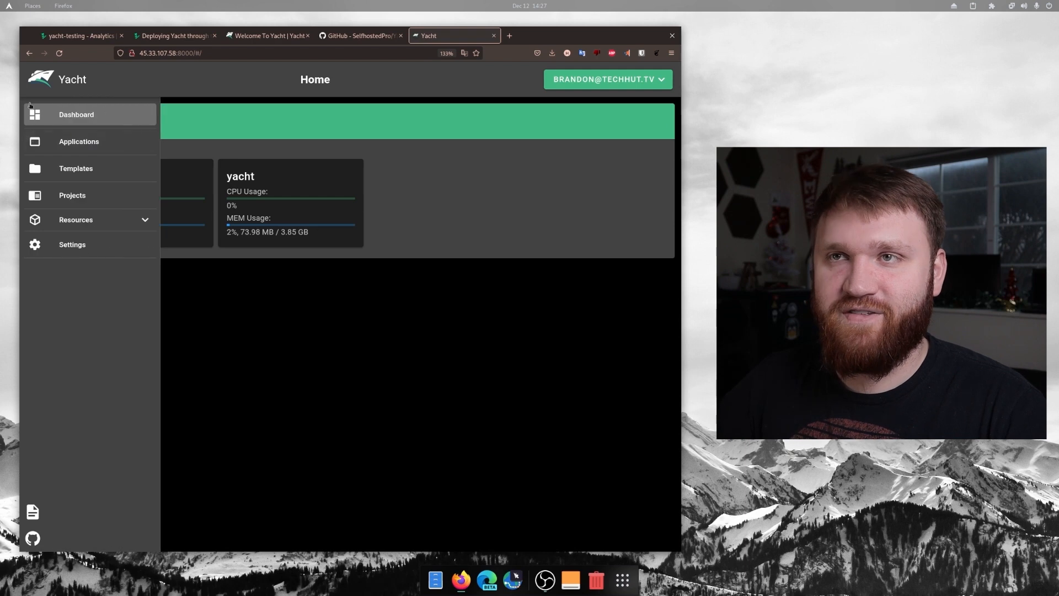
{"action": "left_click", "coordinate": [78, 141]}
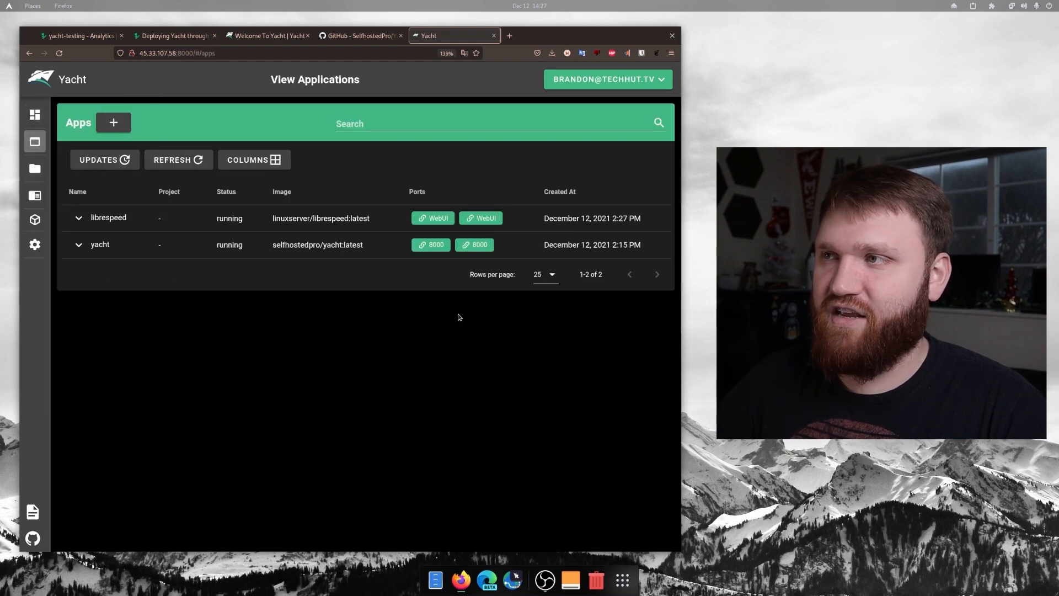
{"action": "mouse_move", "coordinate": [481, 217]}
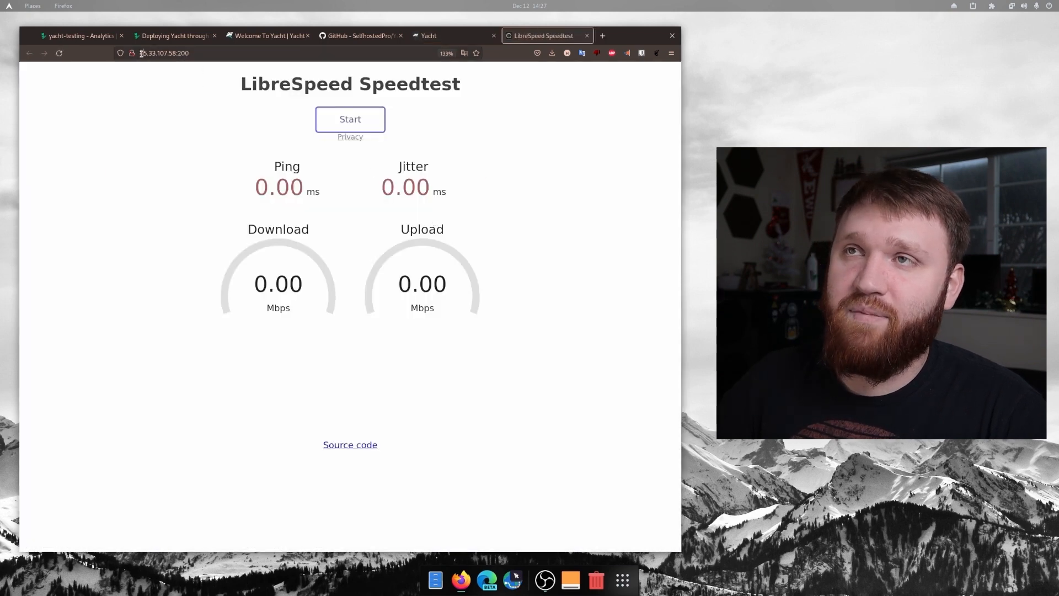
- Start the LibreSpeed speed test and wait for the ping, download and upload results
{"action": "left_click", "coordinate": [165, 53]}
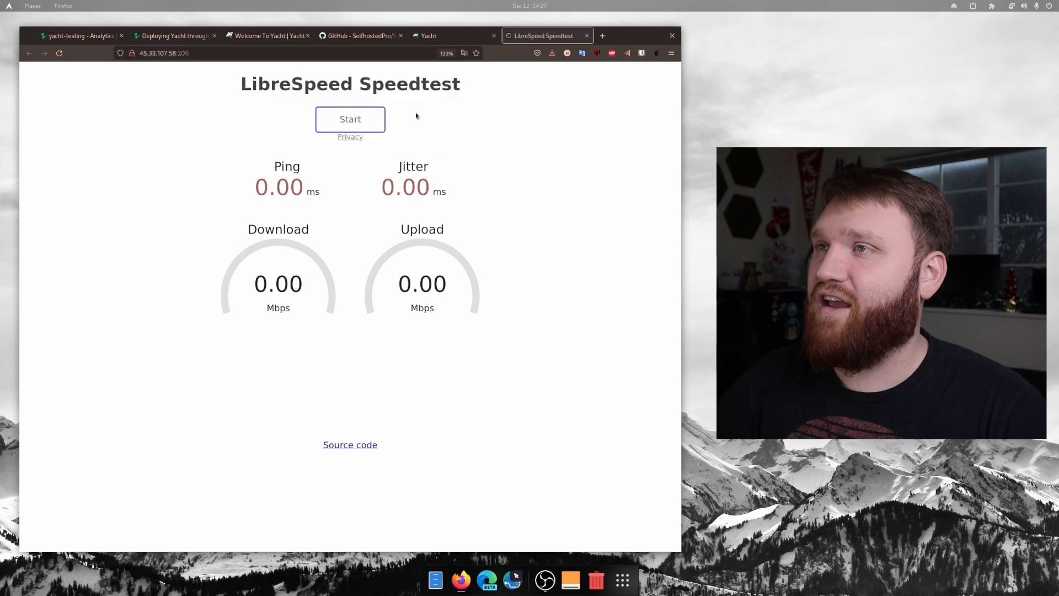
{"action": "left_click", "coordinate": [350, 119]}
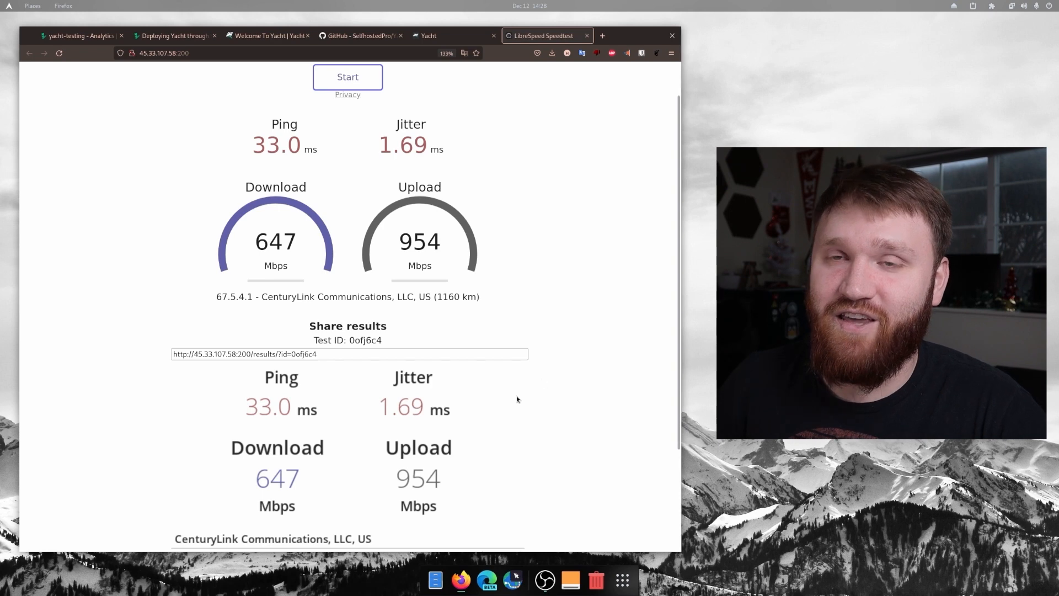
{"action": "mouse_move", "coordinate": [552, 283]}
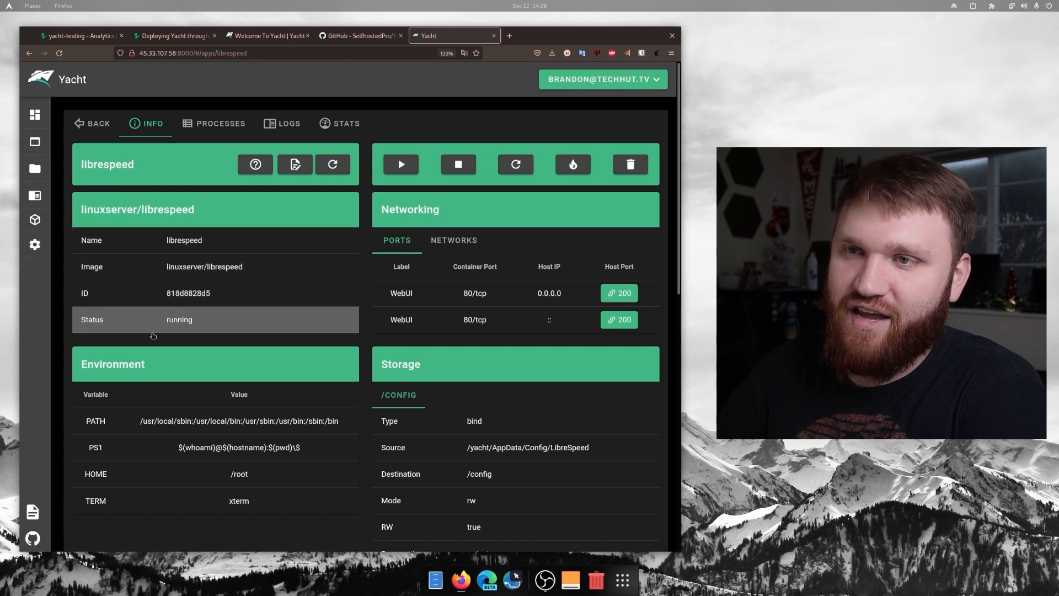
- Review the librespeed container's processes, logs and CPU/memory stats
{"action": "scroll", "scroll_direction": "down", "scroll_amount": 3}
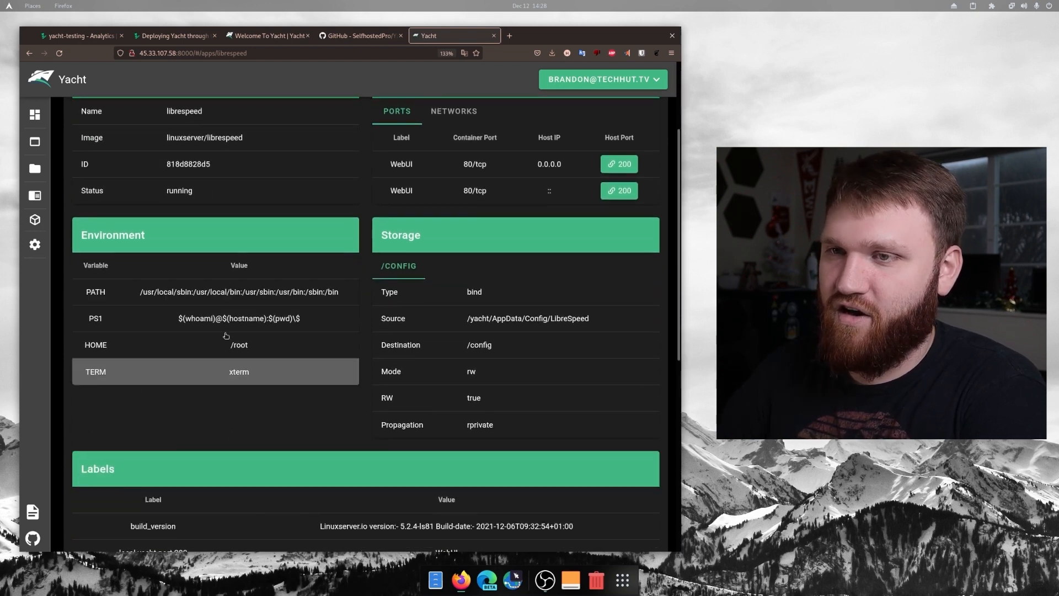
{"action": "mouse_move", "coordinate": [239, 344]}
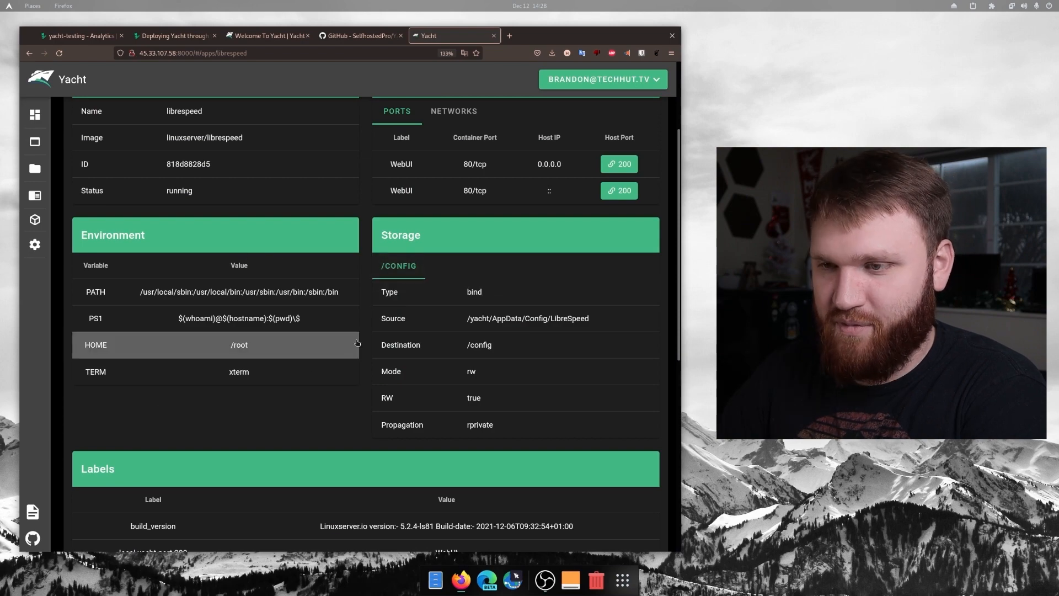
{"action": "scroll", "scroll_direction": "down", "scroll_amount": 3}
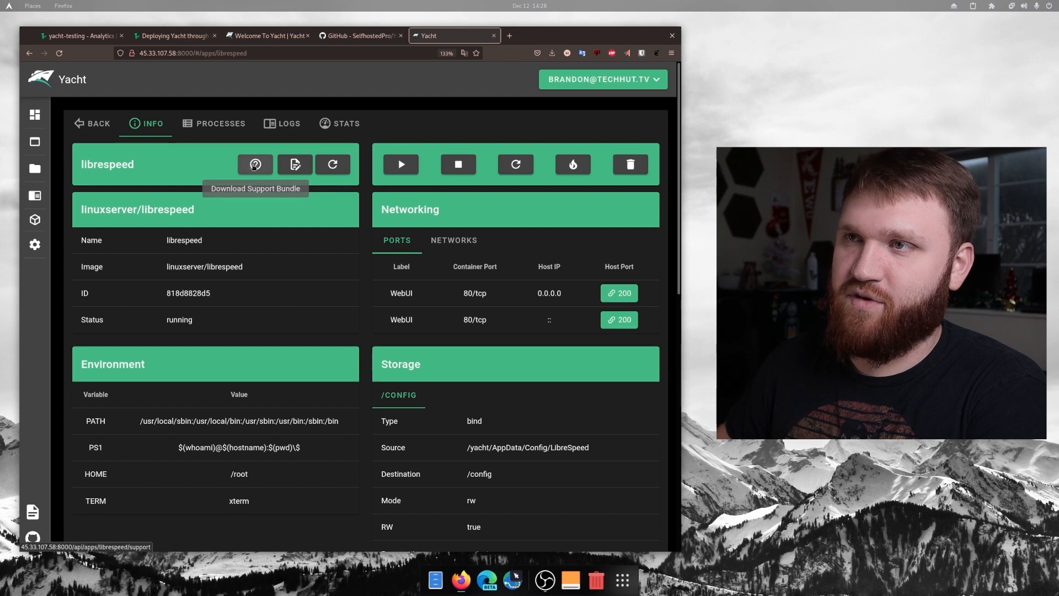
{"action": "mouse_move", "coordinate": [295, 164]}
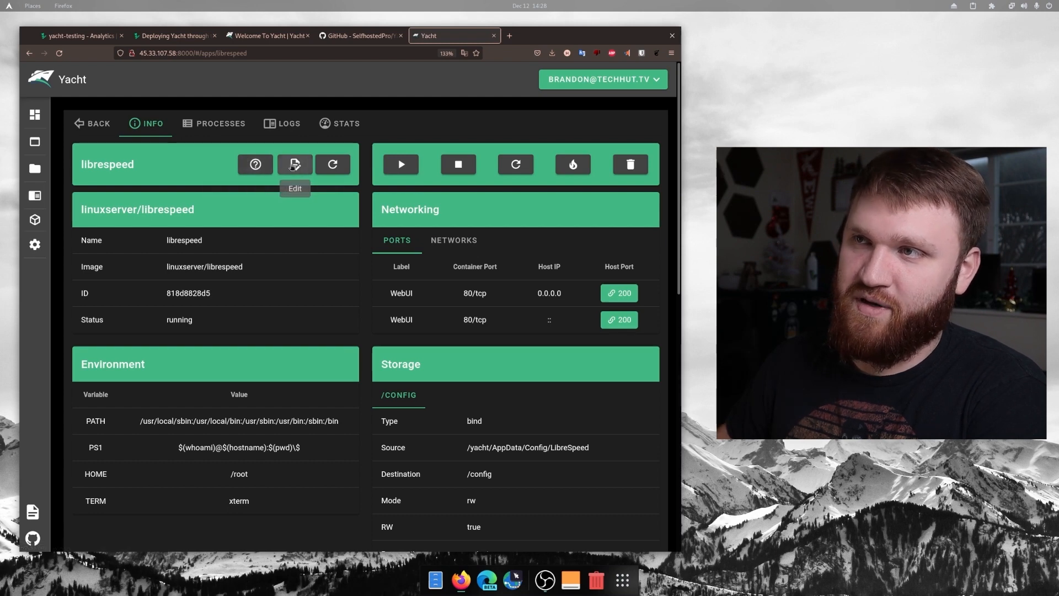
{"action": "mouse_move", "coordinate": [333, 164]}
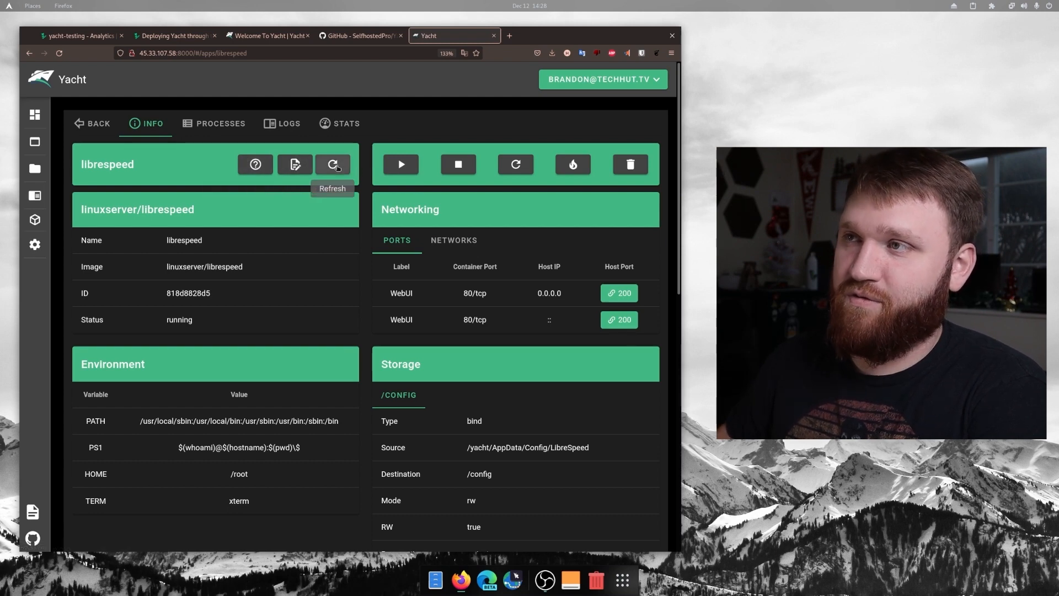
{"action": "mouse_move", "coordinate": [515, 165]}
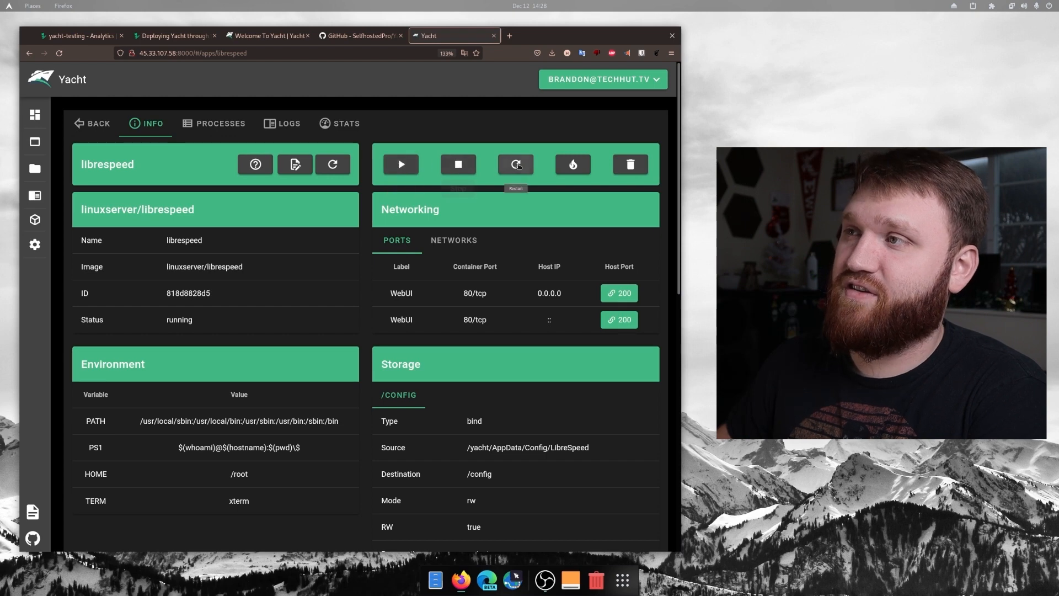
{"action": "mouse_move", "coordinate": [573, 165]}
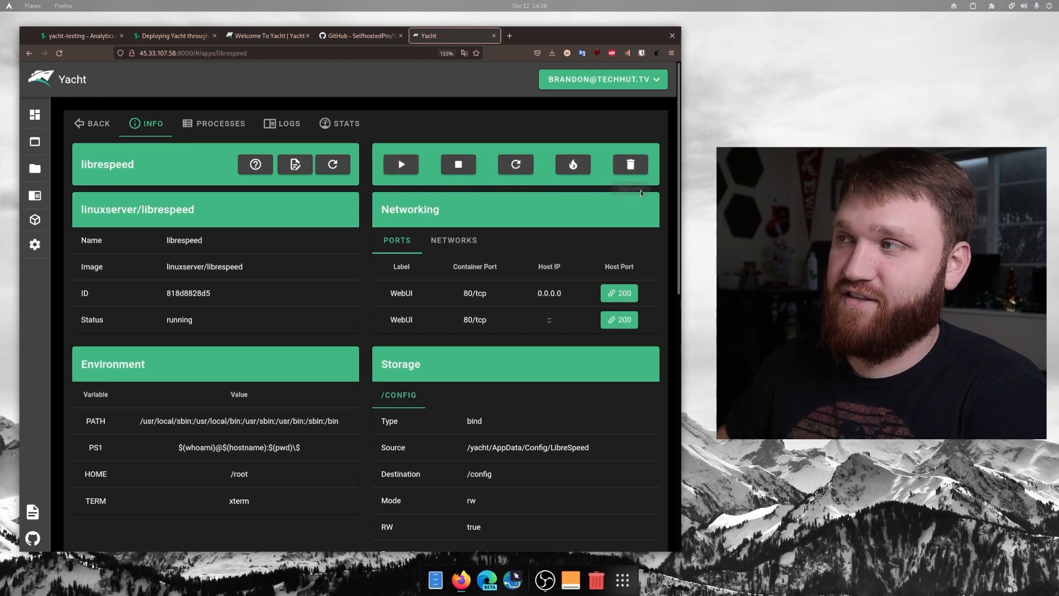
{"action": "left_click", "coordinate": [219, 124]}
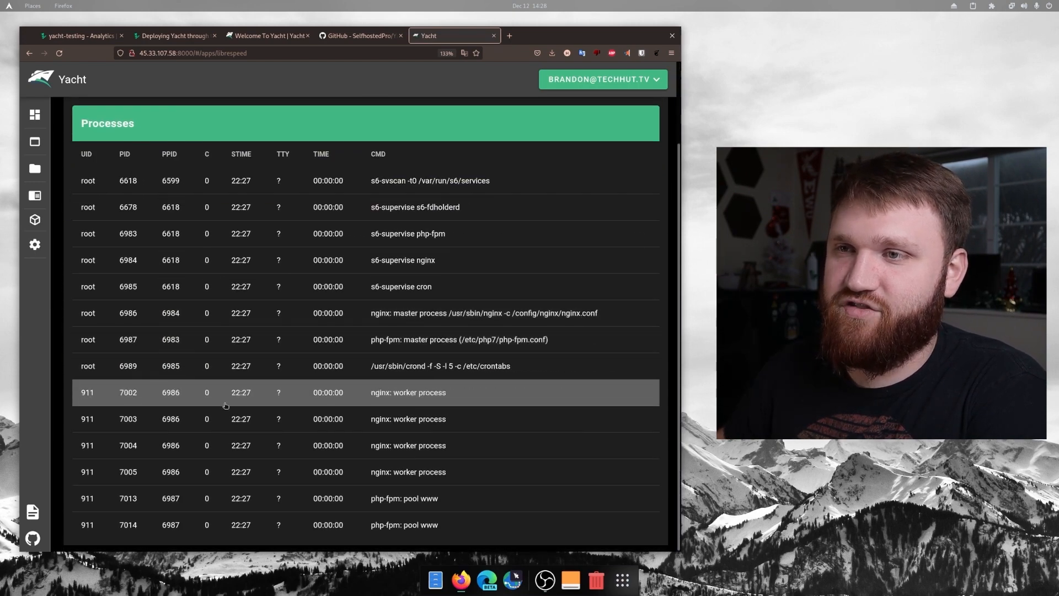
{"action": "left_click", "coordinate": [282, 122]}
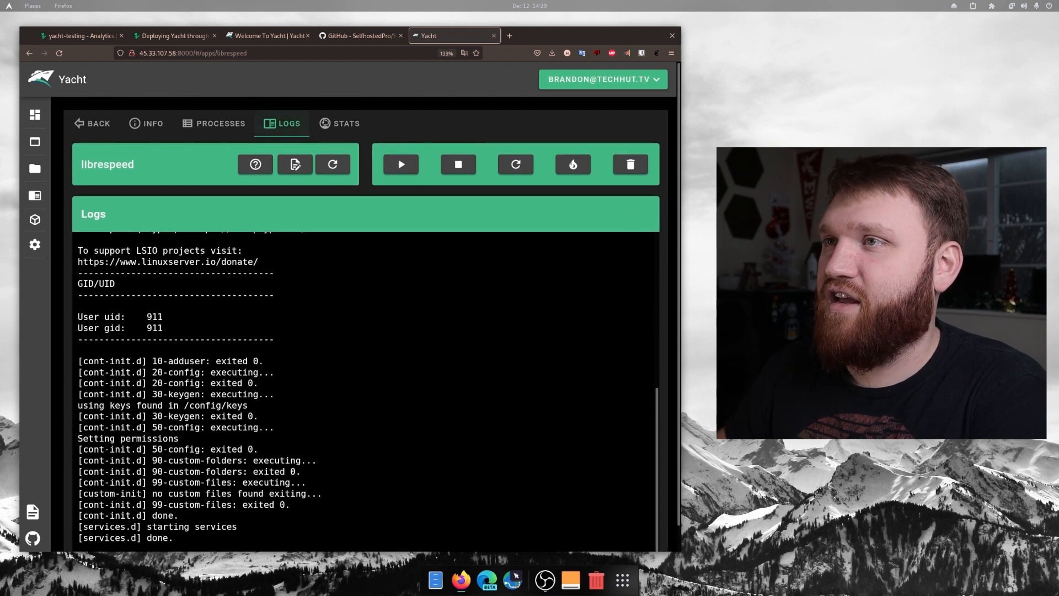
{"action": "left_click", "coordinate": [338, 124]}
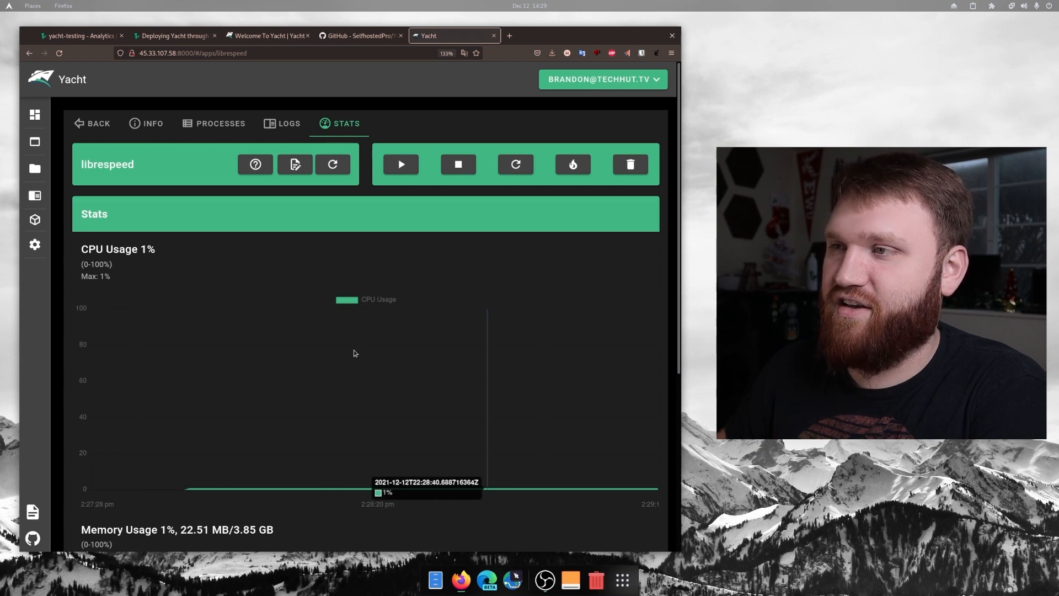
{"action": "scroll", "scroll_direction": "down", "scroll_amount": 3}
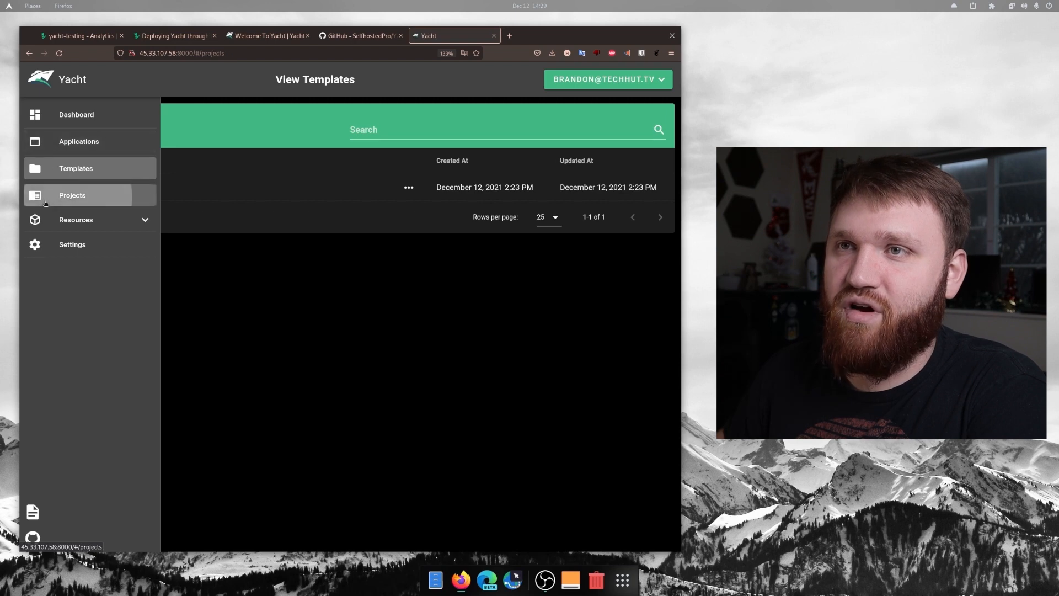
- Look through the example project, the volumes and networks, then reach the server settings page
{"action": "left_click", "coordinate": [72, 195]}
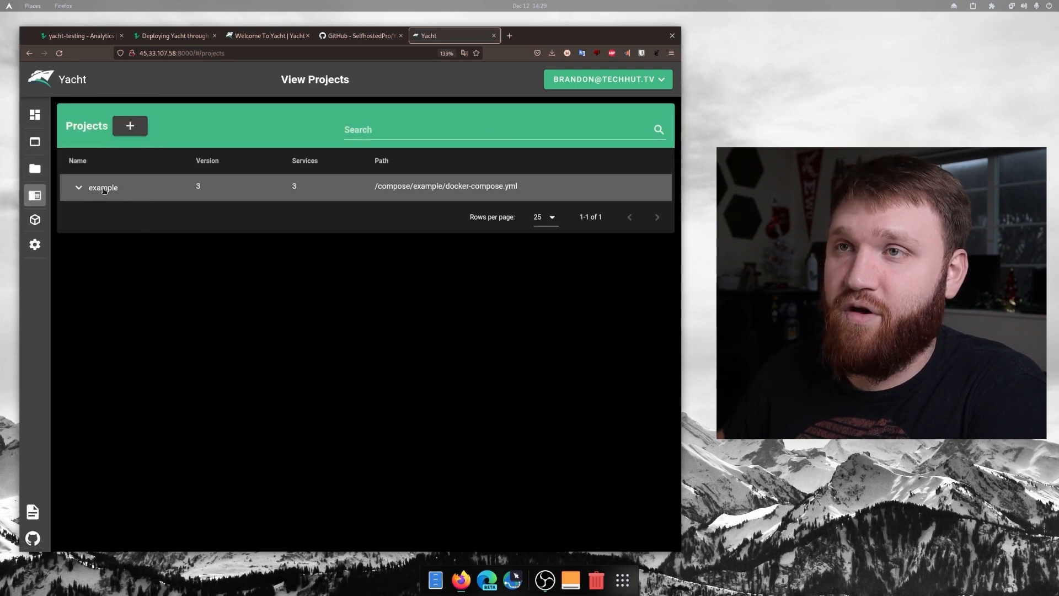
{"action": "left_click", "coordinate": [102, 188]}
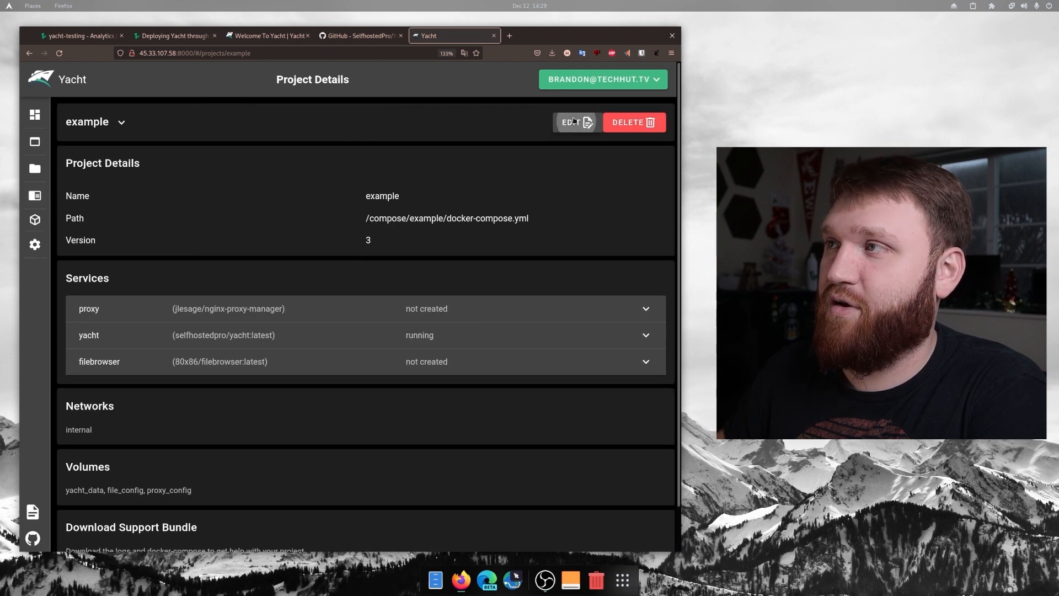
{"action": "left_click", "coordinate": [570, 122]}
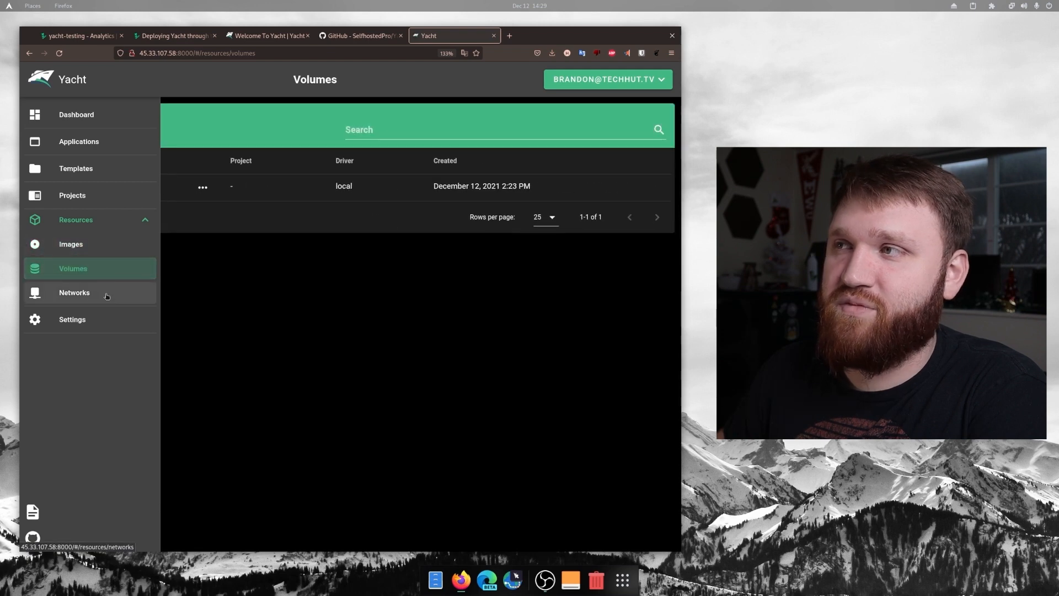
{"action": "left_click", "coordinate": [74, 293]}
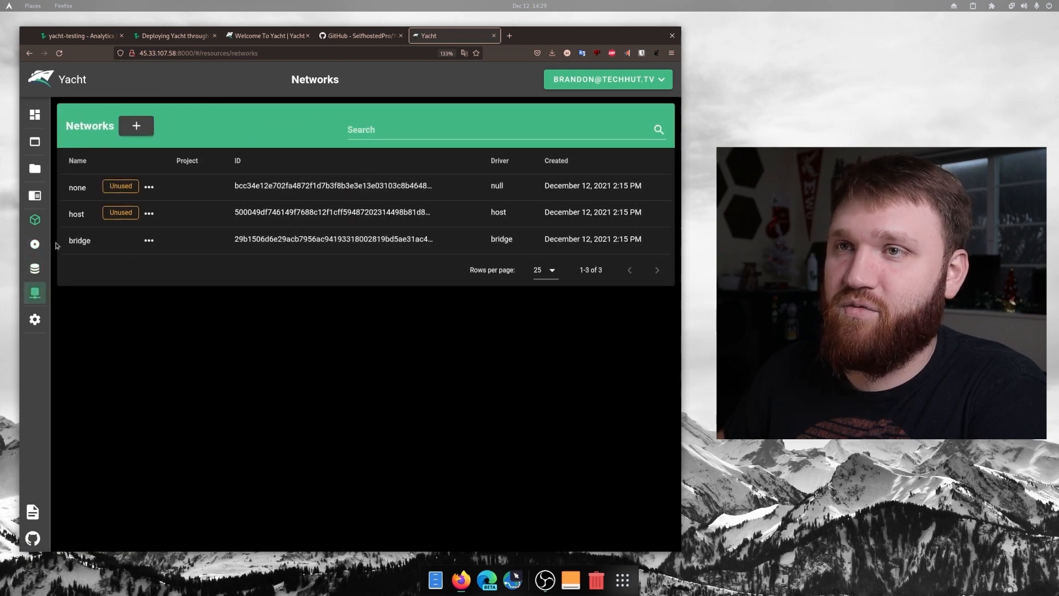
{"action": "mouse_move", "coordinate": [394, 232]}
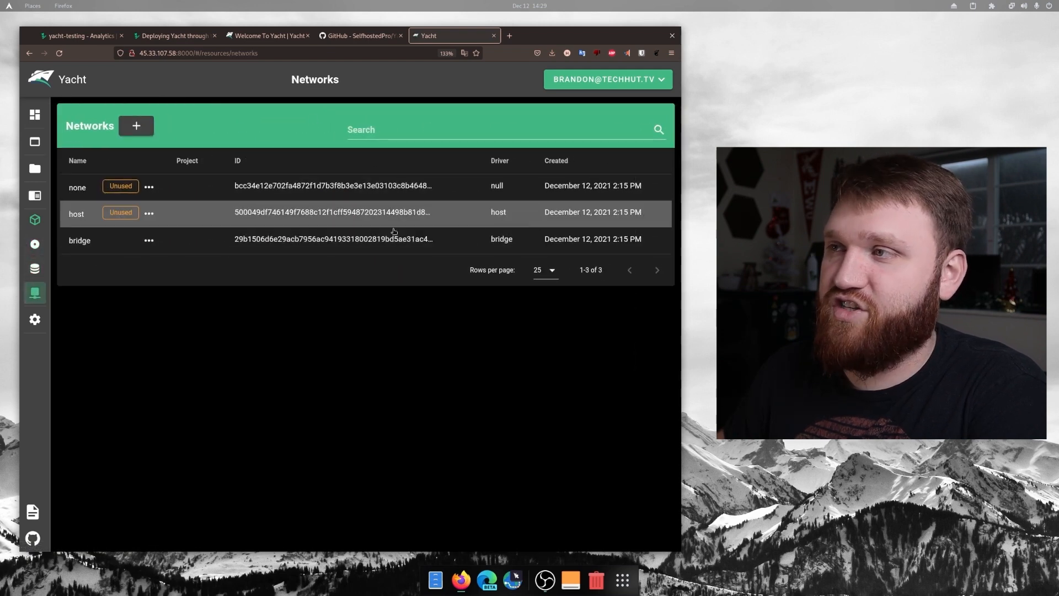
{"action": "left_click", "coordinate": [34, 319]}
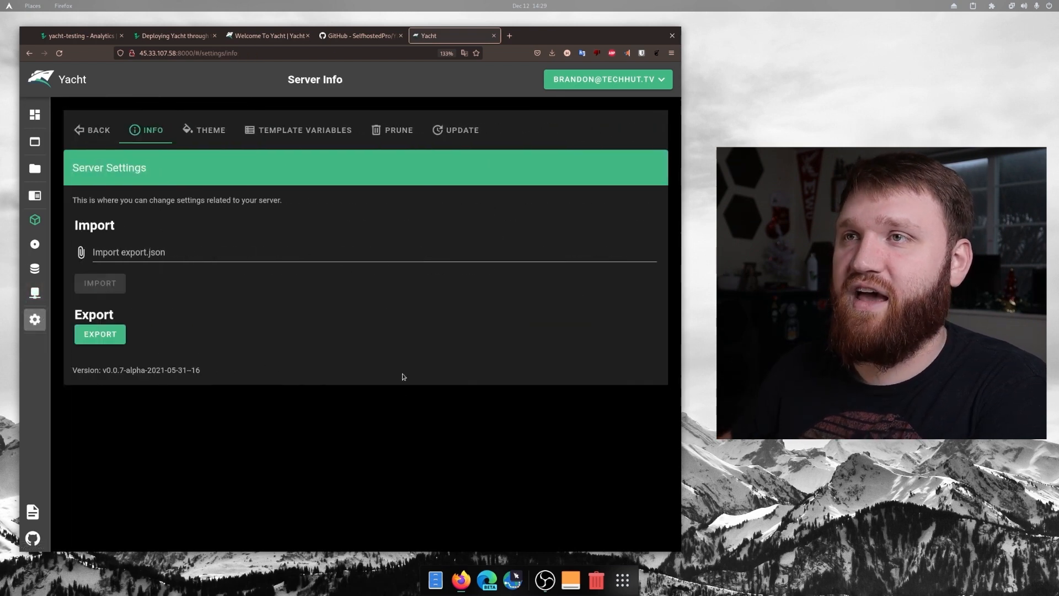
{"action": "mouse_move", "coordinate": [104, 268]}
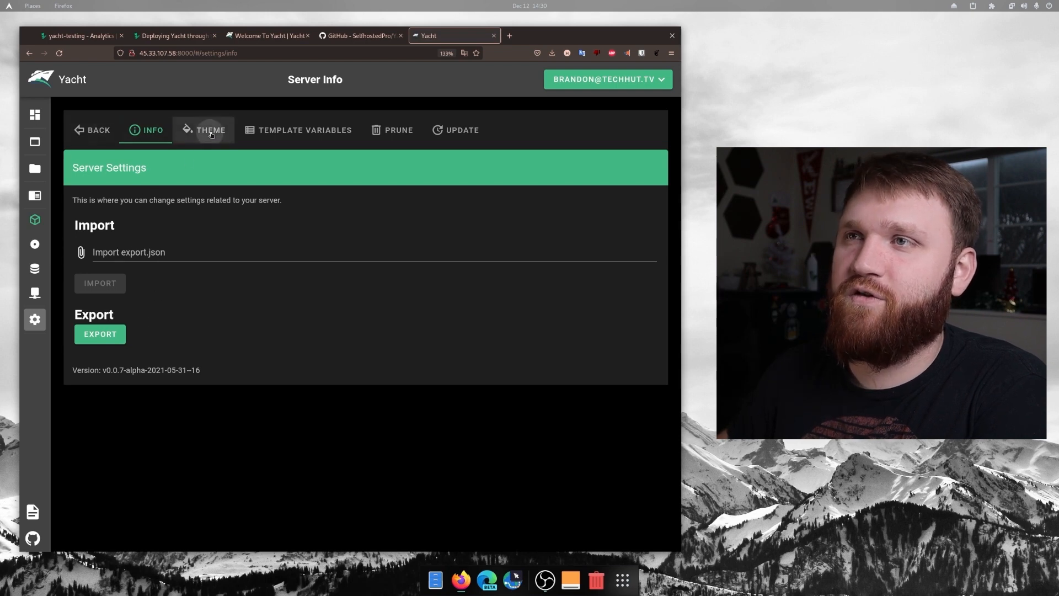
- Browse the theme colours including background, then the server template variables
{"action": "left_click", "coordinate": [210, 130]}
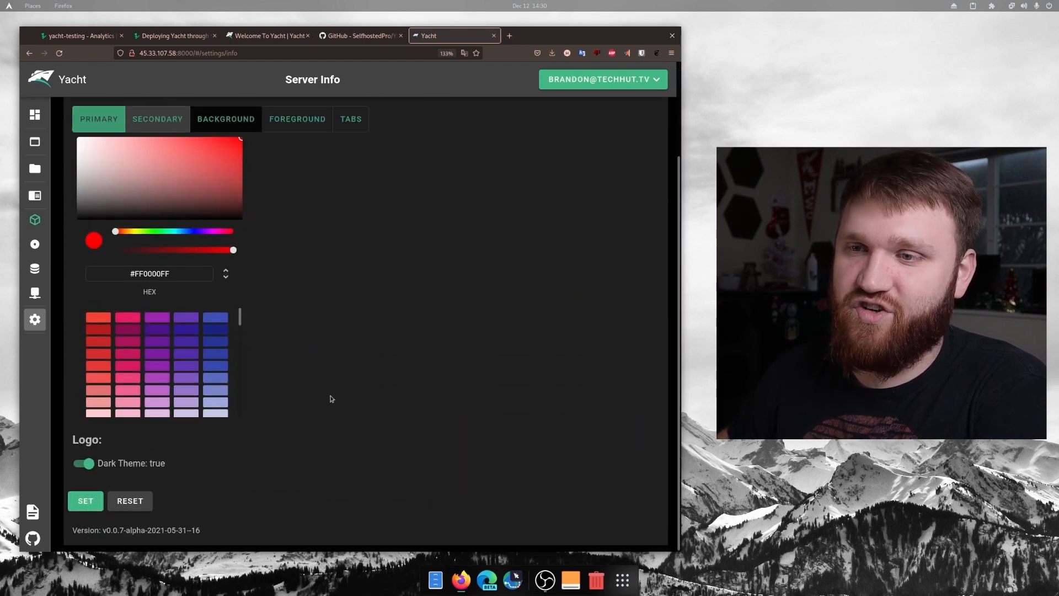
{"action": "left_click", "coordinate": [81, 463]}
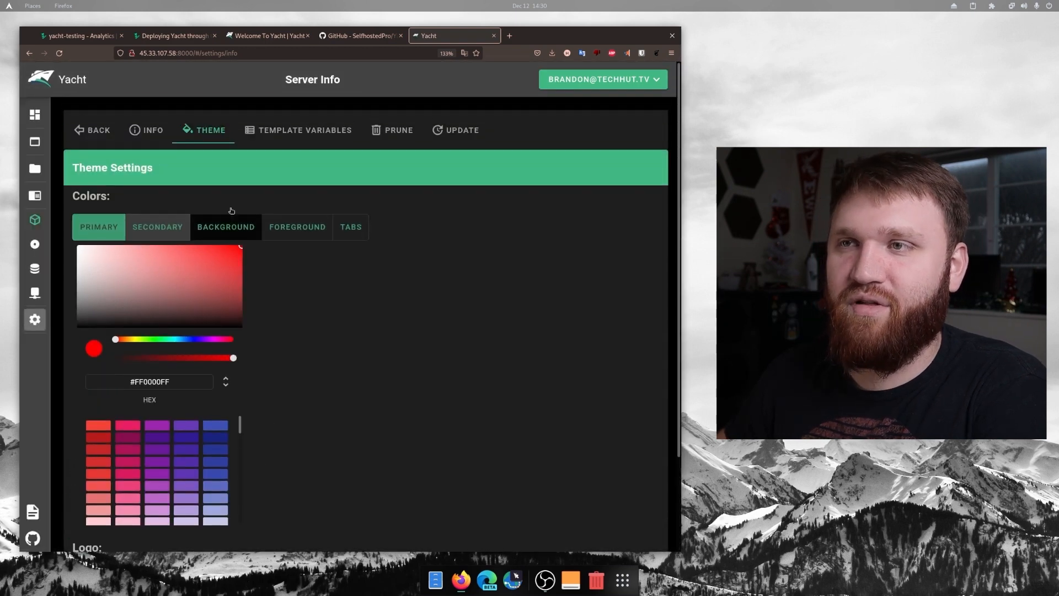
{"action": "left_click", "coordinate": [297, 226]}
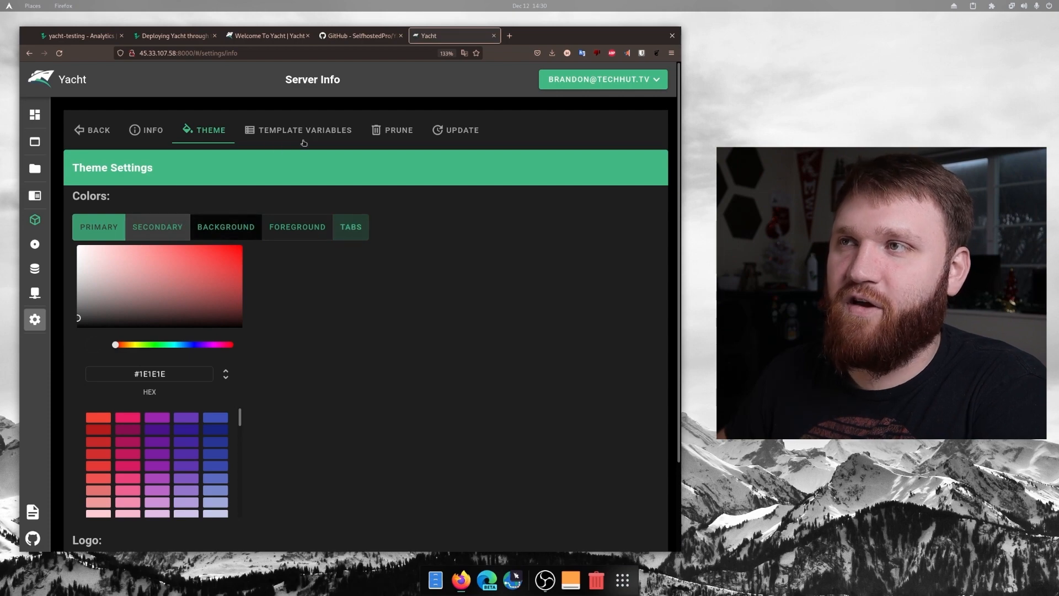
{"action": "left_click", "coordinate": [304, 130]}
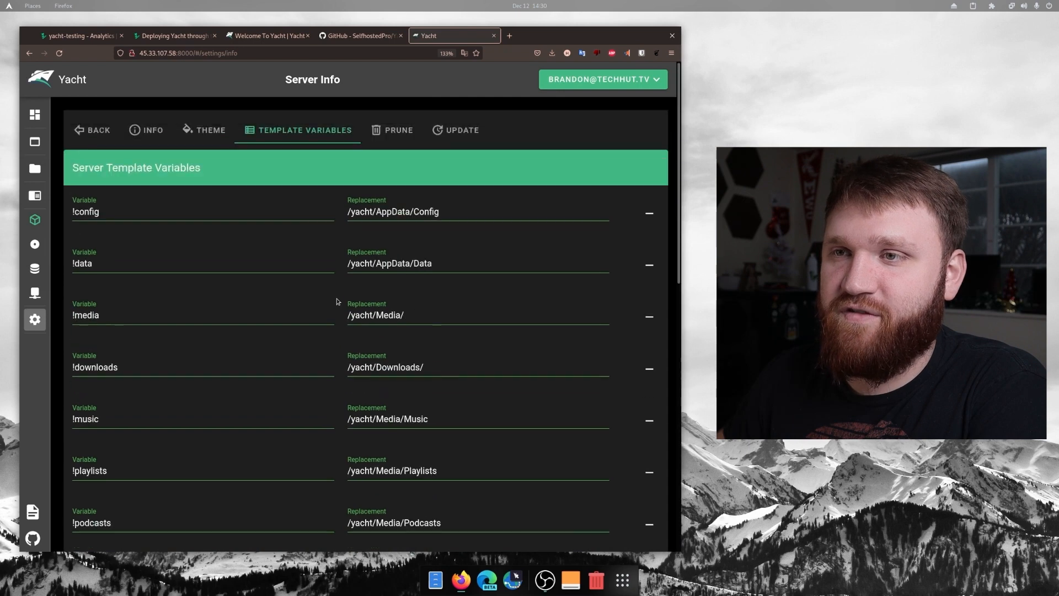
{"action": "scroll", "scroll_direction": "down", "scroll_amount": 3}
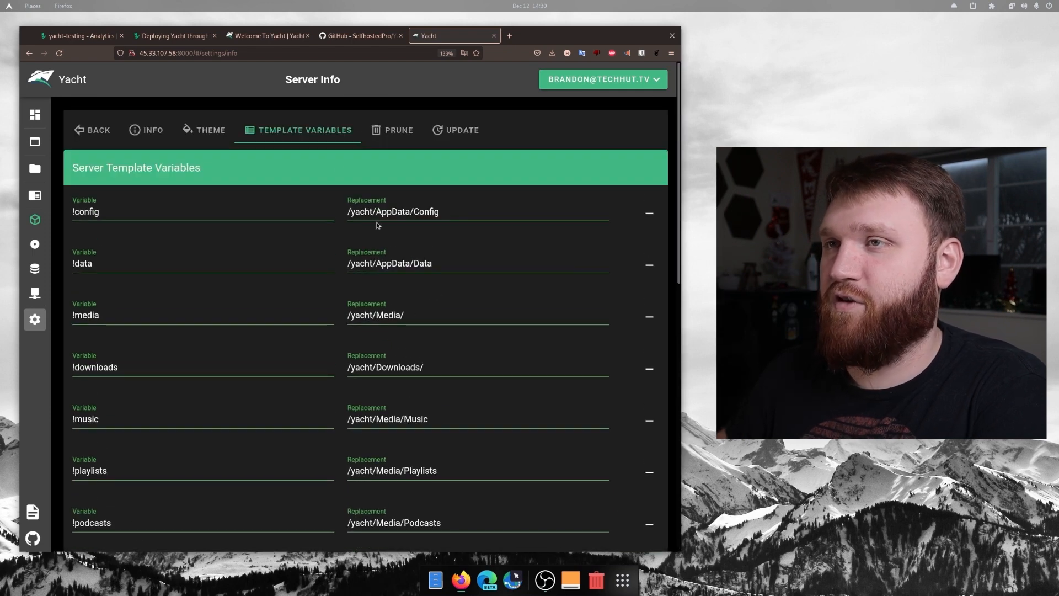
{"action": "mouse_move", "coordinate": [341, 298]}
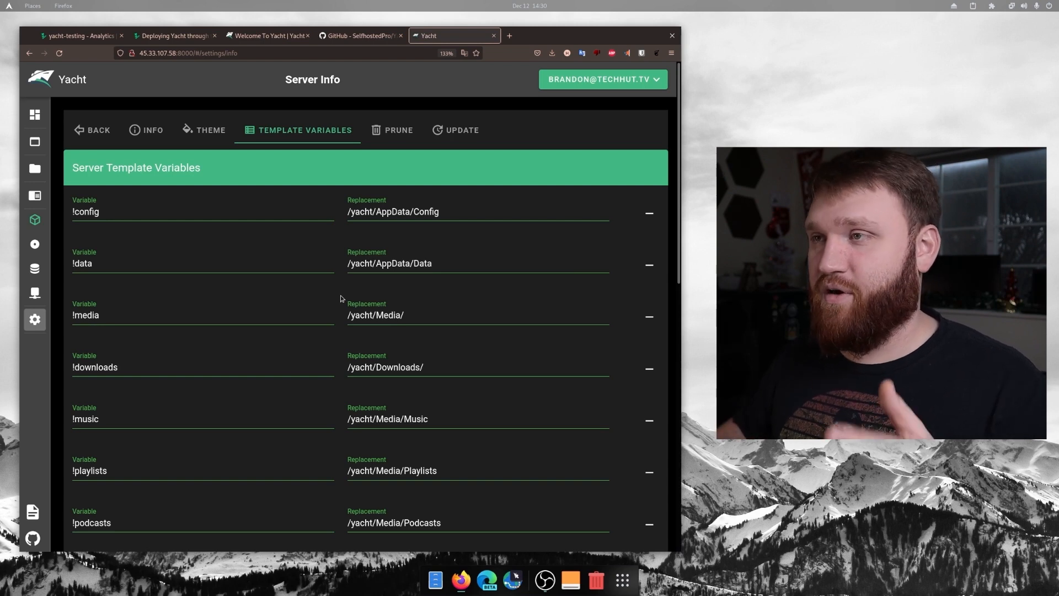
- Review the prune options and land on the Yacht update page showing its version
{"action": "left_click", "coordinate": [399, 131]}
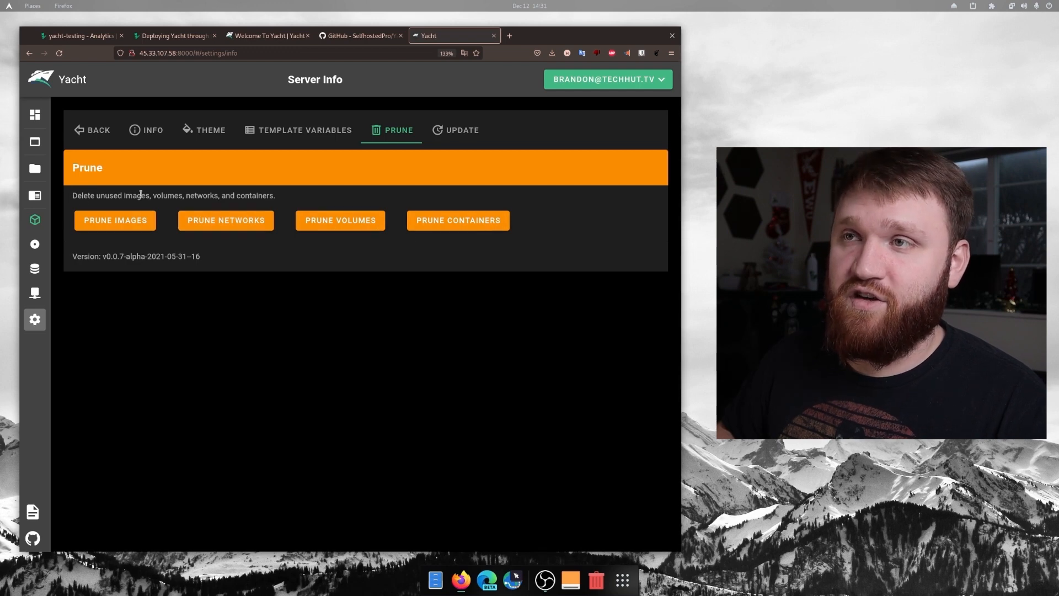
{"action": "left_click", "coordinate": [462, 131]}
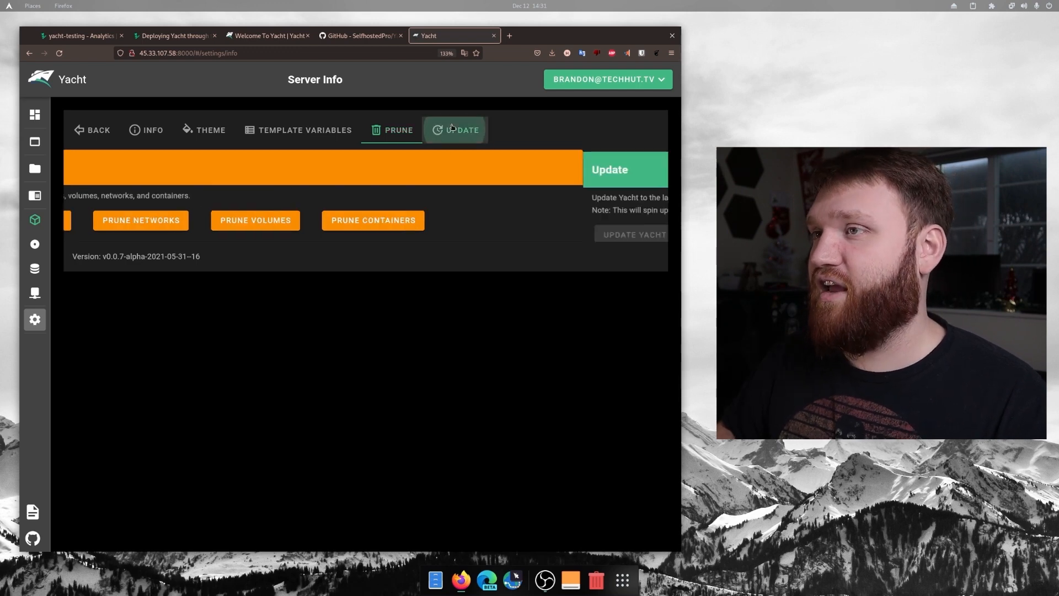
{"action": "left_click", "coordinate": [461, 130]}
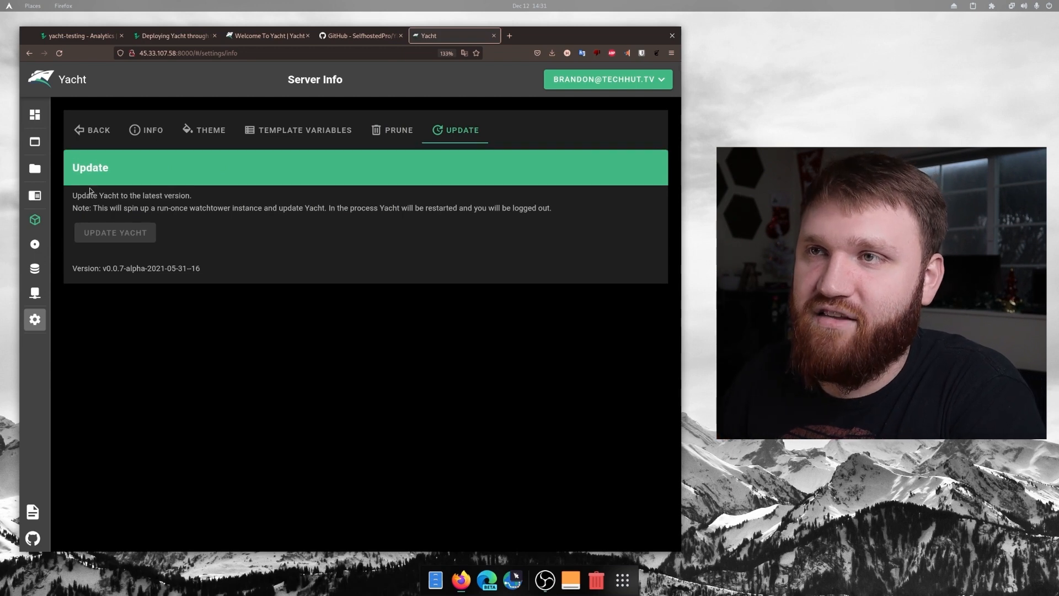